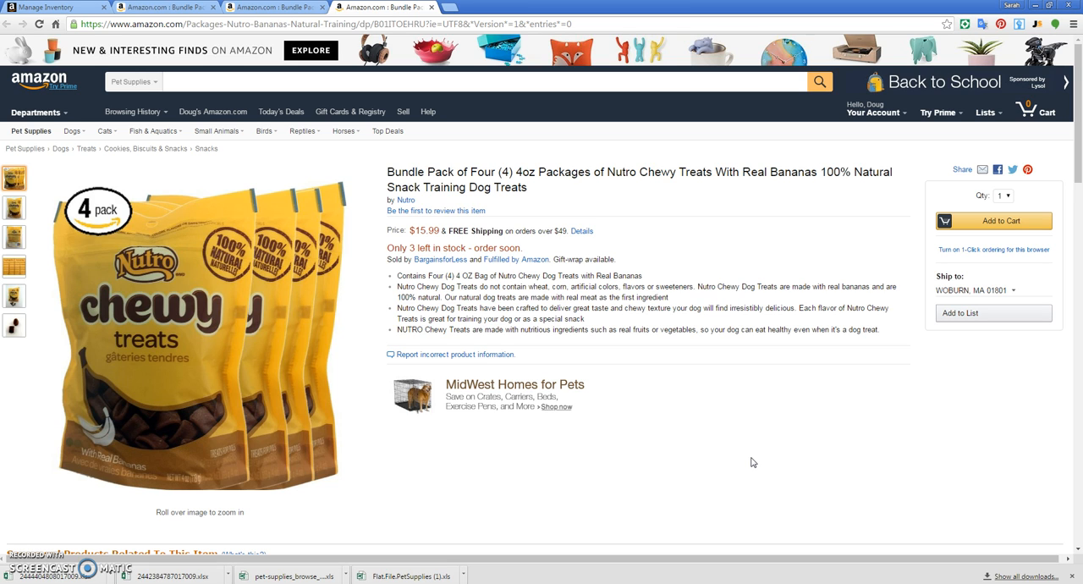
pyautogui.moveTo(581, 237)
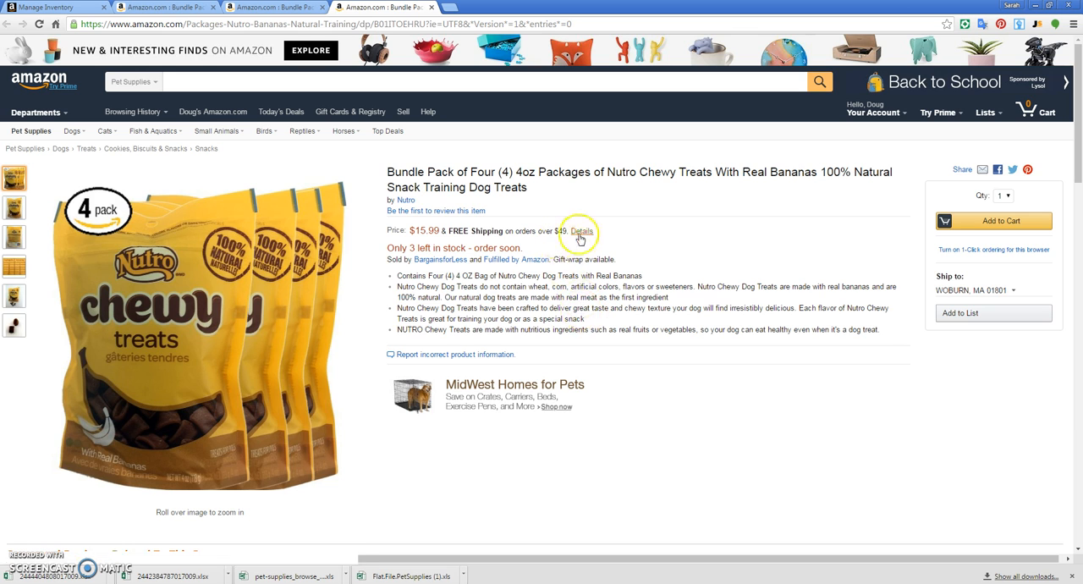
pyautogui.moveTo(557, 153)
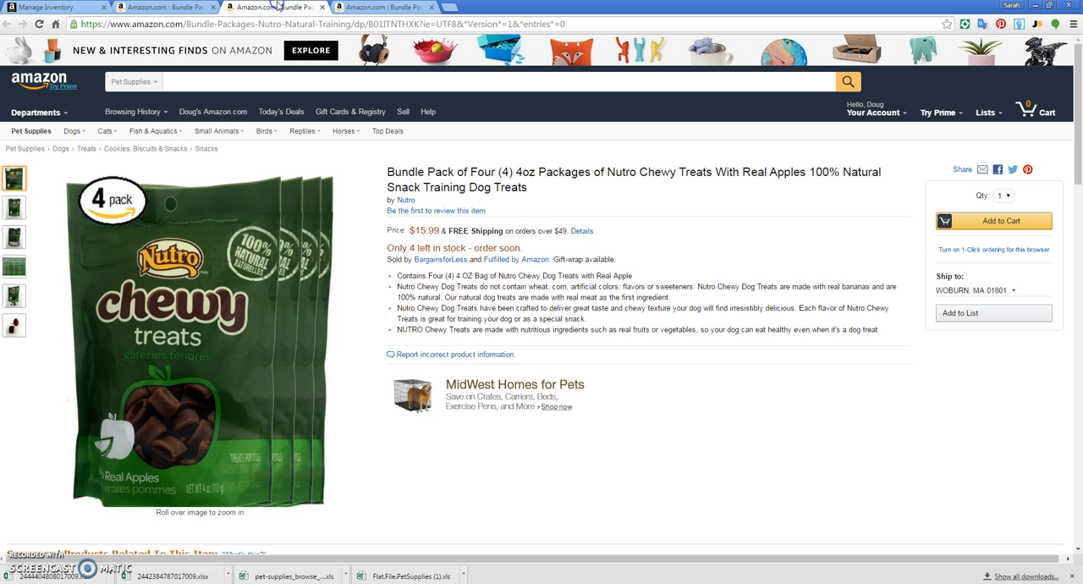
pyautogui.moveTo(713, 378)
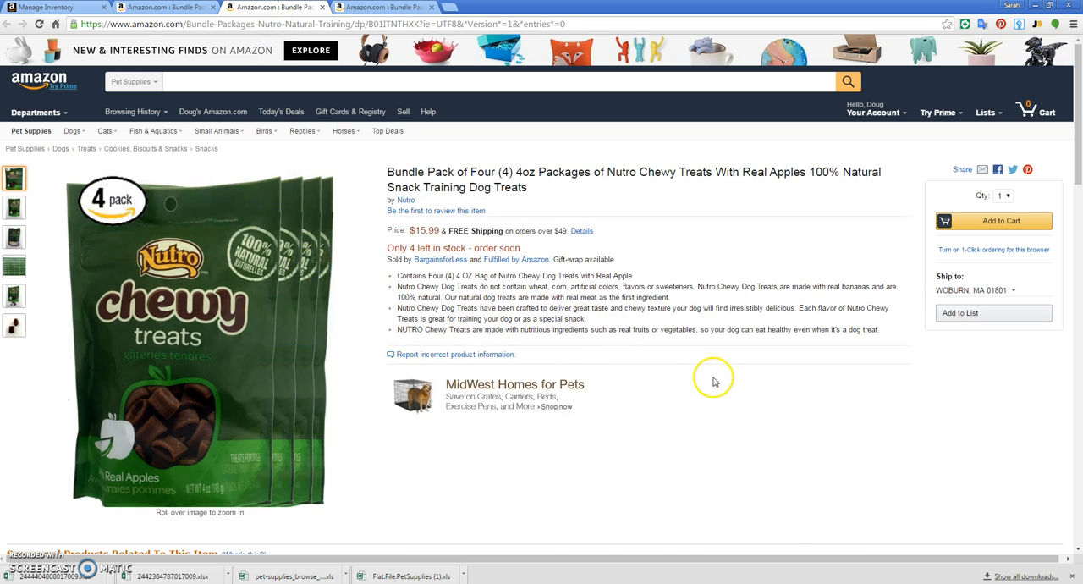
pyautogui.moveTo(775, 195)
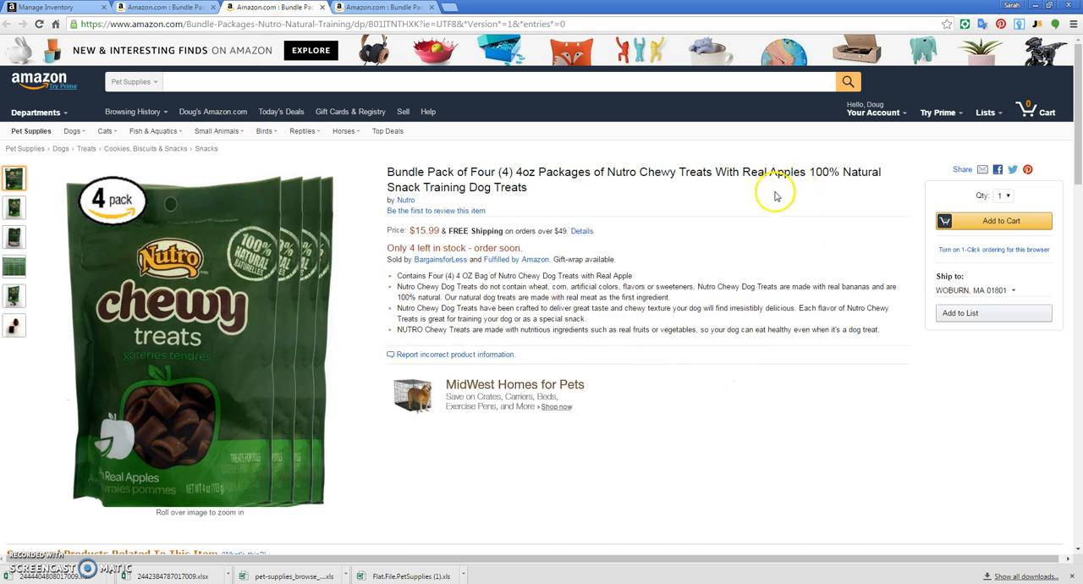
pyautogui.moveTo(506, 297)
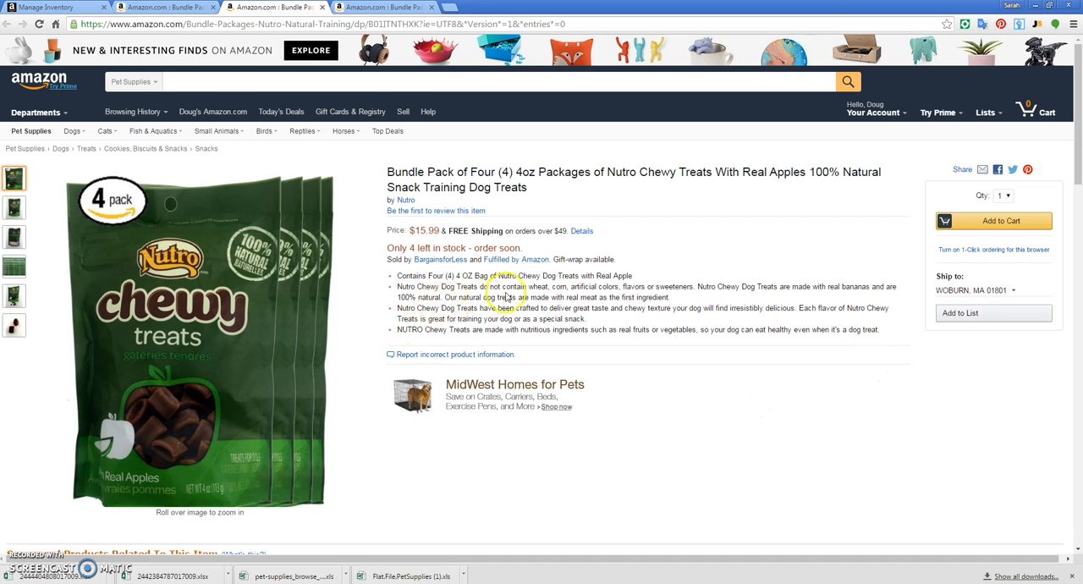
pyautogui.moveTo(793, 352)
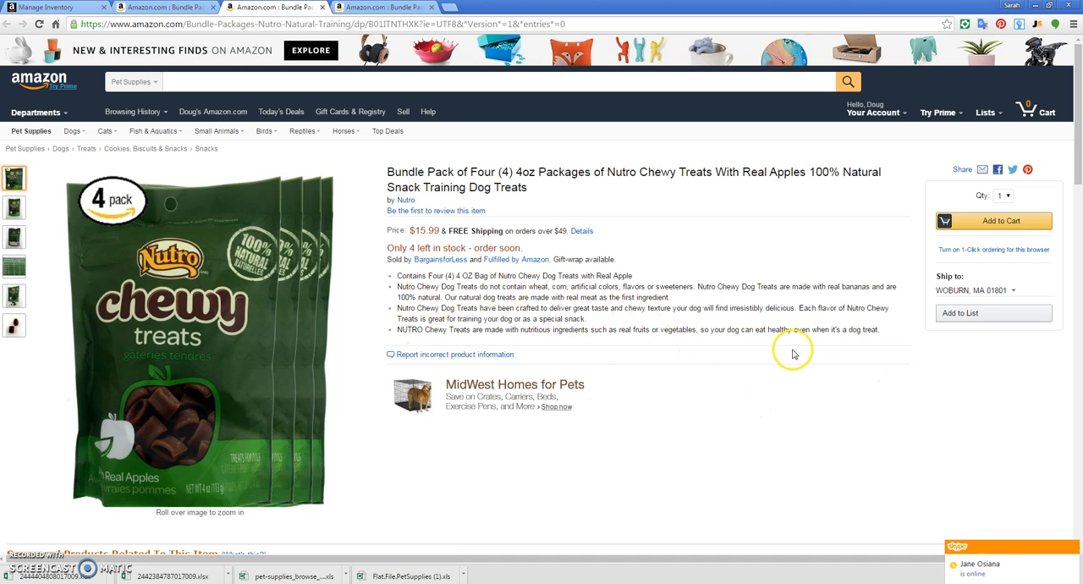
pyautogui.moveTo(687, 291)
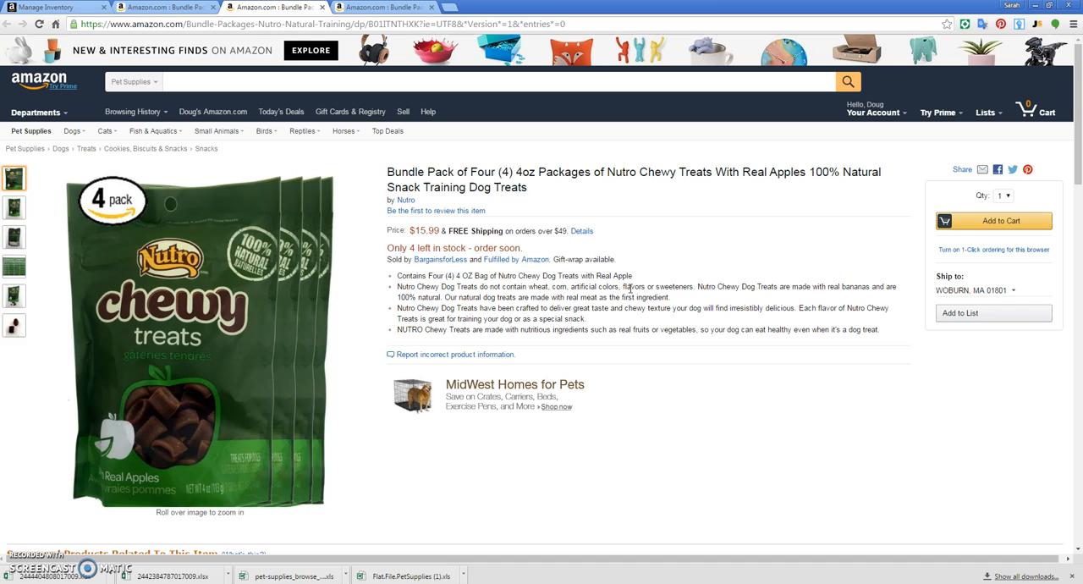
pyautogui.moveTo(546, 297)
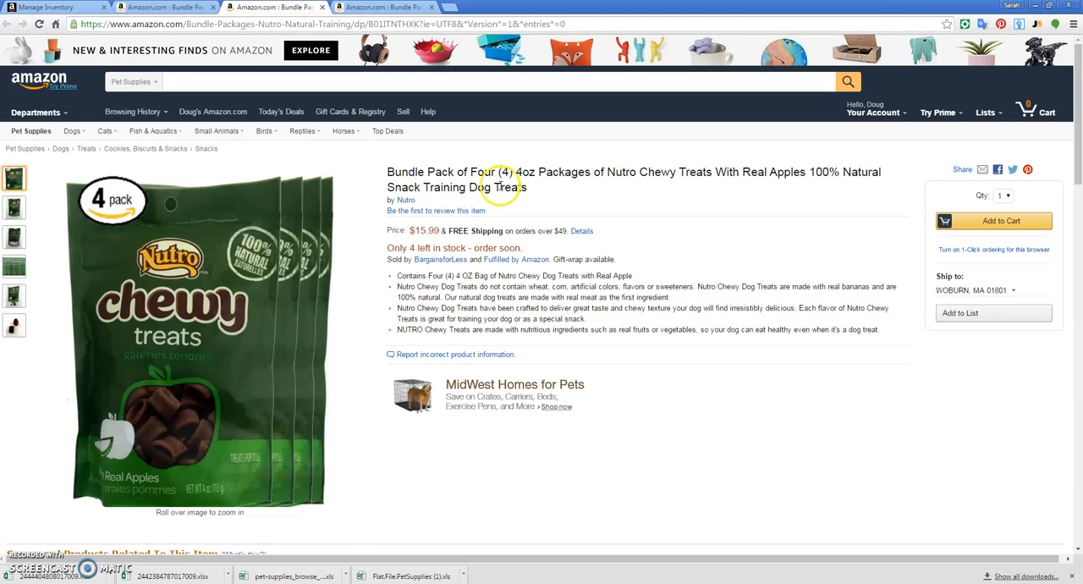
# - Go to Inventory > Add Products via Upload from the Manage Inventory page
pyautogui.click(55, 7)
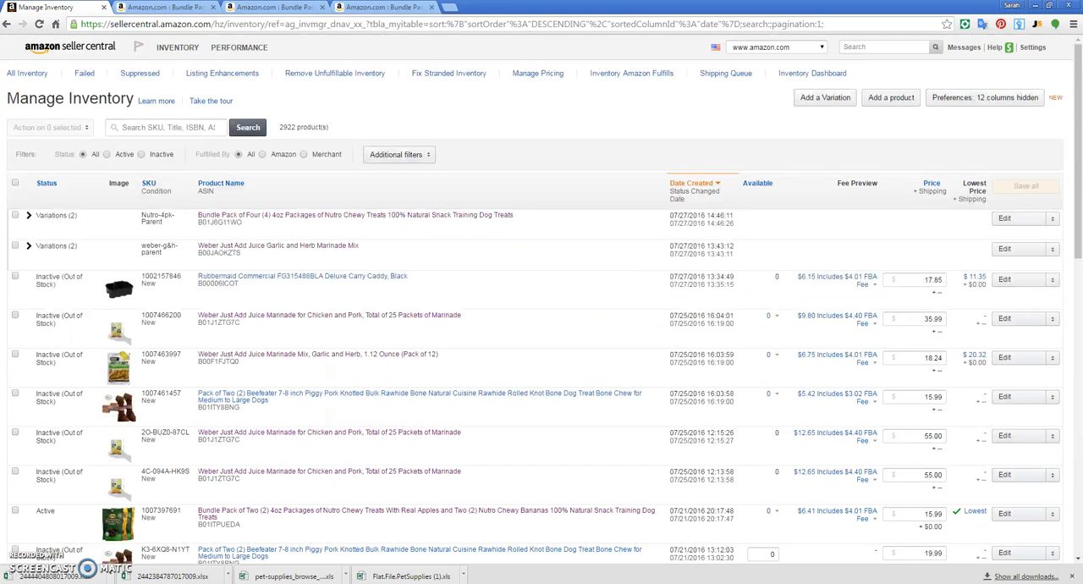
pyautogui.click(176, 47)
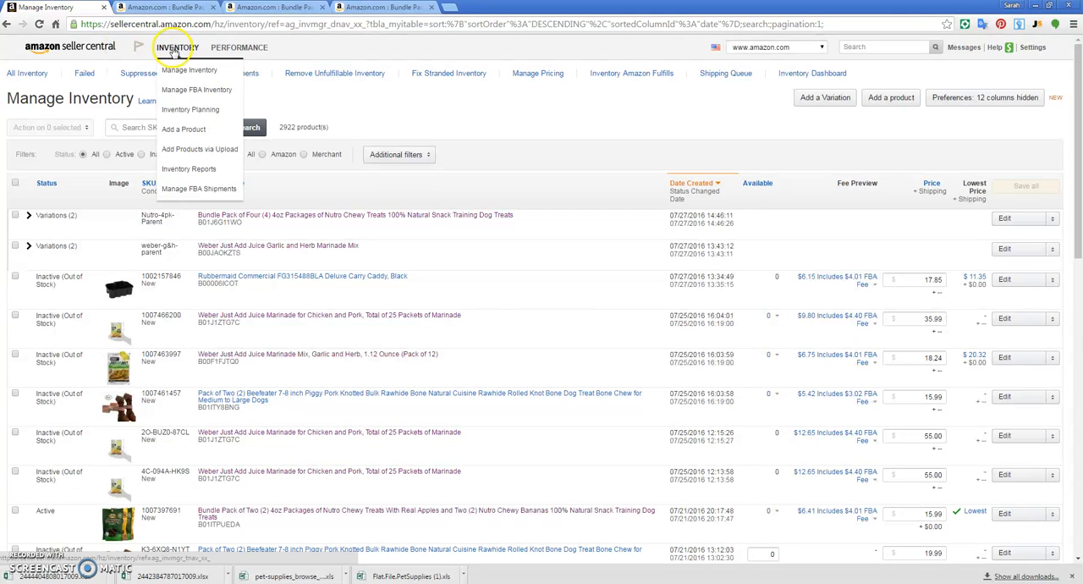
pyautogui.click(200, 149)
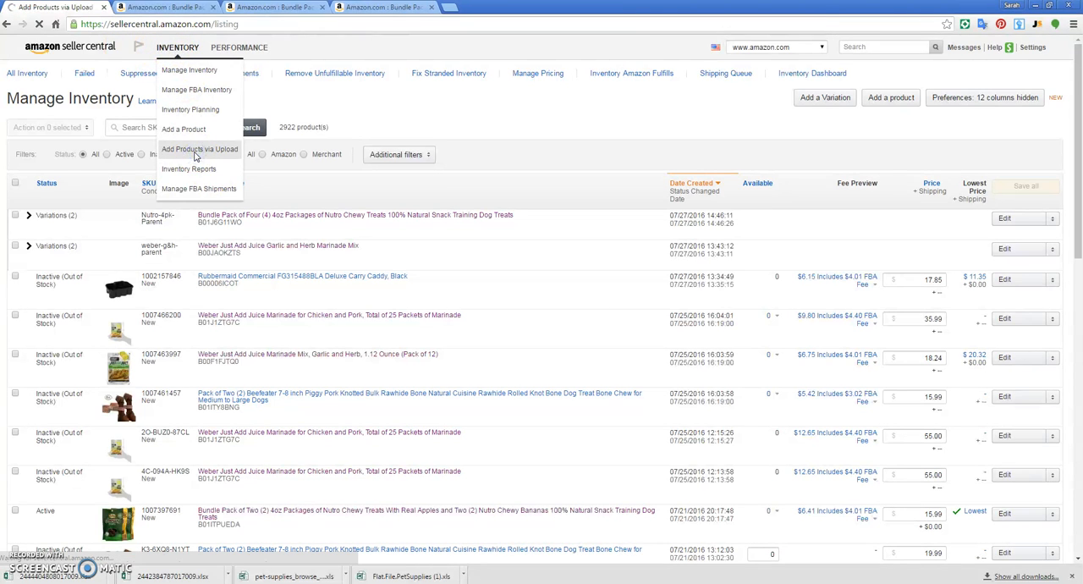
pyautogui.click(199, 149)
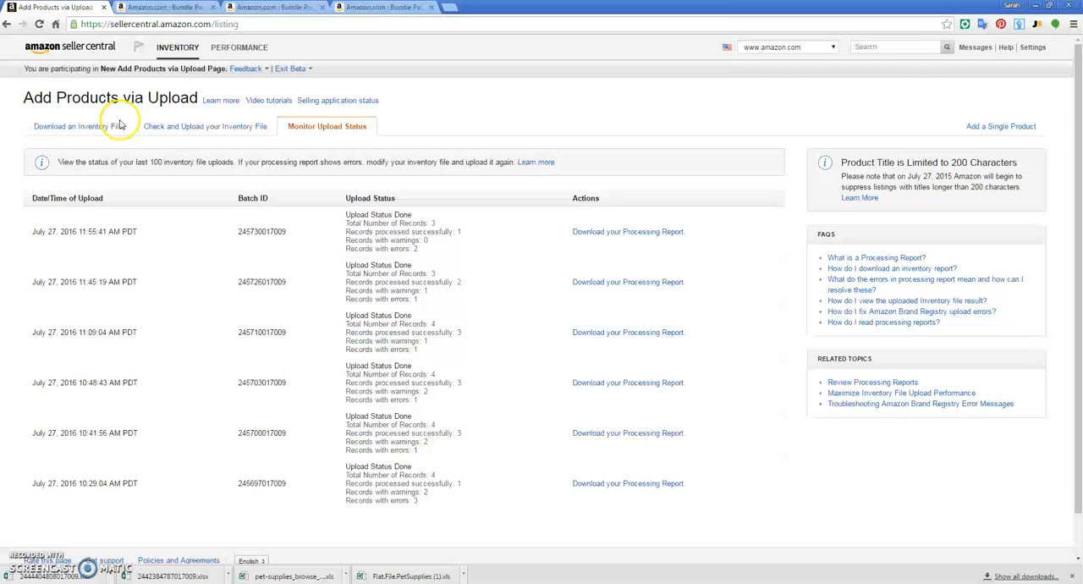
# - Open the category-specific inventory file templates help from Download an Inventory File
pyautogui.click(82, 126)
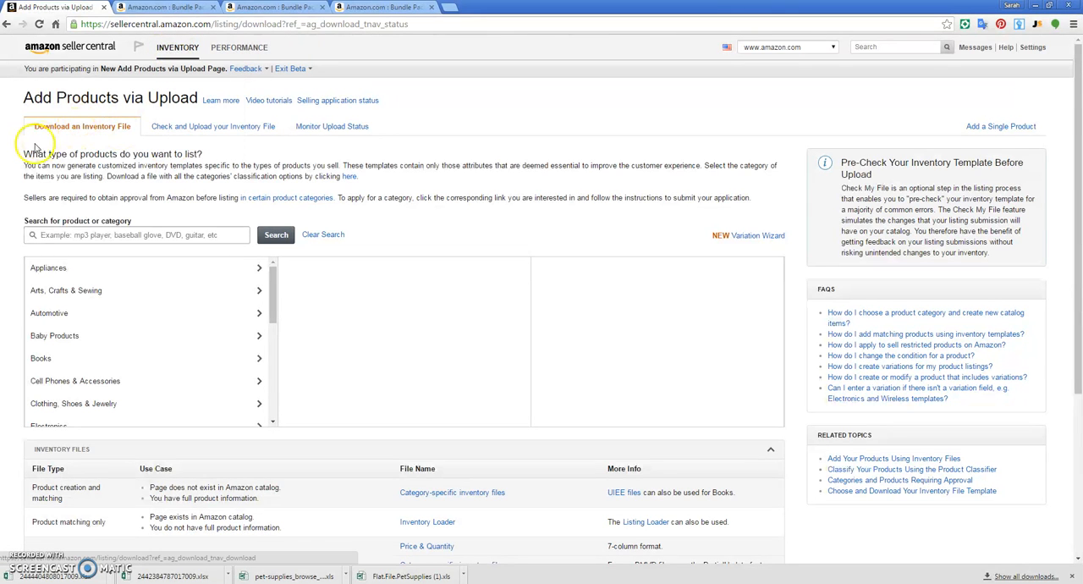
pyautogui.scroll(-3)
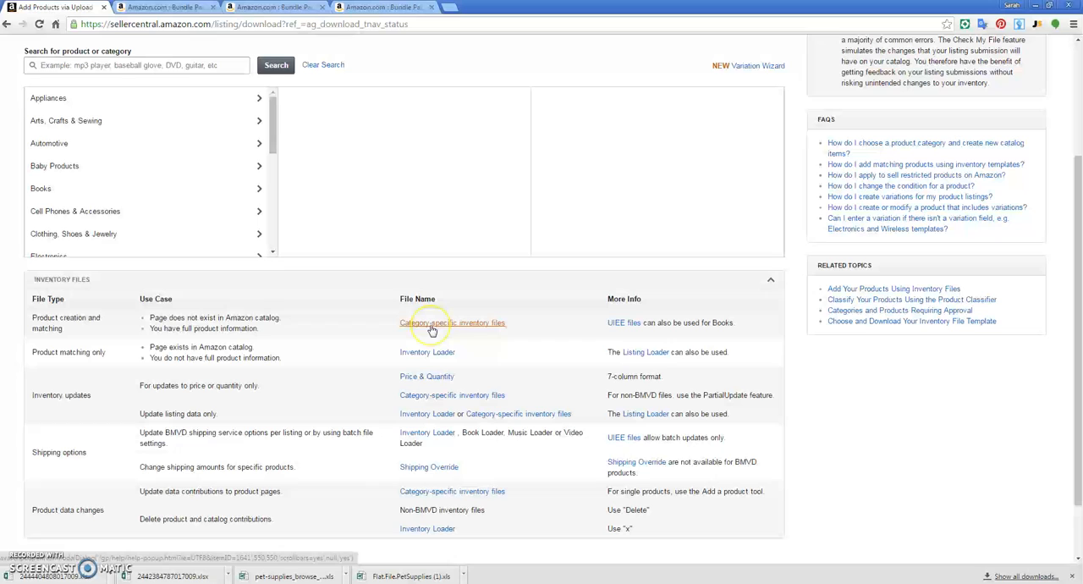
pyautogui.scroll(-3)
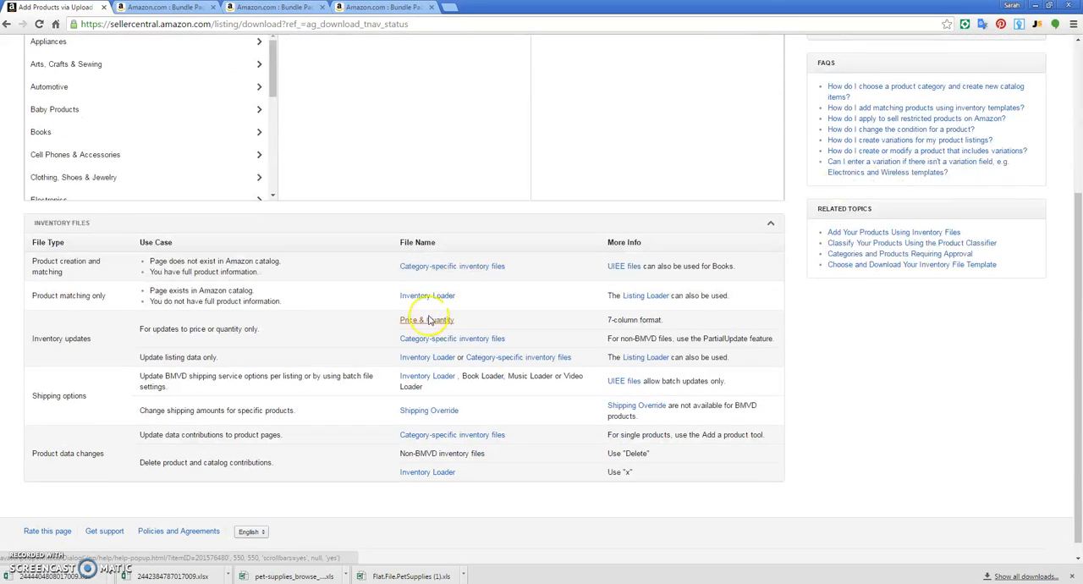
pyautogui.click(427, 320)
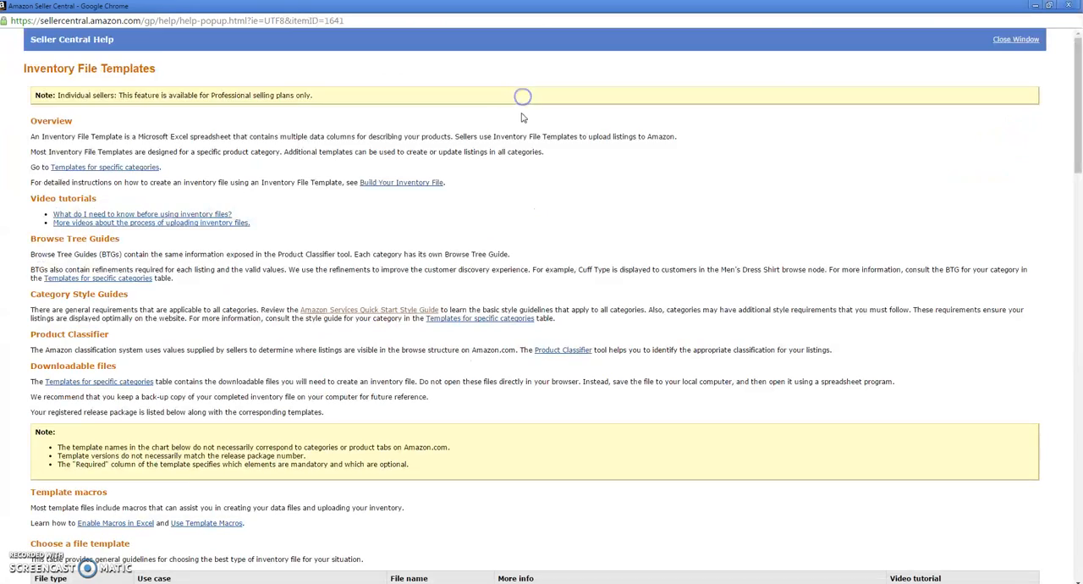
# - Read through the inventory file templates help page
pyautogui.scroll(-3)
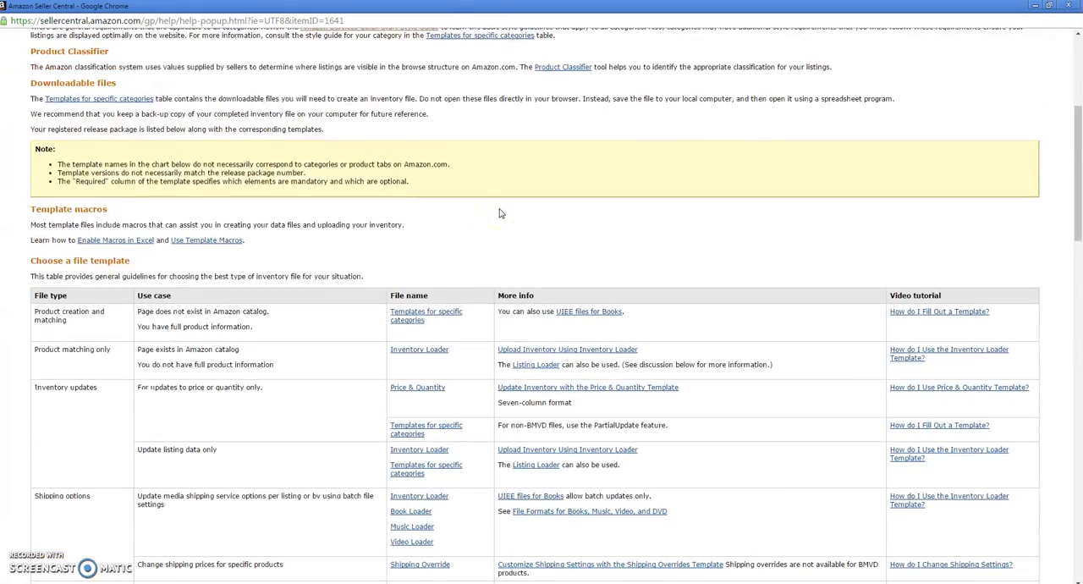
pyautogui.scroll(3)
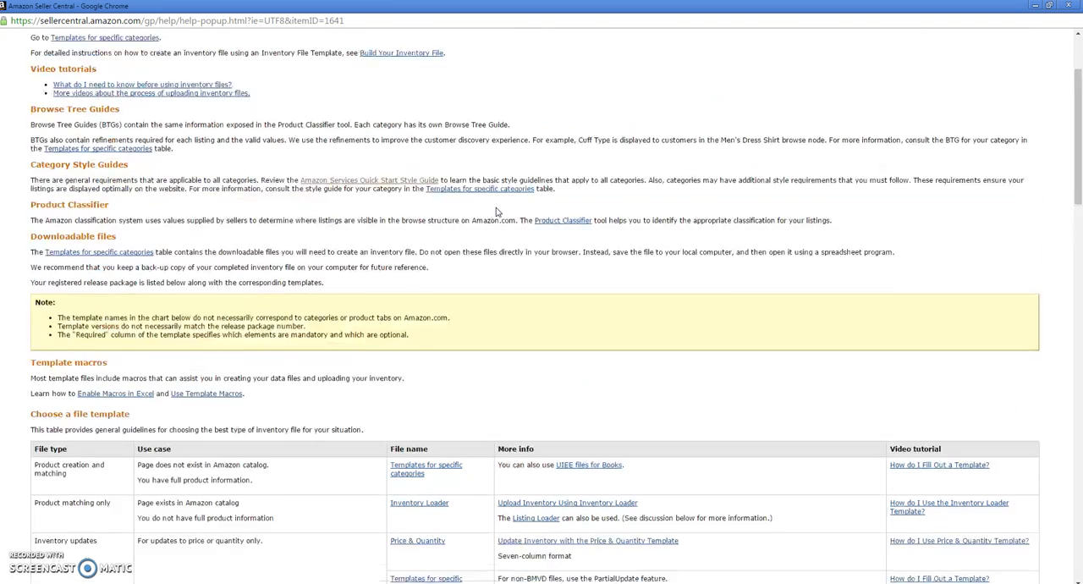
pyautogui.scroll(-3)
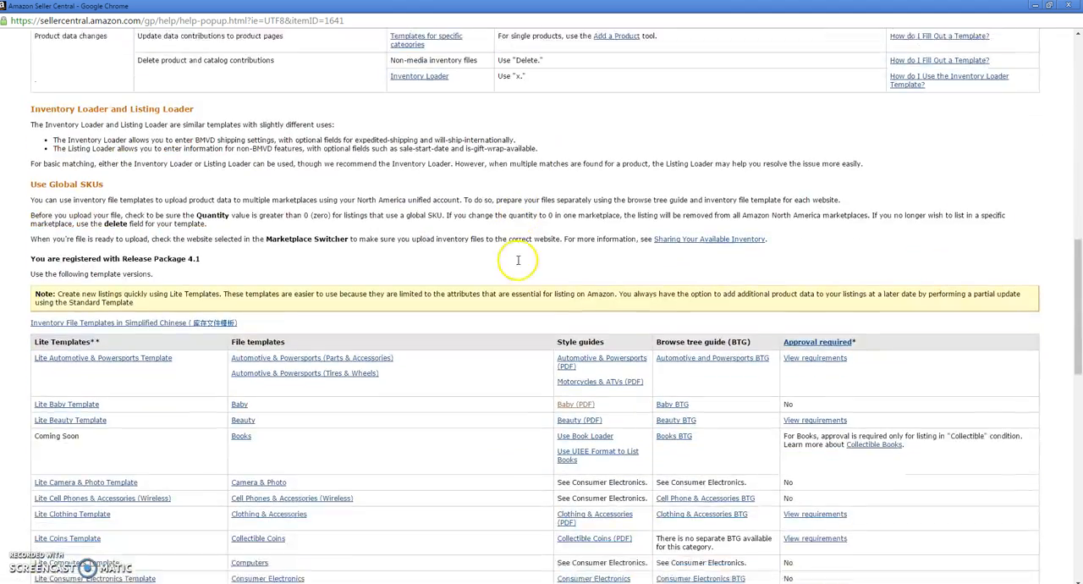
pyautogui.scroll(-3)
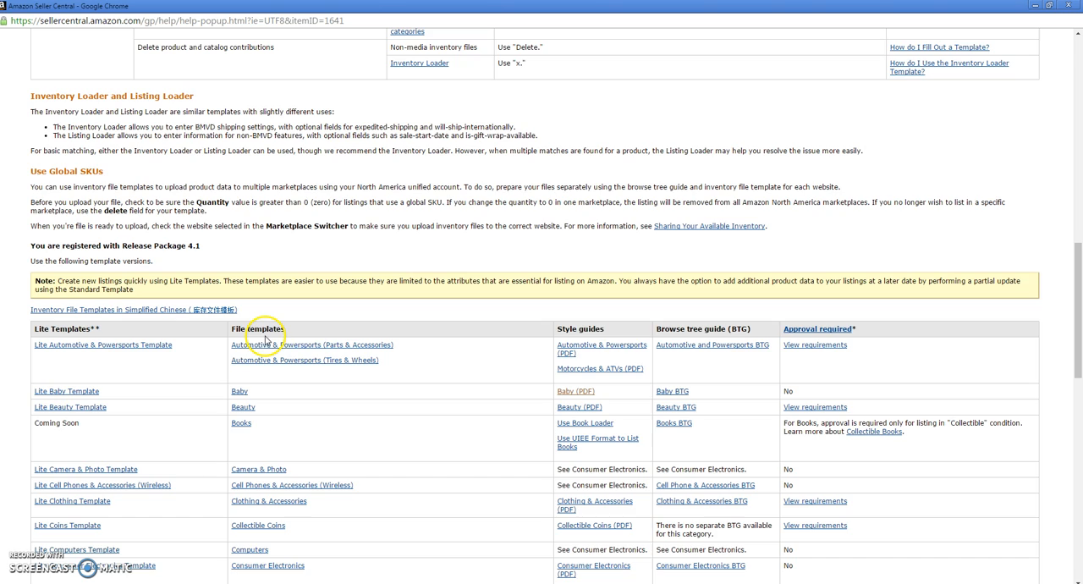
pyautogui.moveTo(576, 375)
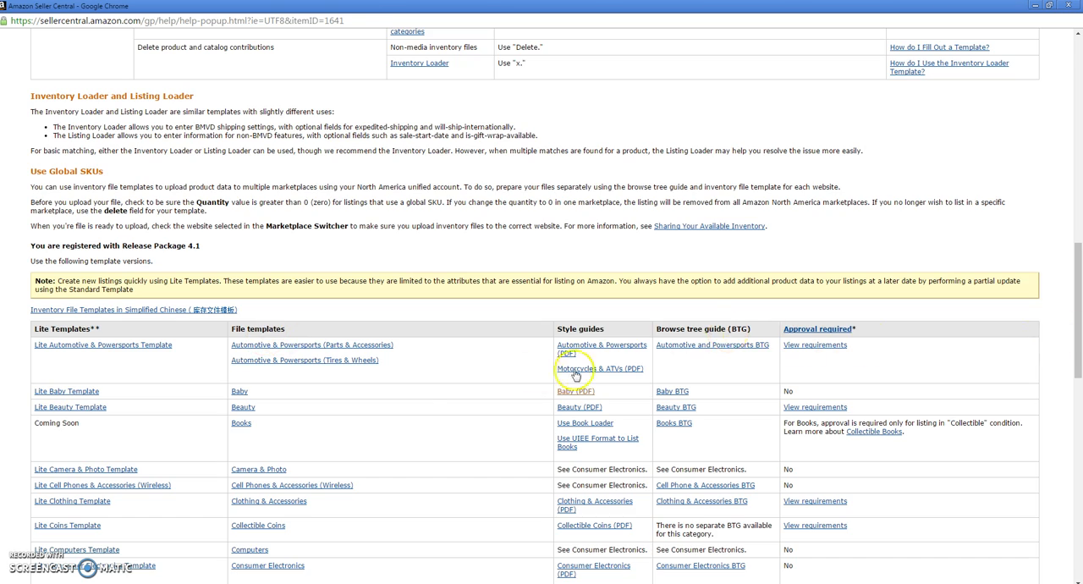
pyautogui.scroll(-3)
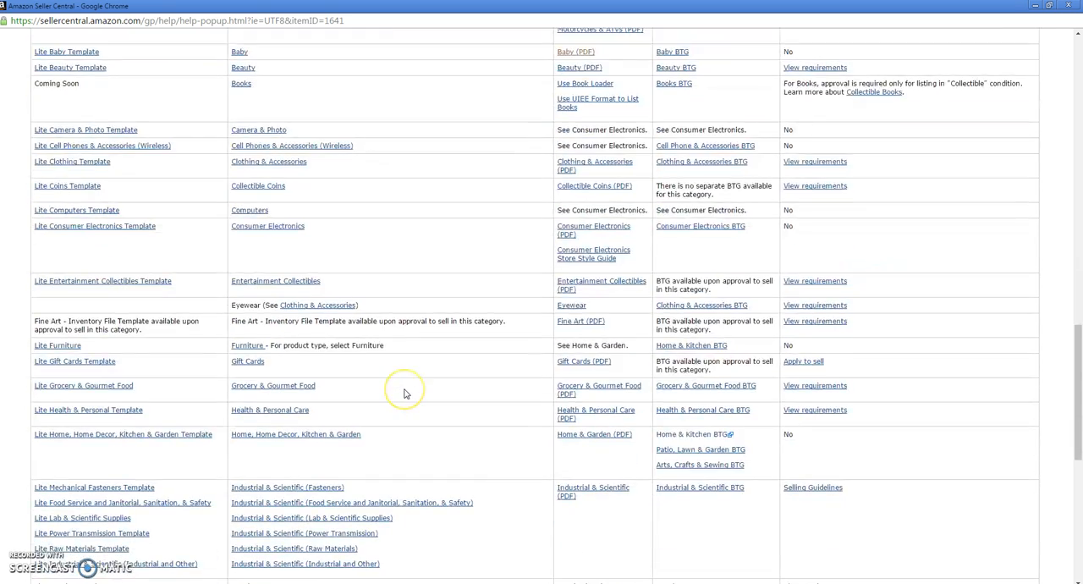
pyautogui.scroll(-3)
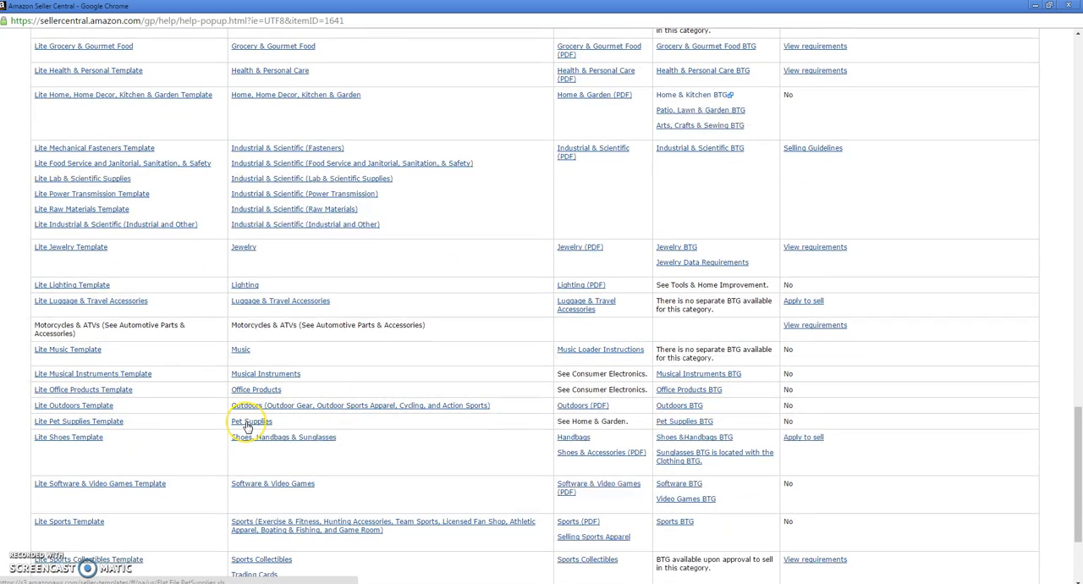
pyautogui.scroll(3)
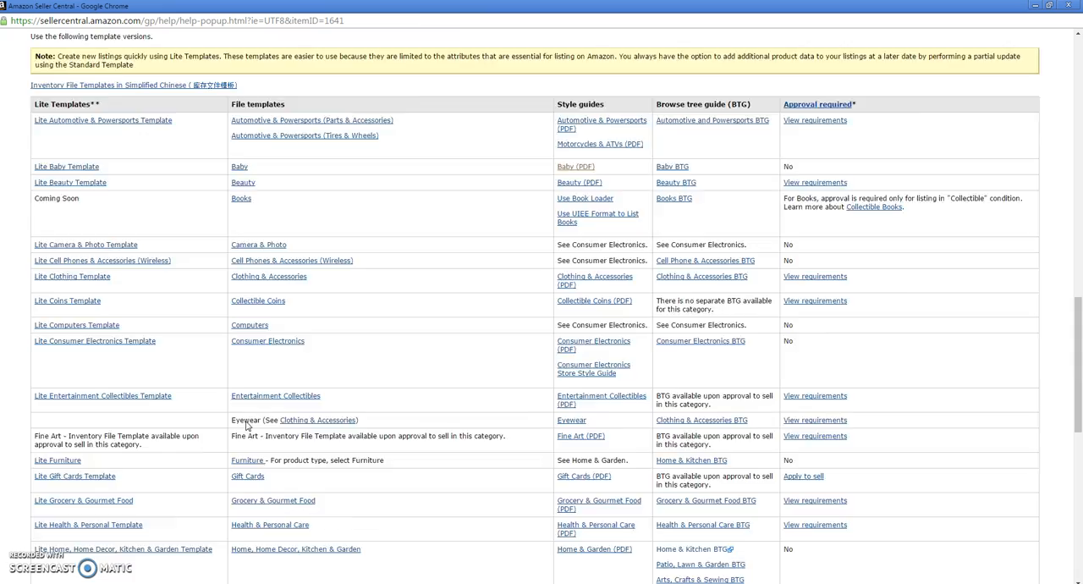
pyautogui.scroll(-3)
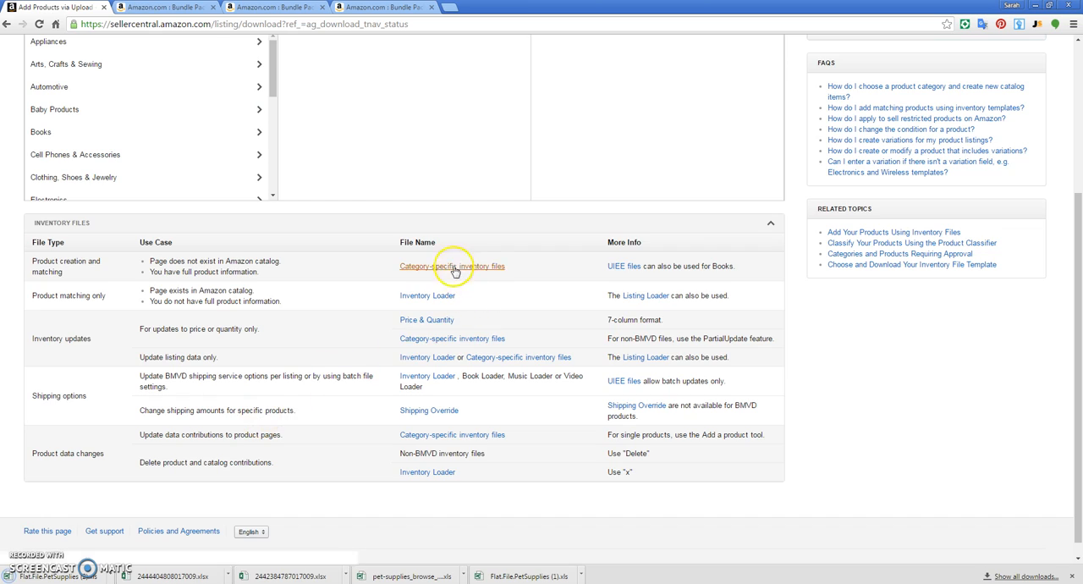
# - Reopen the templates help full-screen, read it further, and return to the Inventory menu
pyautogui.click(452, 266)
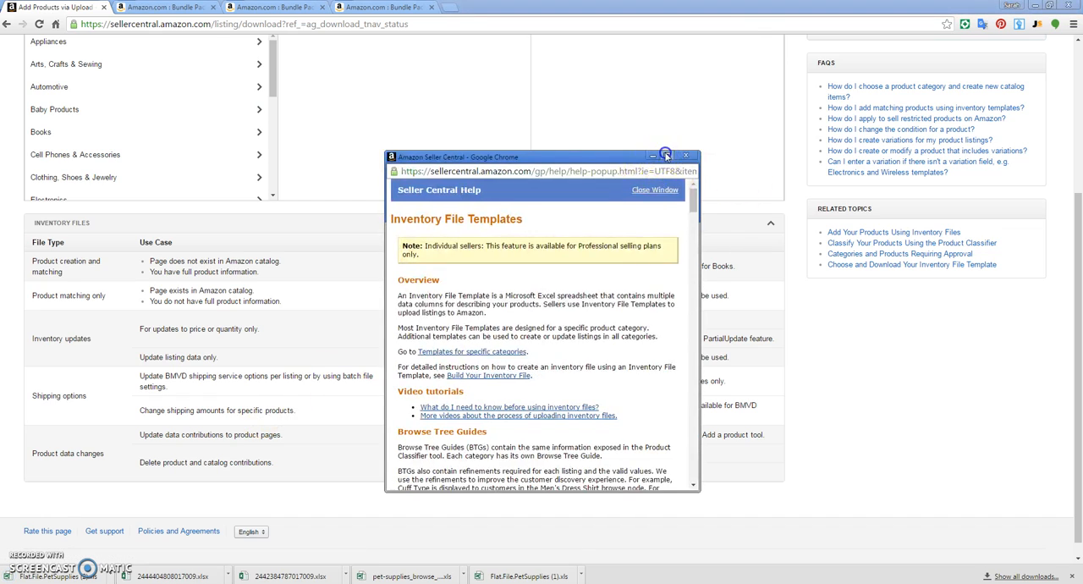
pyautogui.click(672, 156)
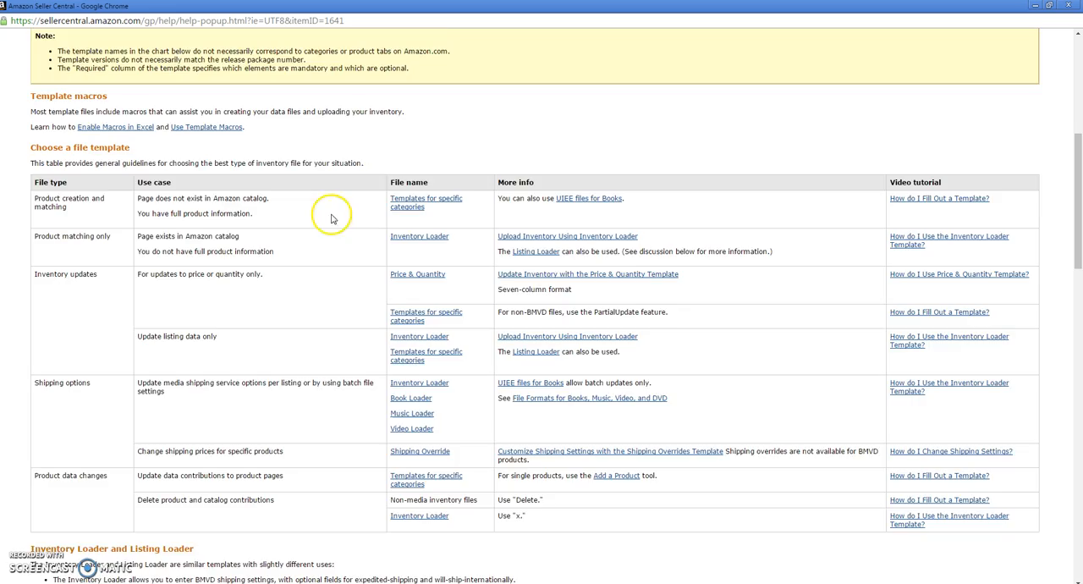
pyautogui.scroll(-3)
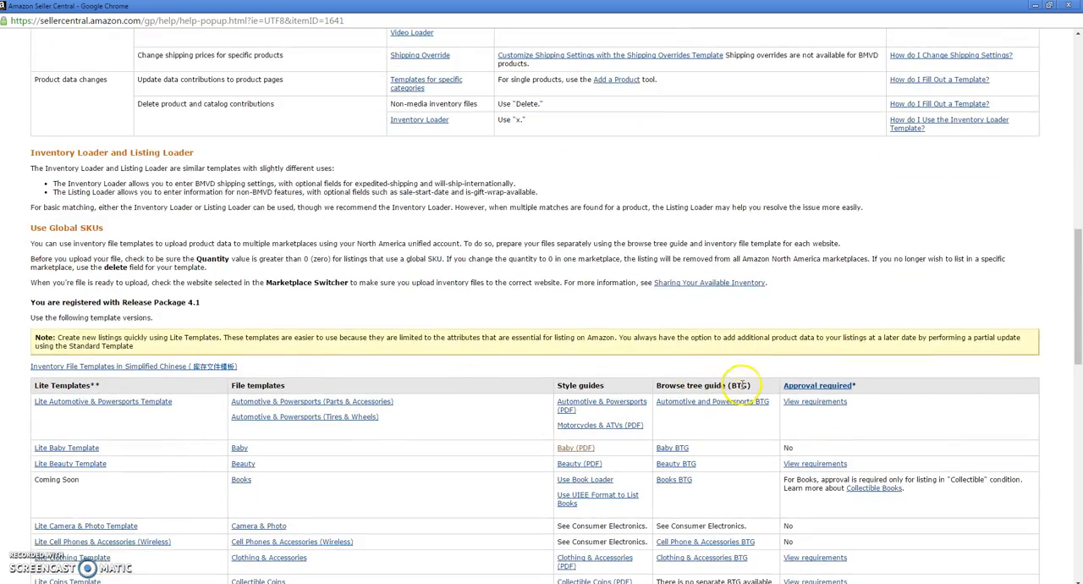
pyautogui.scroll(-3)
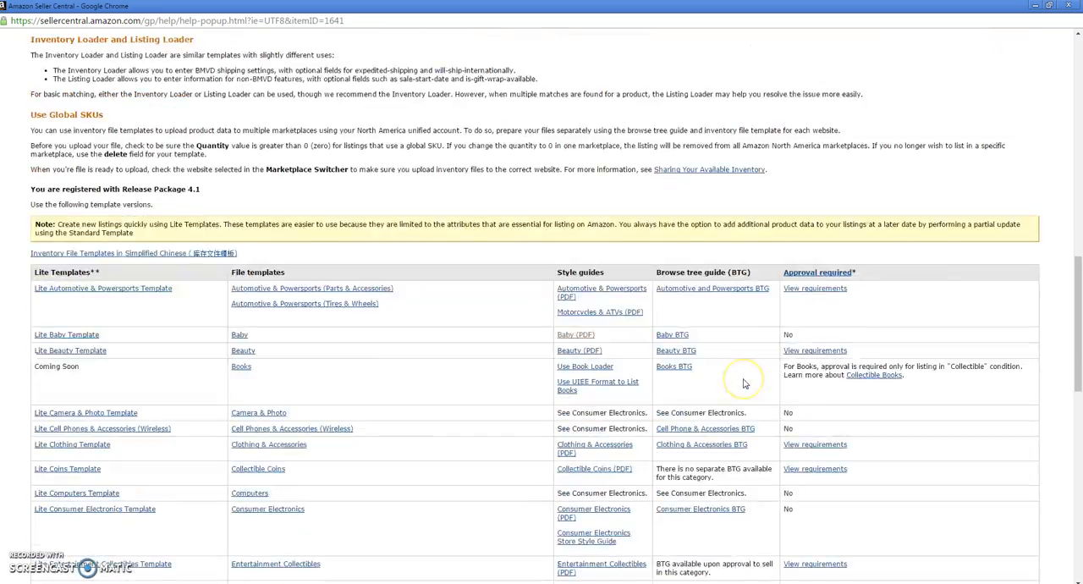
pyautogui.scroll(-3)
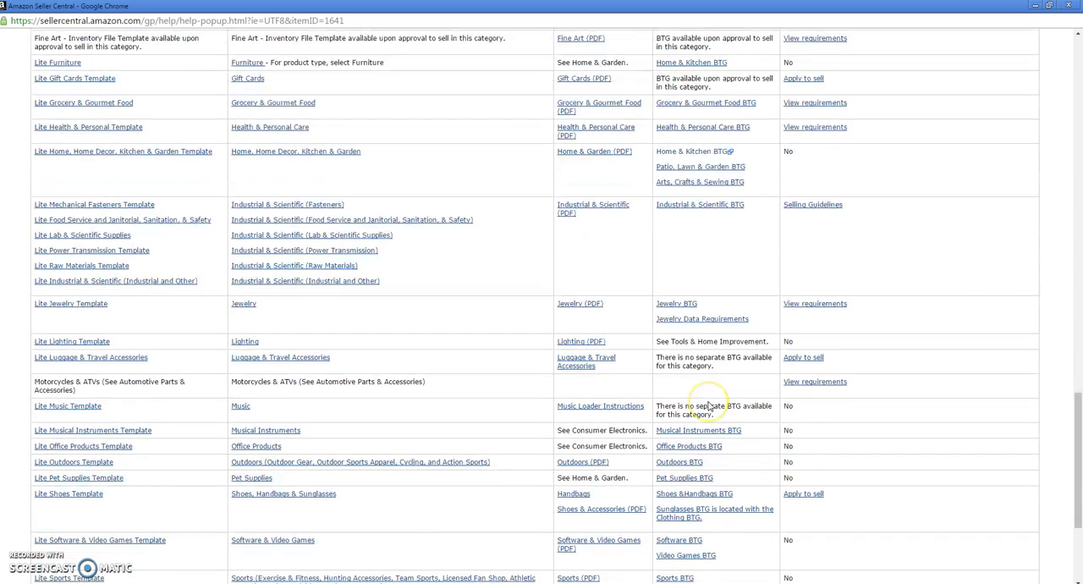
pyautogui.scroll(-3)
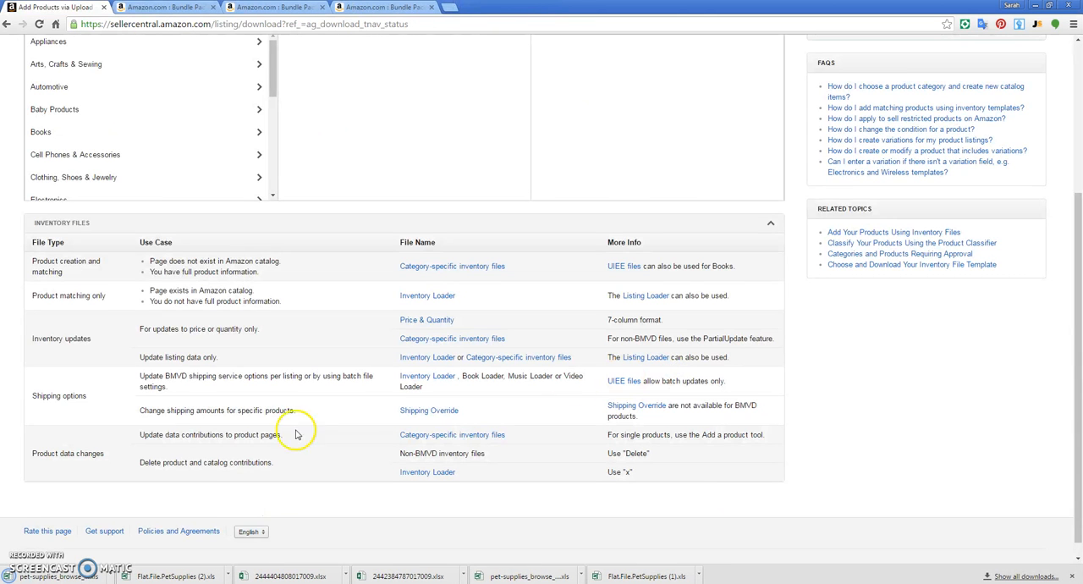
pyautogui.scroll(3)
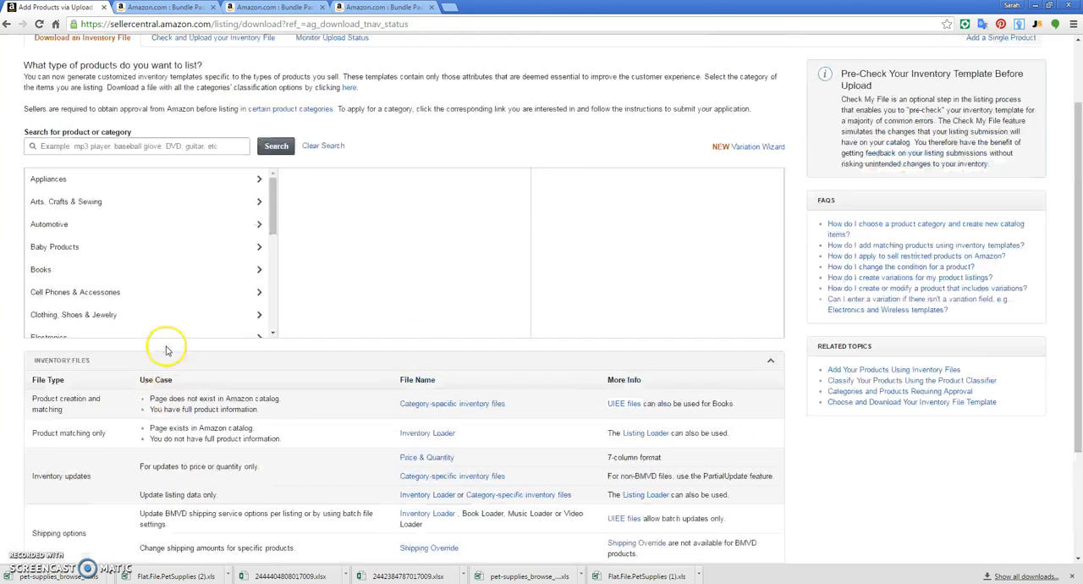
pyautogui.click(176, 46)
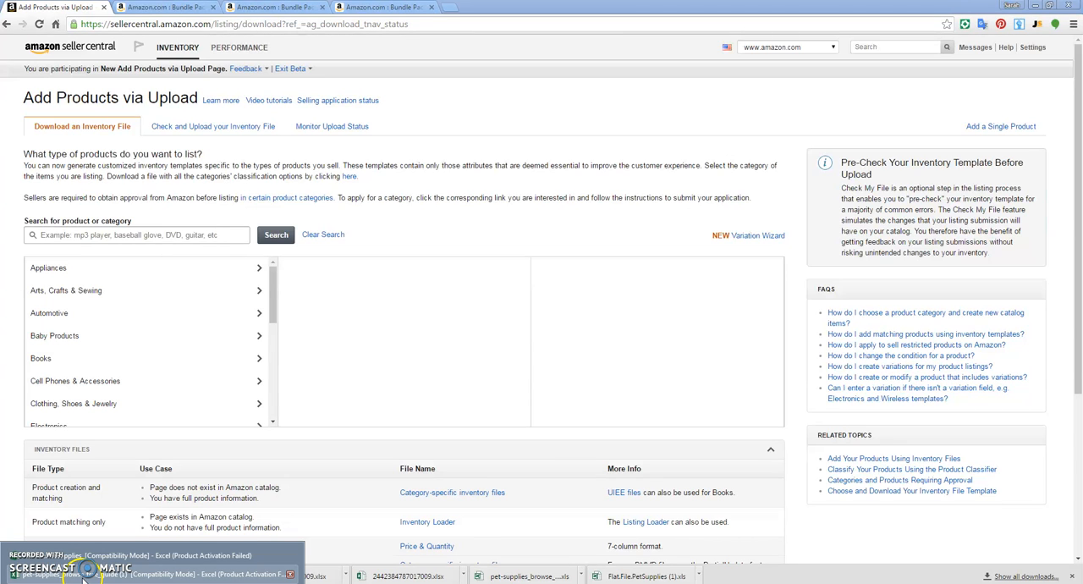
pyautogui.moveTo(197, 550)
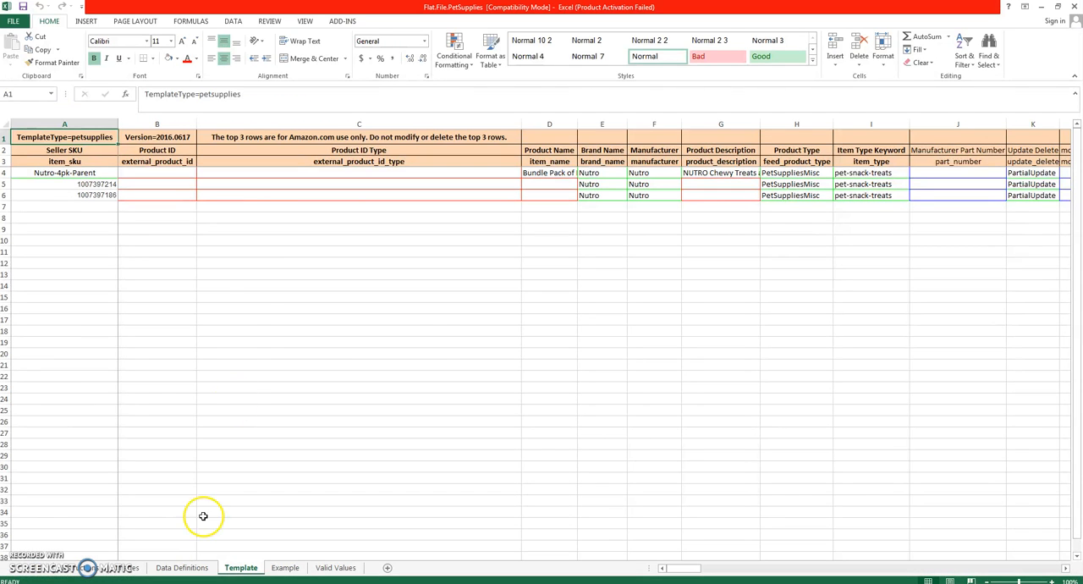
# - Inspect the template's product ID note, version, child SKUs, brand and manufacturer cells
pyautogui.click(359, 285)
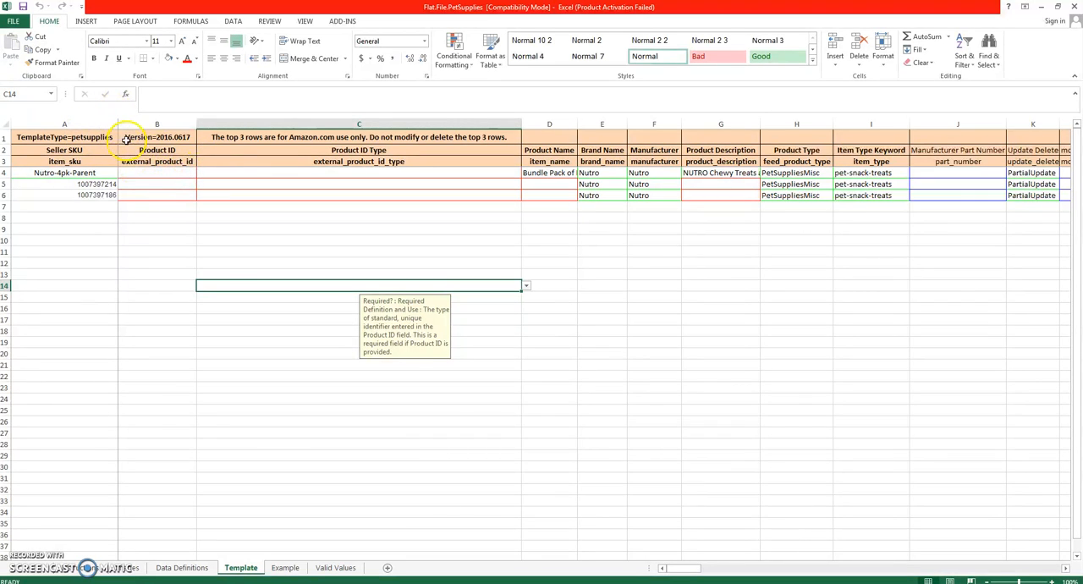
pyautogui.click(157, 136)
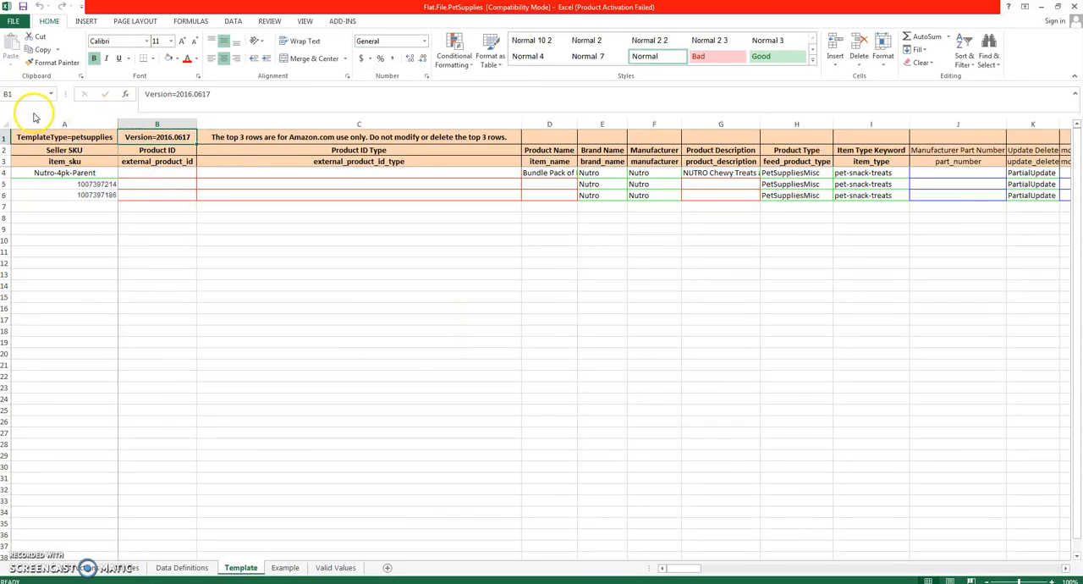
pyautogui.click(65, 124)
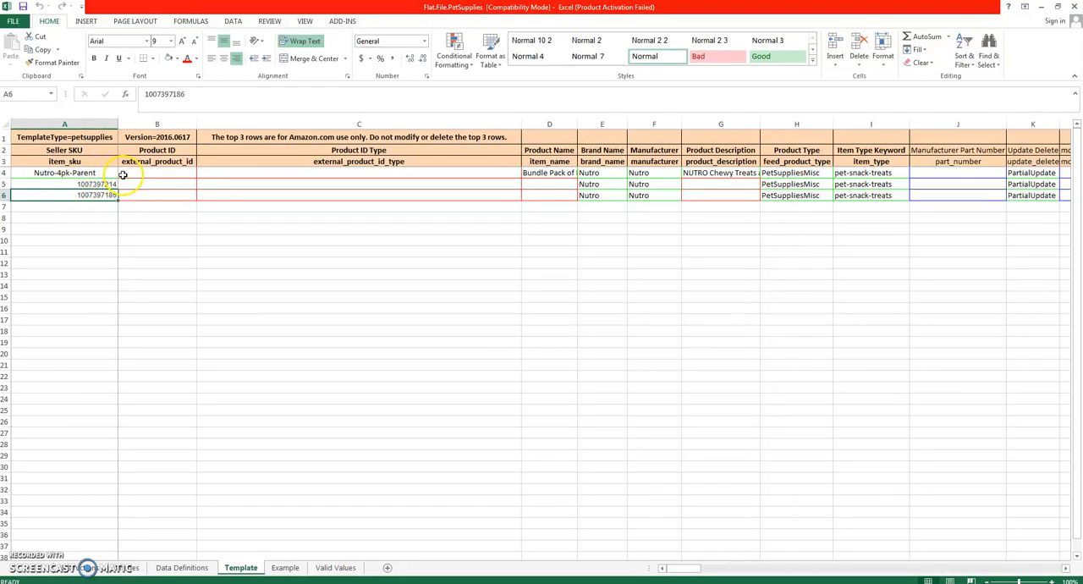
pyautogui.moveTo(266, 185)
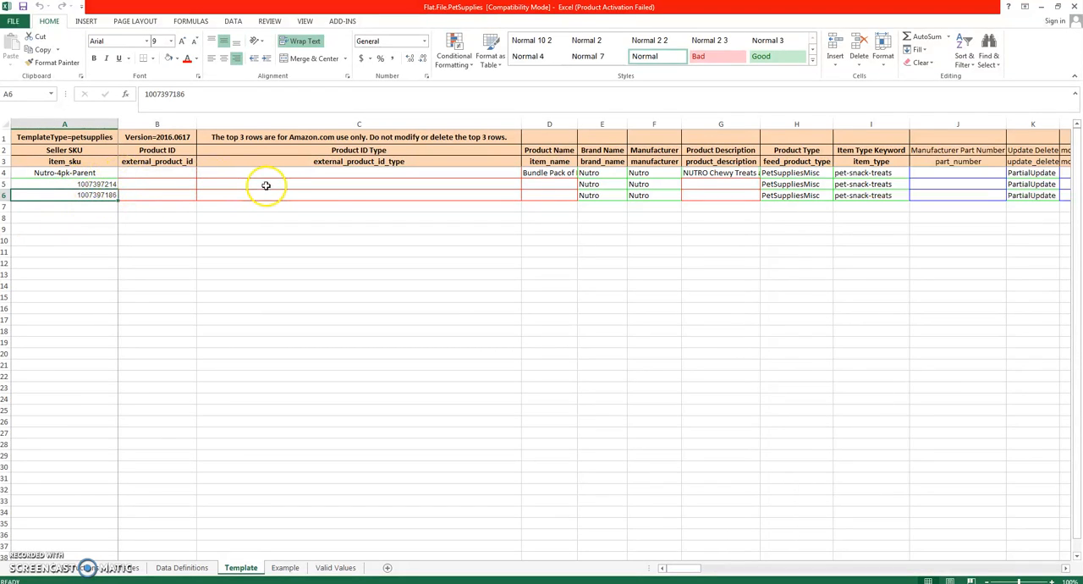
pyautogui.moveTo(561, 189)
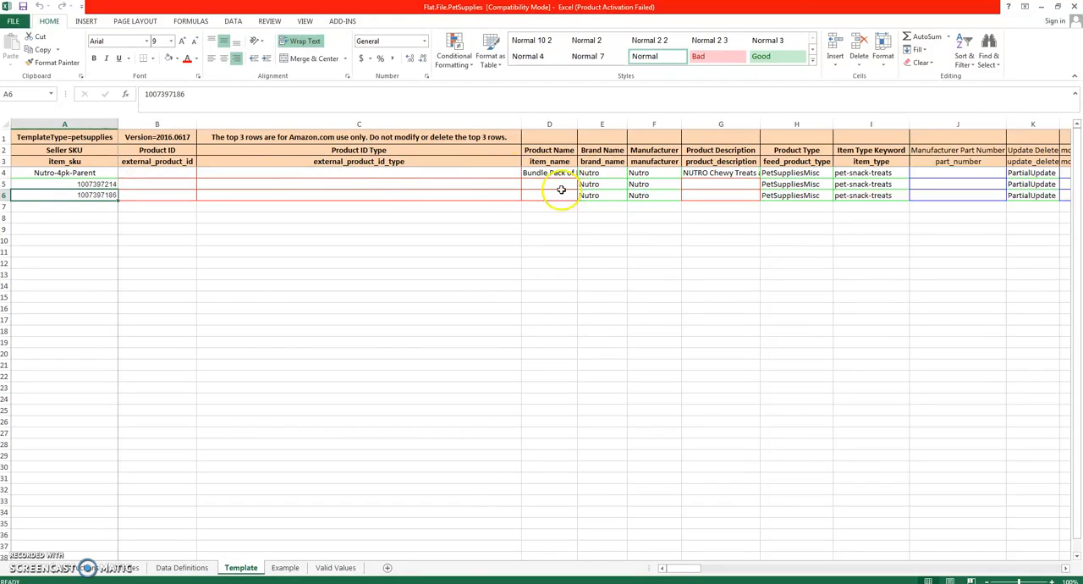
pyautogui.click(549, 125)
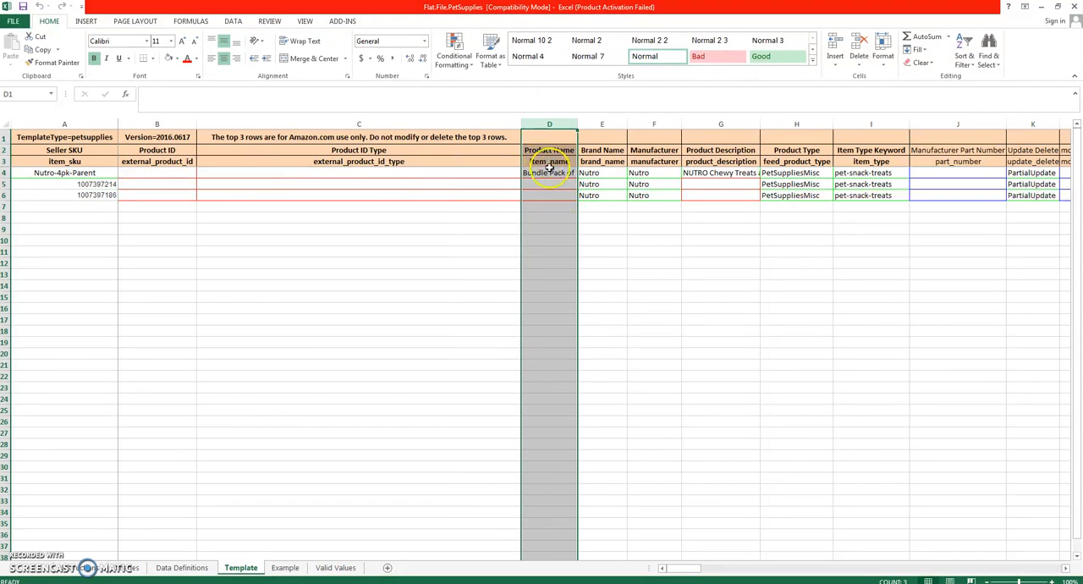
pyautogui.click(549, 172)
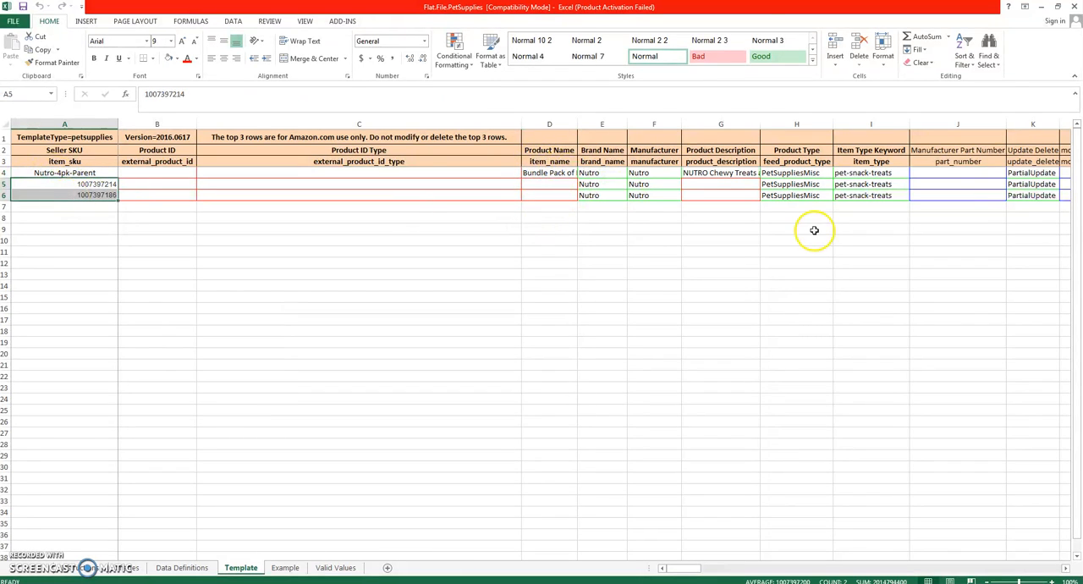
pyautogui.moveTo(602, 172); pyautogui.dragTo(653, 195)
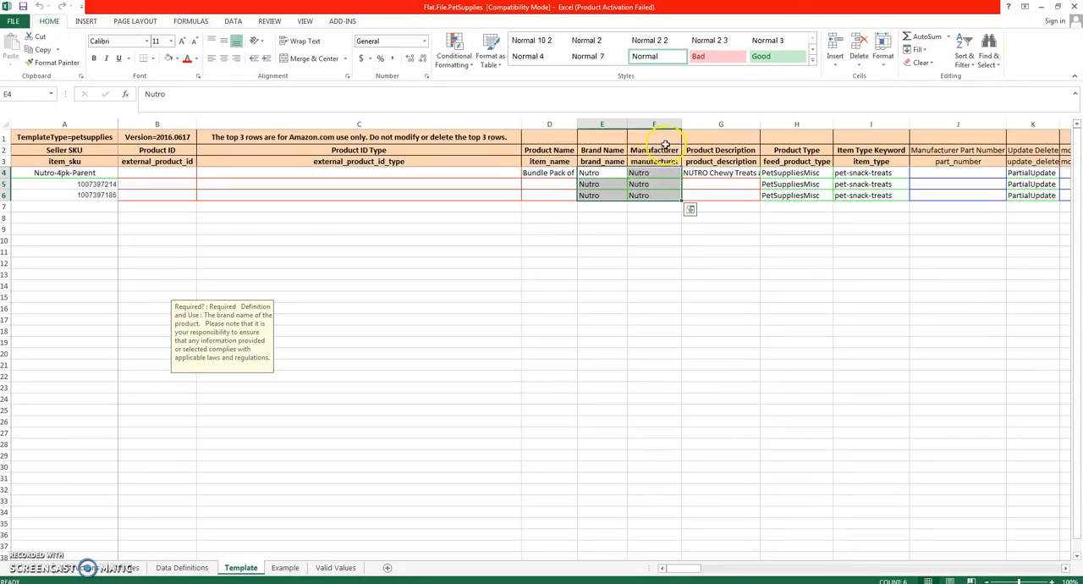
pyautogui.click(601, 149)
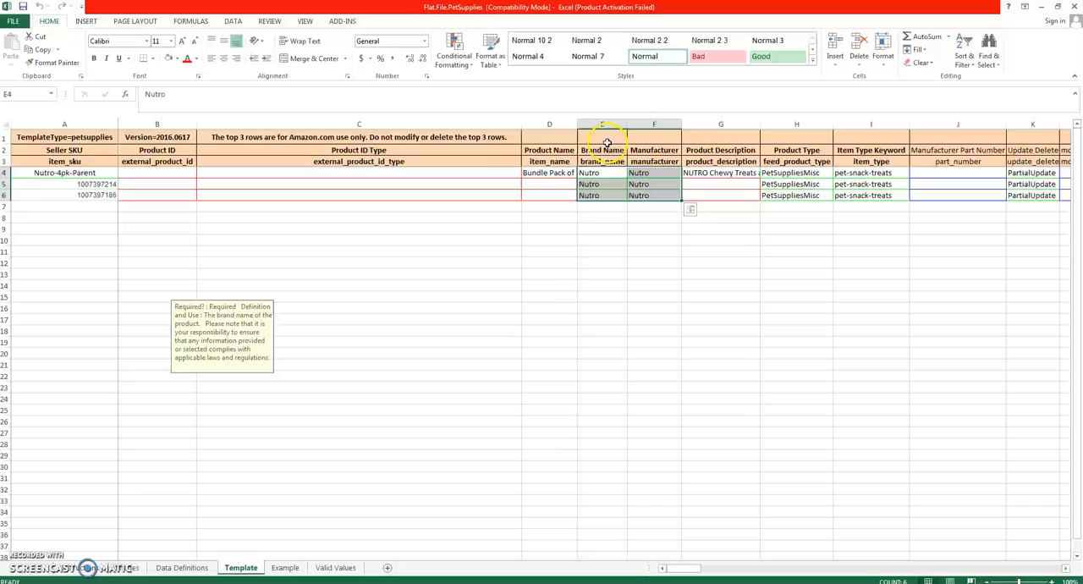
# - View the parent's product_description in G4 and check the Parent child training 2 document
pyautogui.click(720, 161)
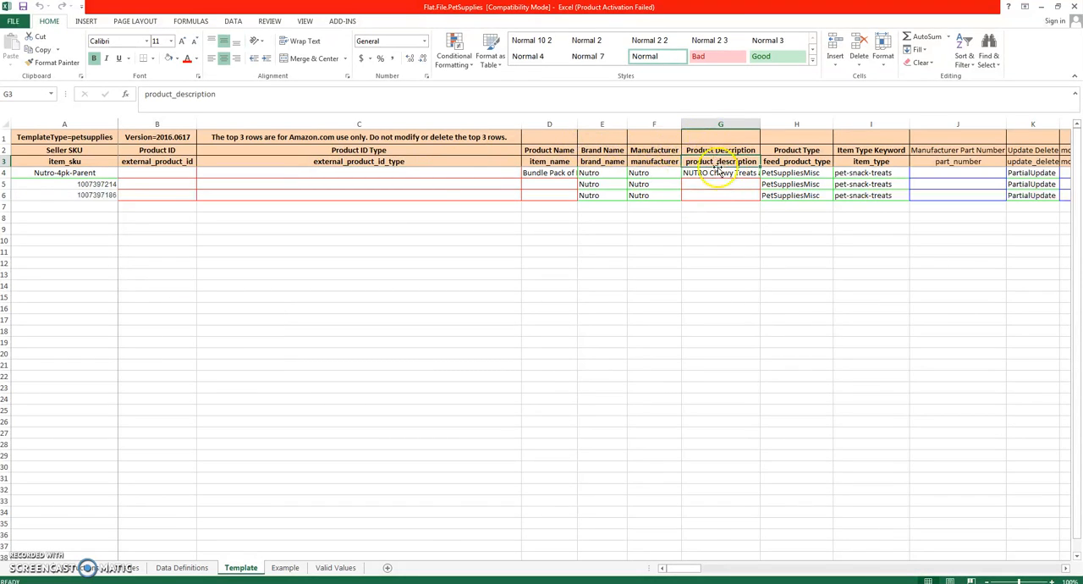
pyautogui.click(720, 173)
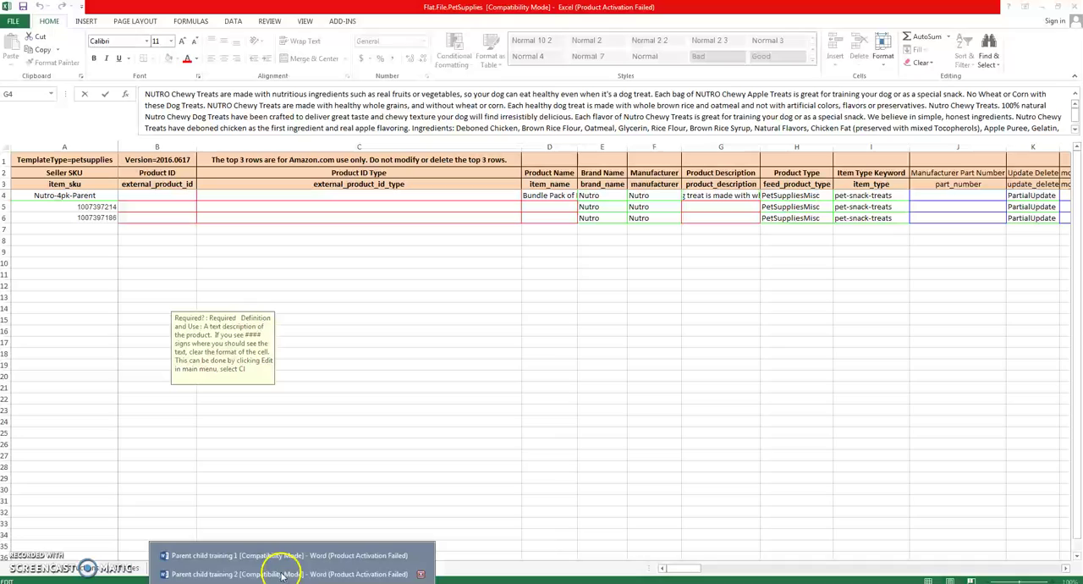
pyautogui.click(283, 574)
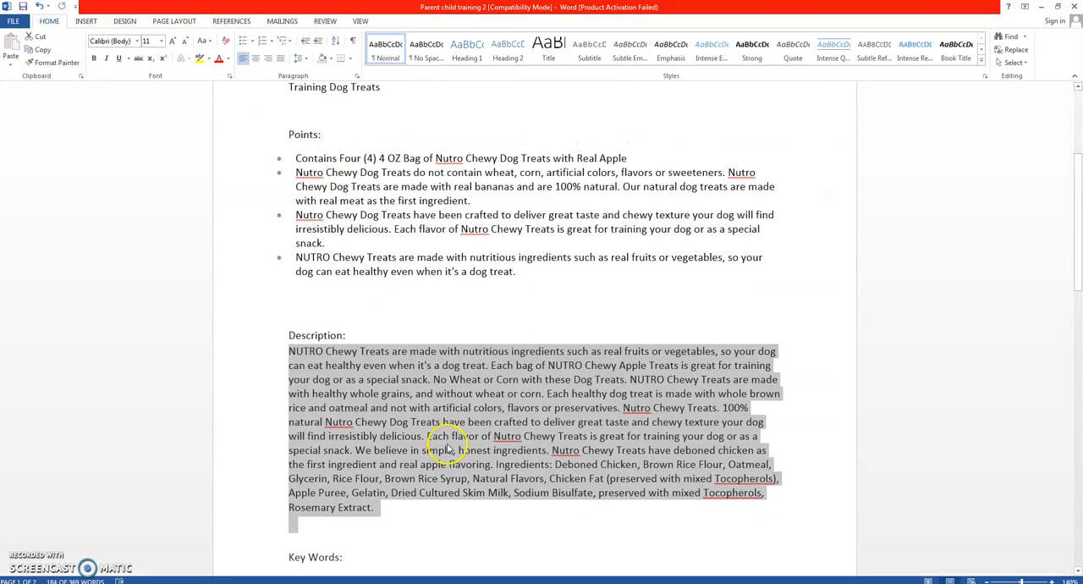
pyautogui.scroll(3)
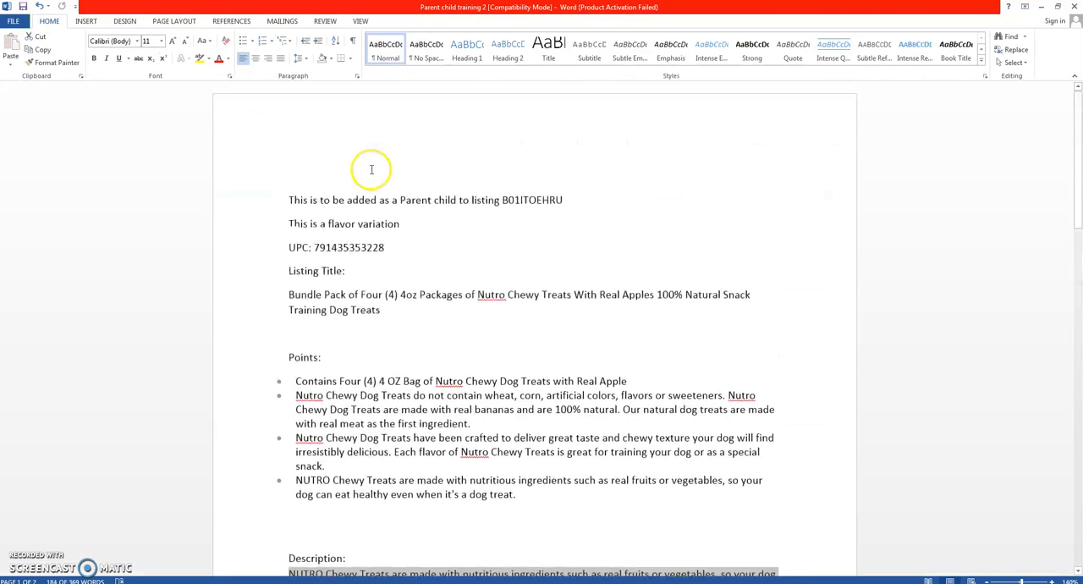
pyautogui.scroll(-3)
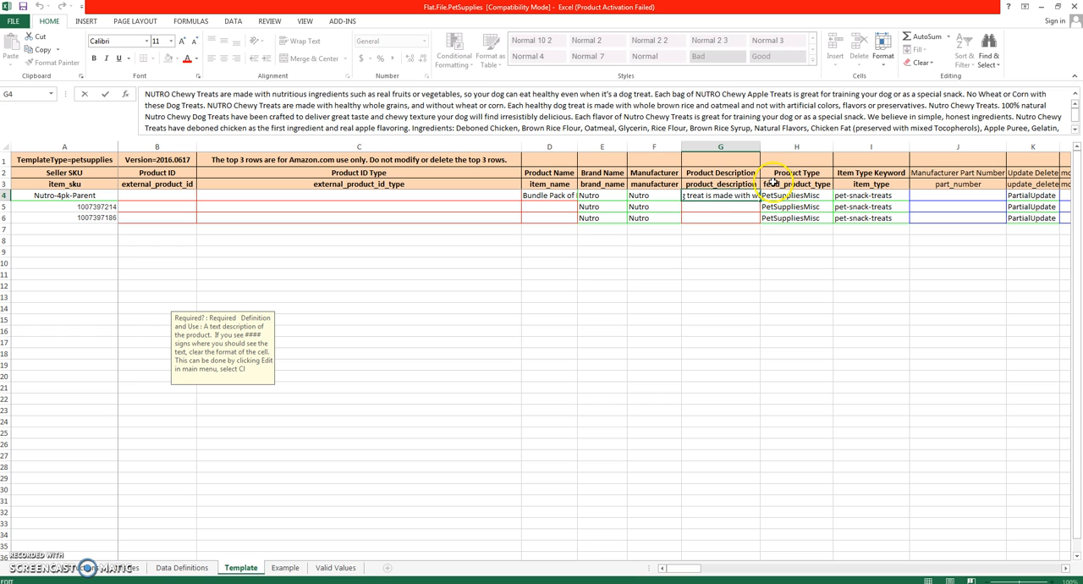
# - Fill PetSuppliesMisc down as the product type for the parent and both child rows
pyautogui.click(796, 183)
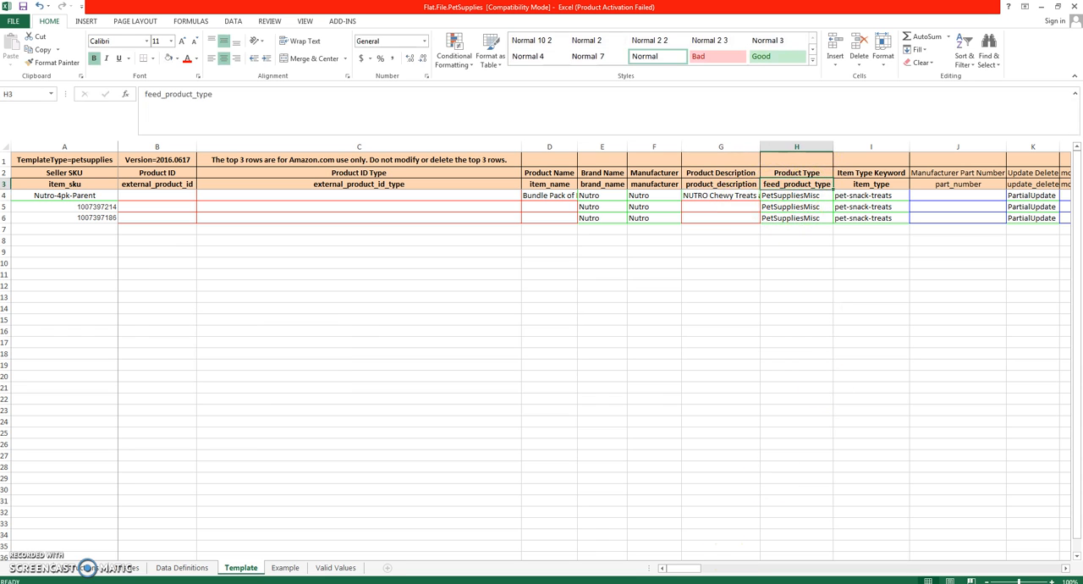
pyautogui.hscroll(3)
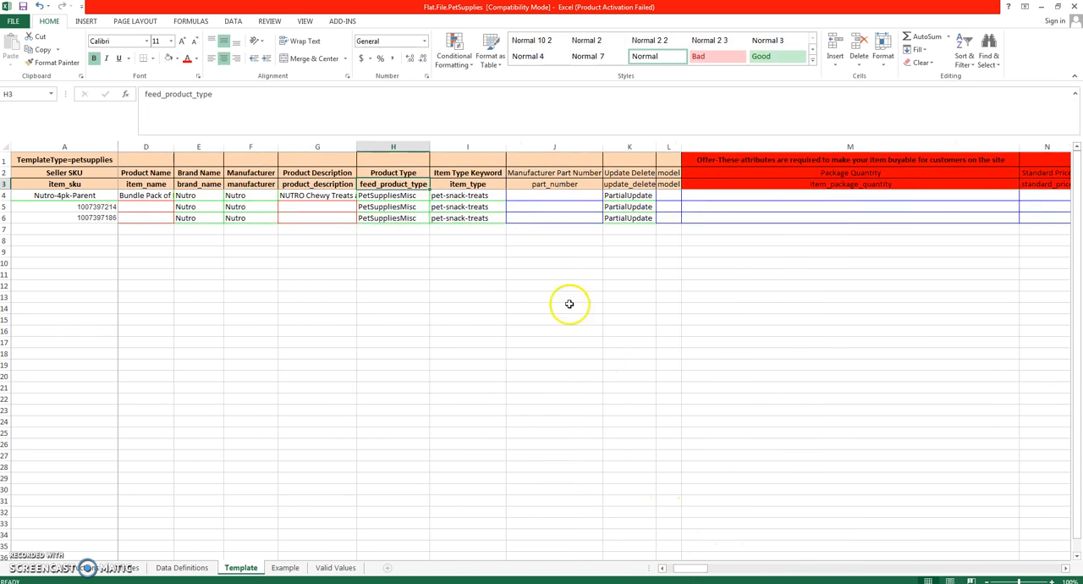
pyautogui.click(393, 195)
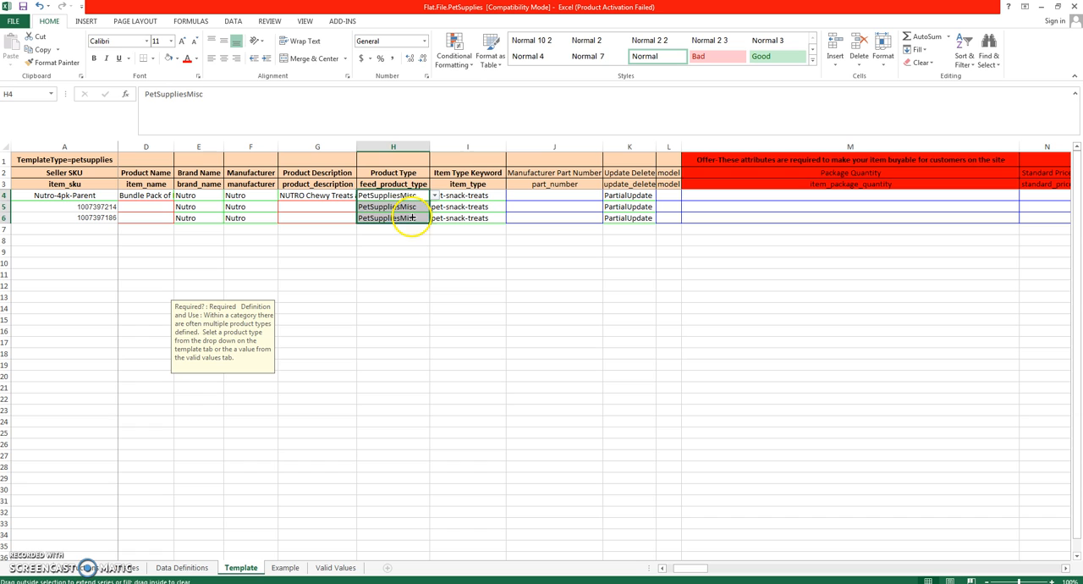
pyautogui.click(467, 195)
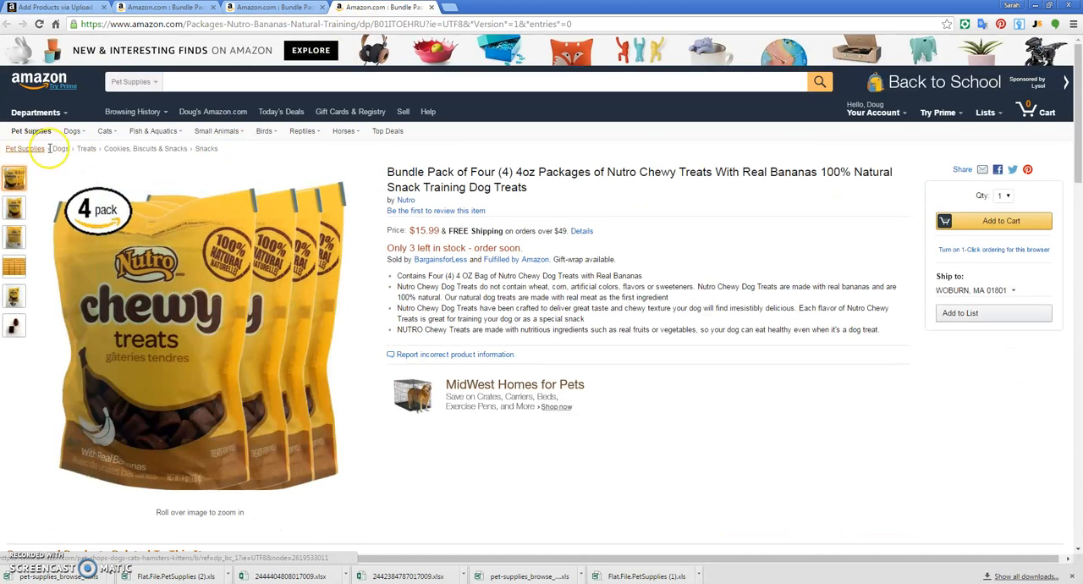
pyautogui.moveTo(206, 148)
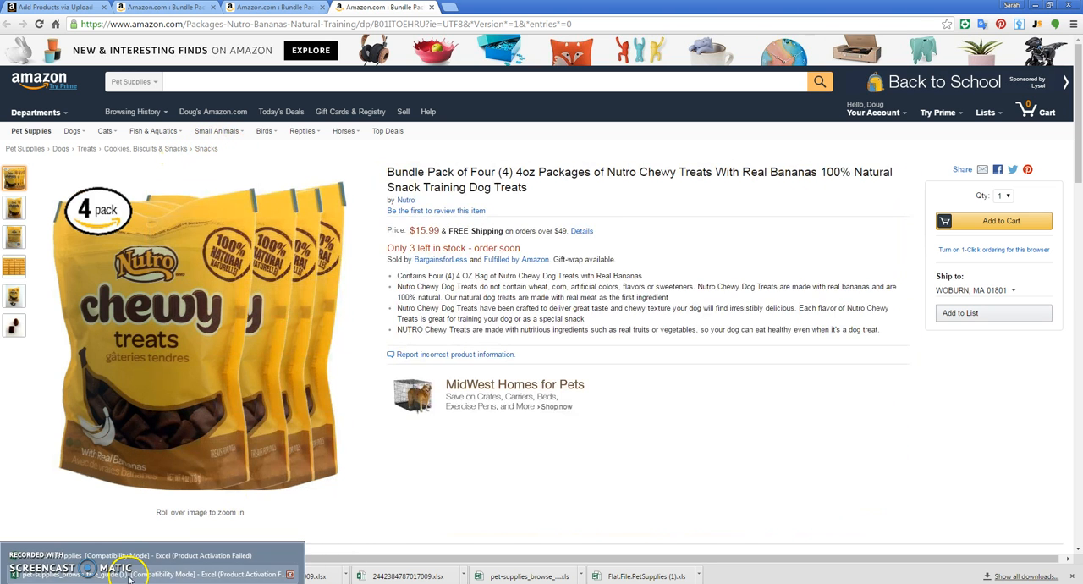
# - Search the pet supplies browse tree guide for snacks
pyautogui.click(169, 576)
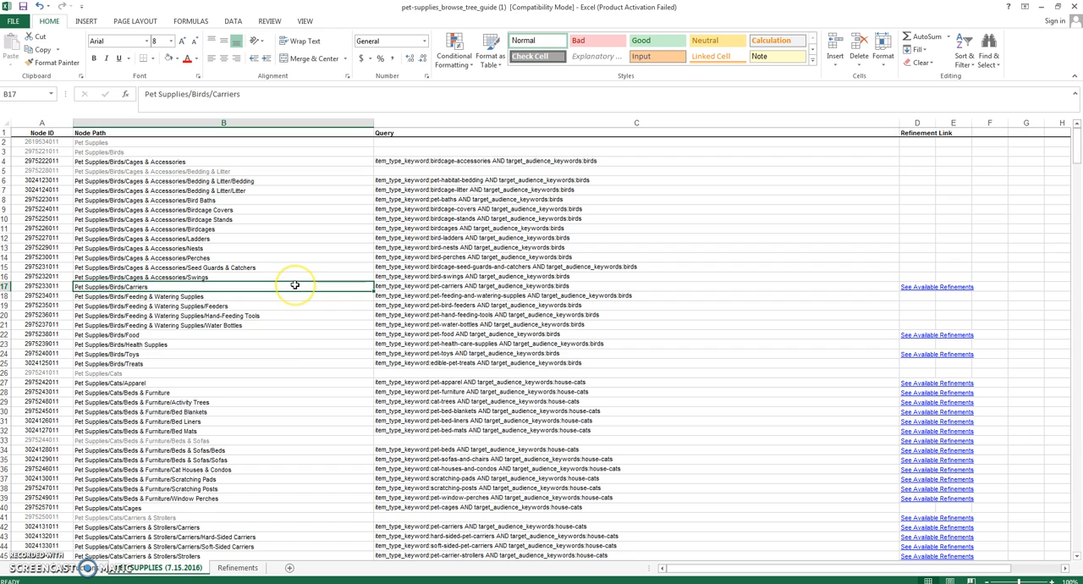
pyautogui.press('ctrl+f')
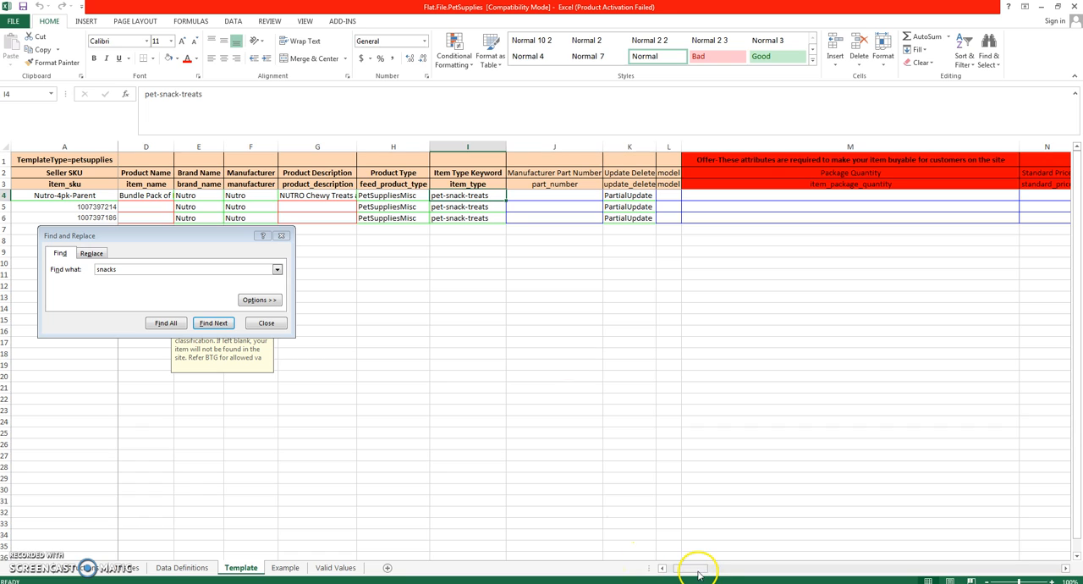
pyautogui.moveTo(709, 482)
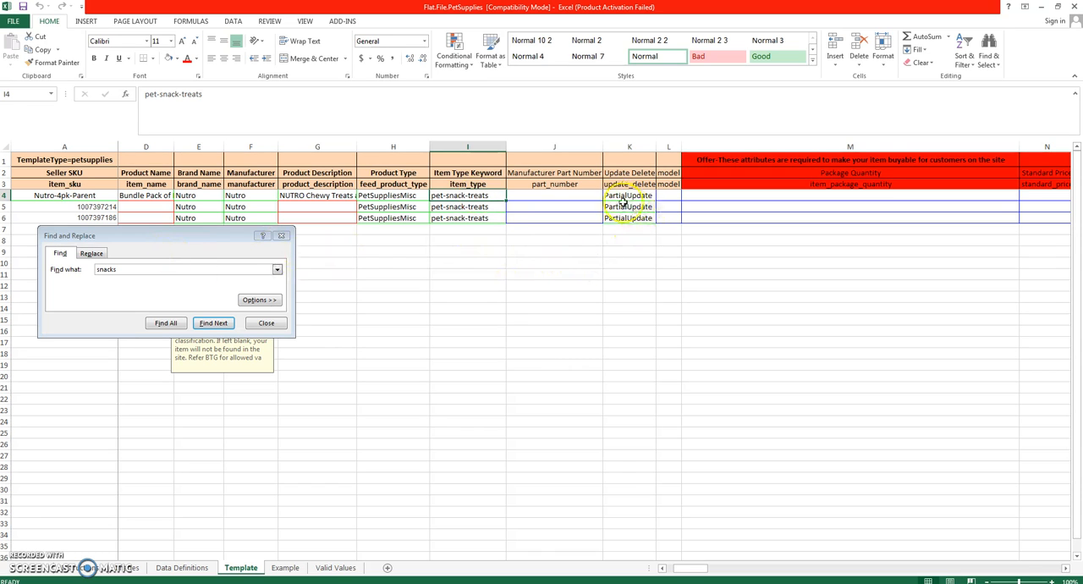
pyautogui.click(630, 195)
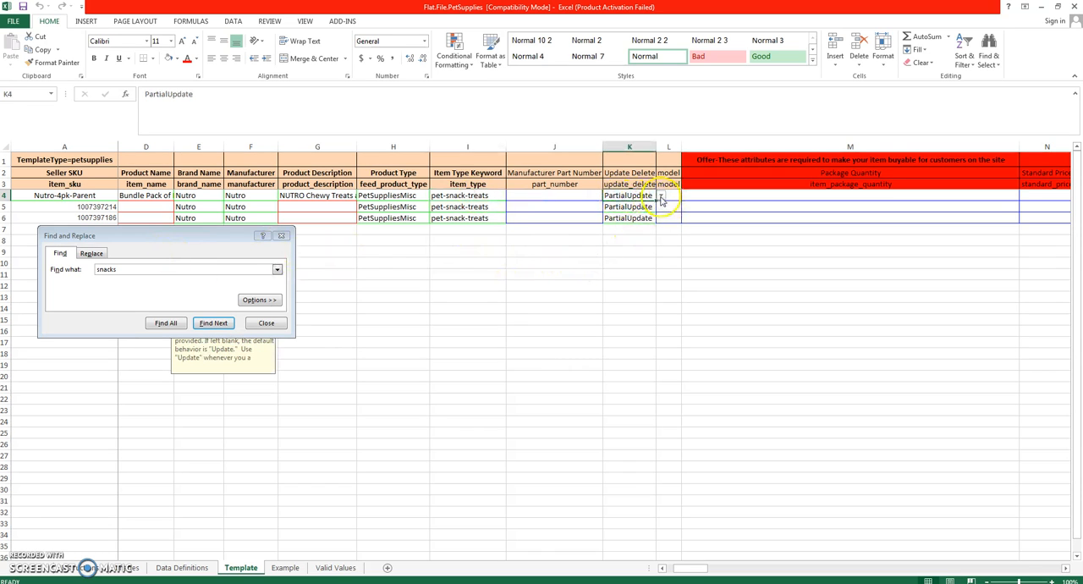
pyautogui.click(661, 196)
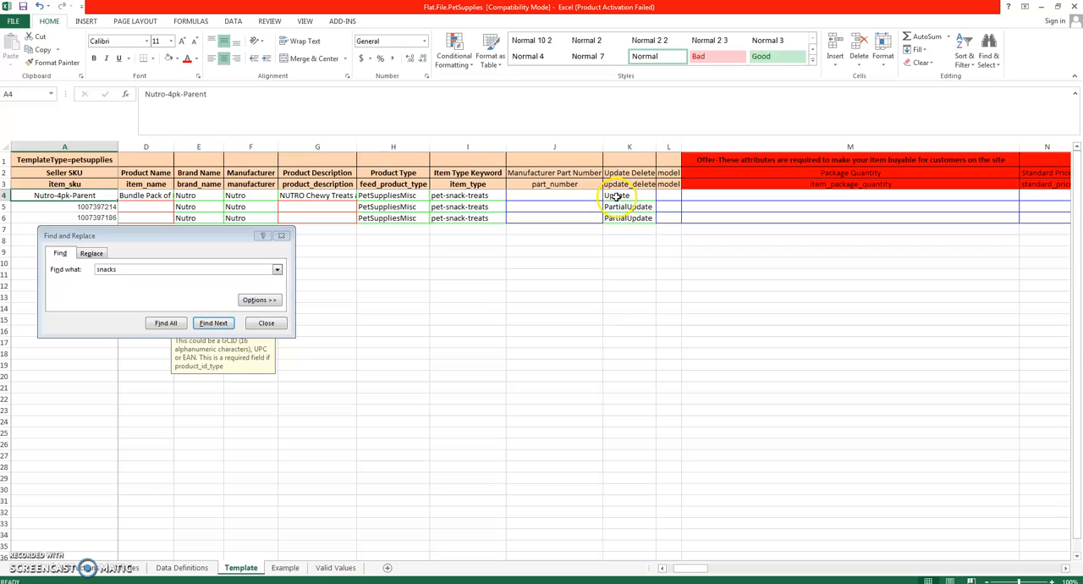
pyautogui.click(617, 196)
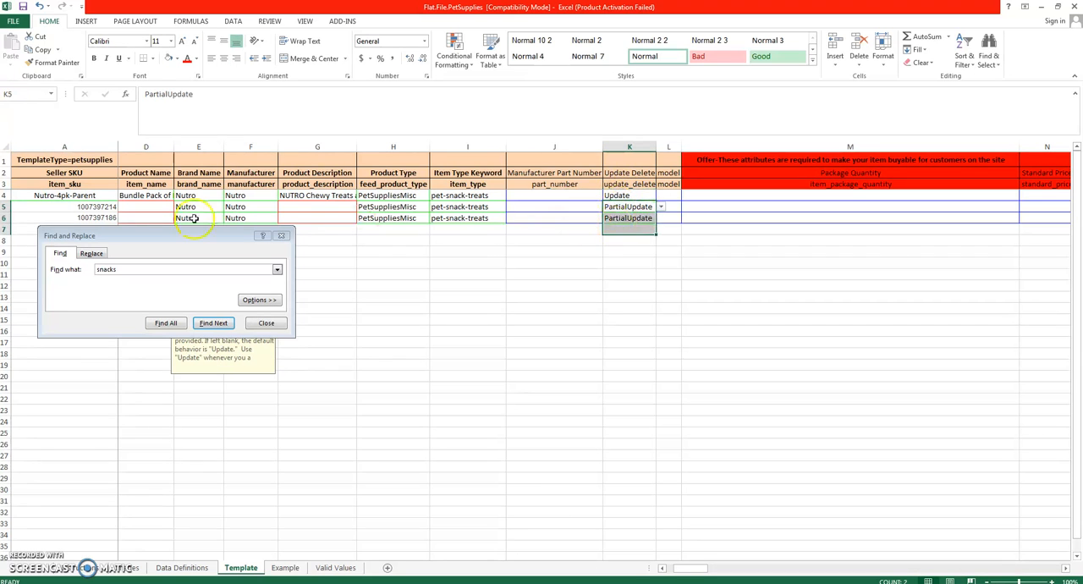
pyautogui.moveTo(89, 201)
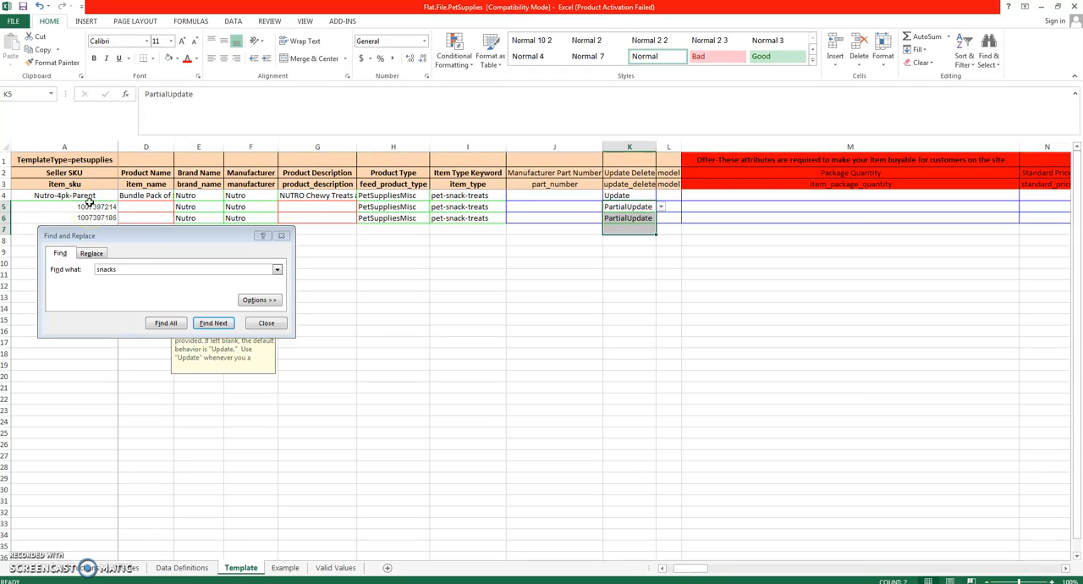
pyautogui.moveTo(820, 310)
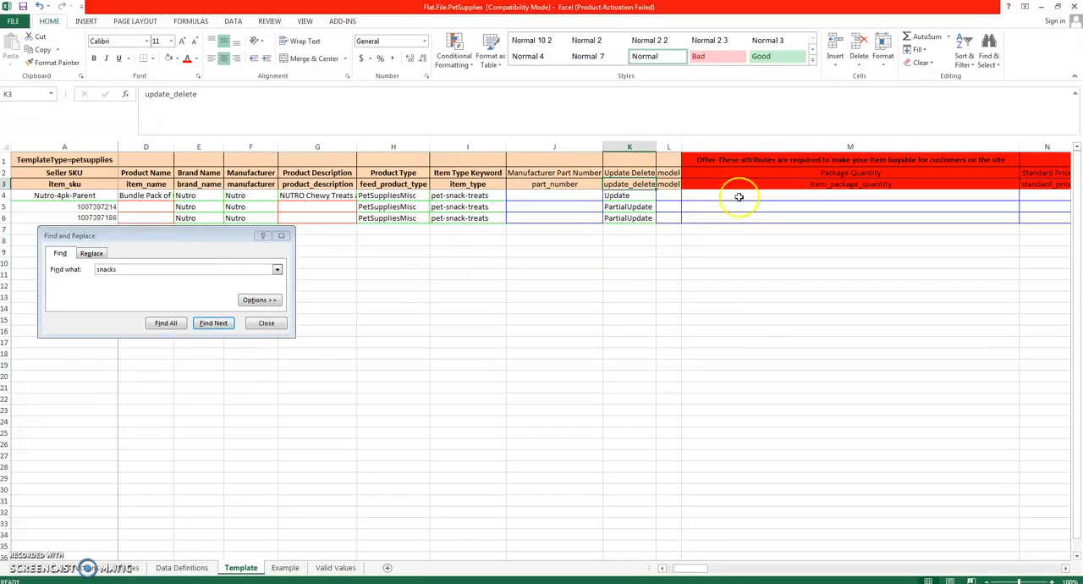
pyautogui.hscroll(3)
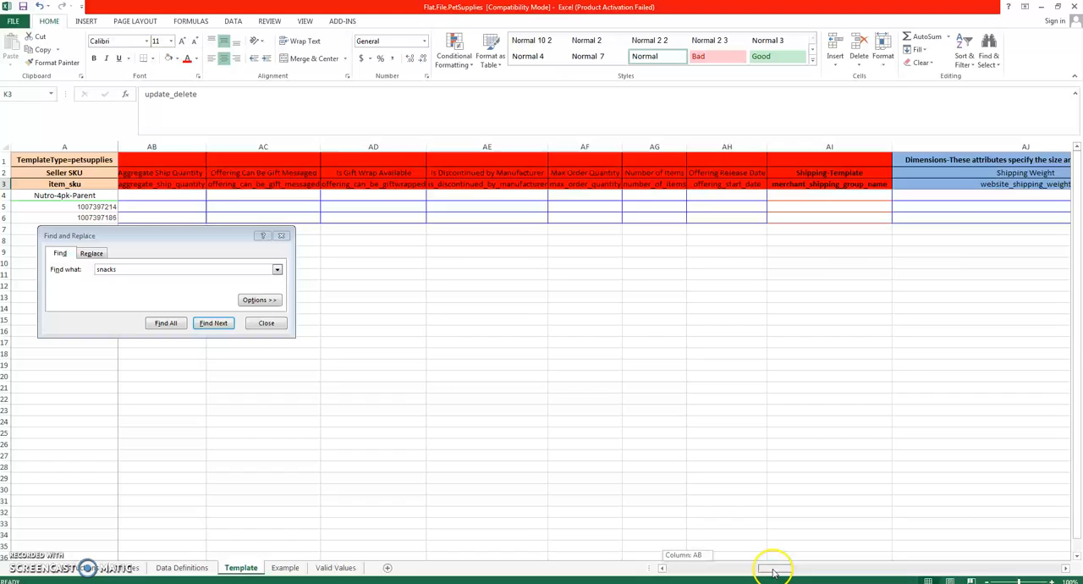
pyautogui.hscroll(3)
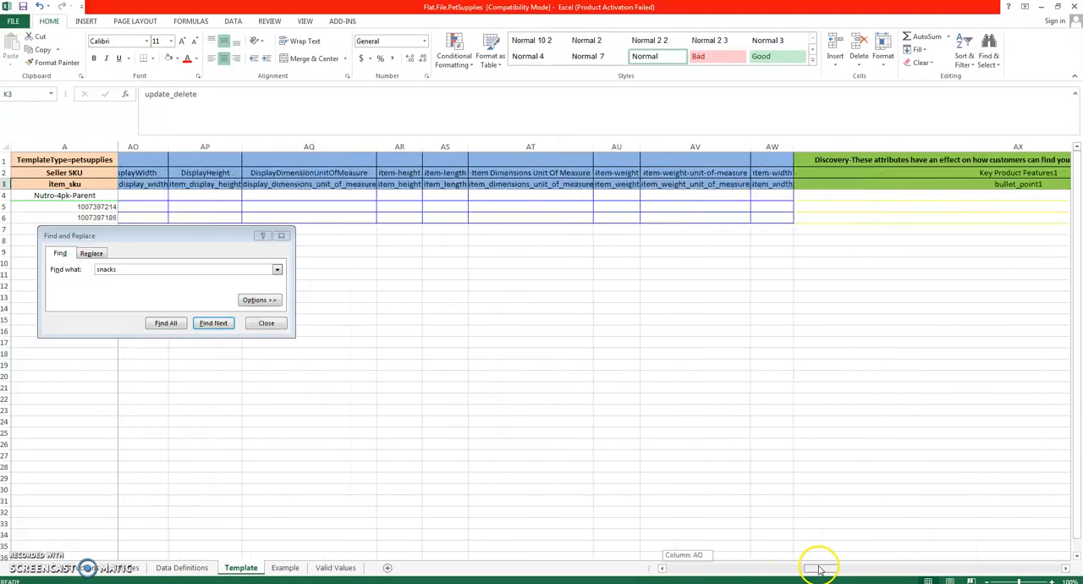
pyautogui.hscroll(3)
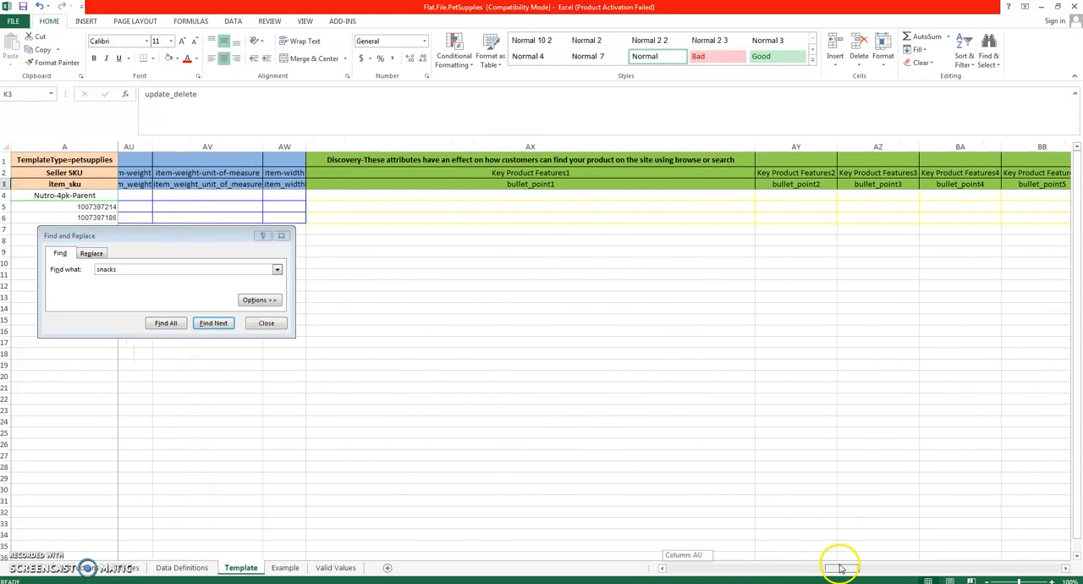
pyautogui.hscroll(3)
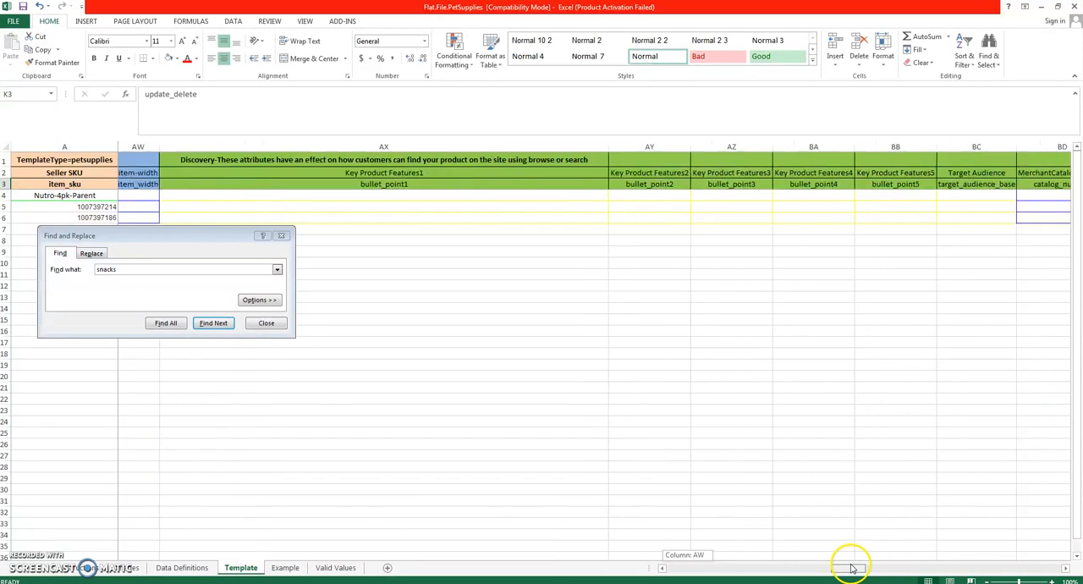
pyautogui.hscroll(3)
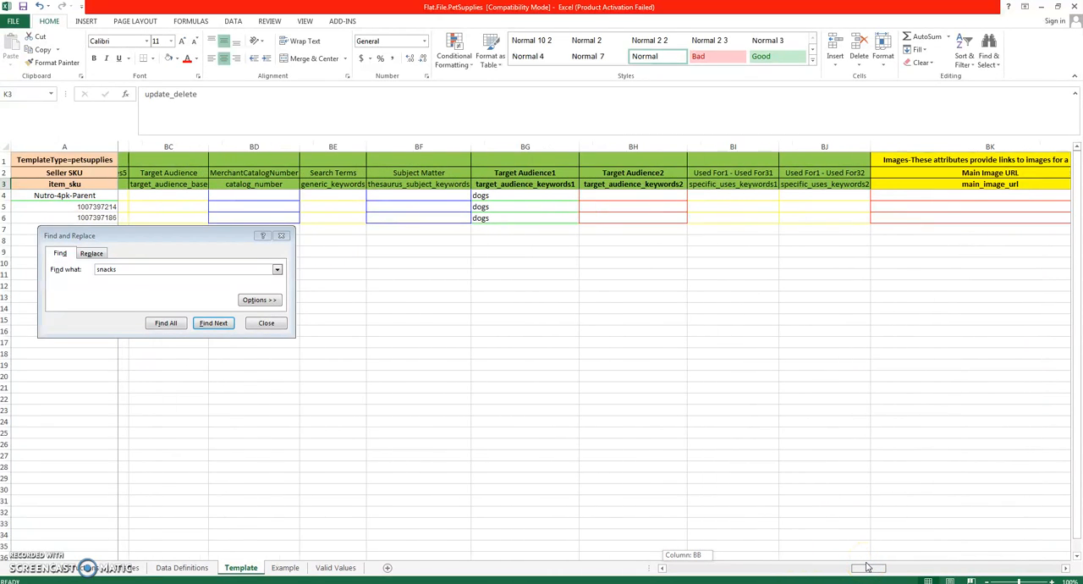
pyautogui.click(514, 172)
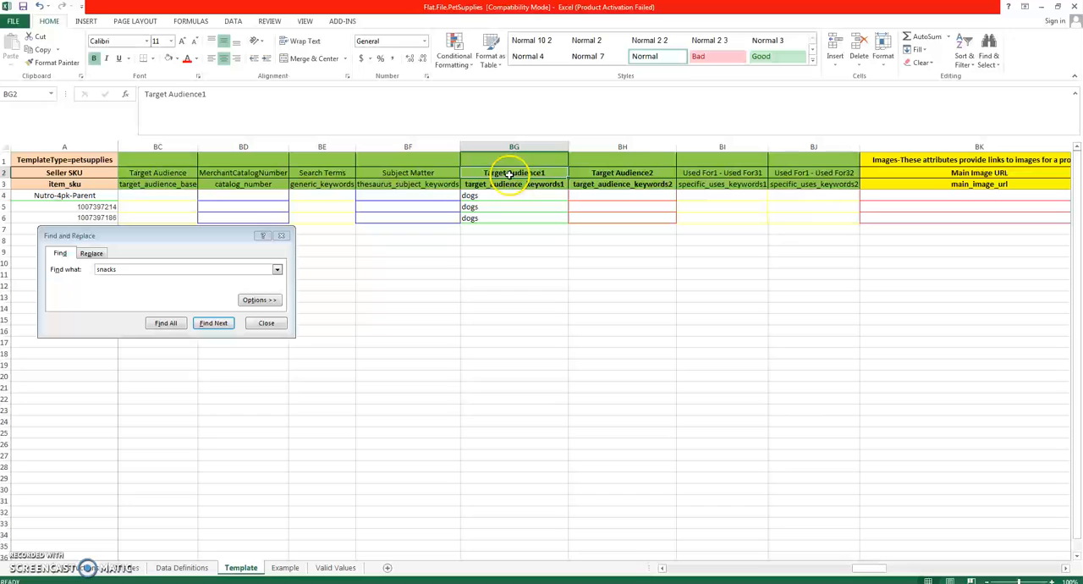
pyautogui.click(514, 196)
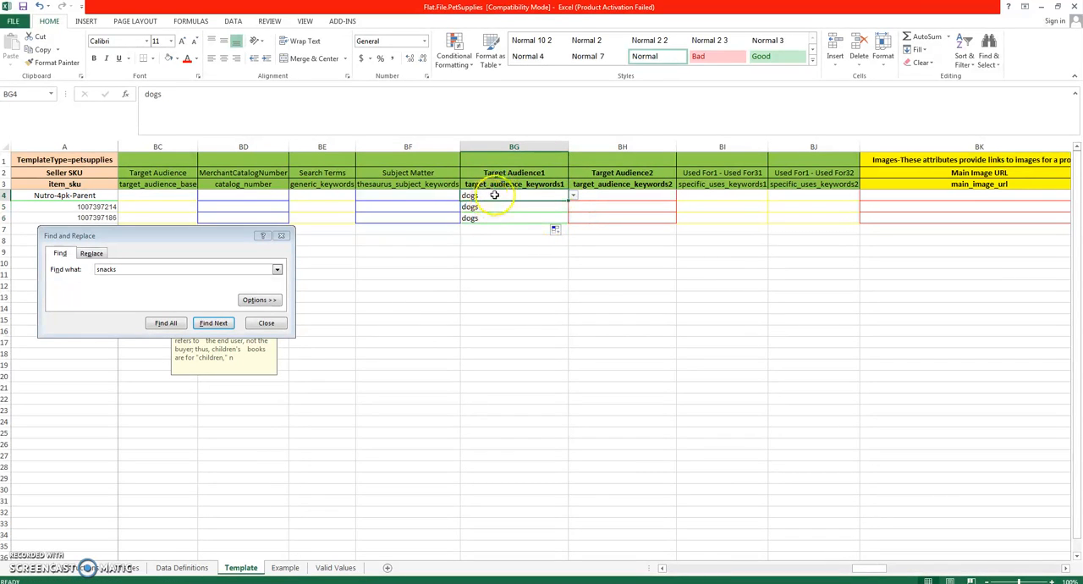
pyautogui.click(514, 172)
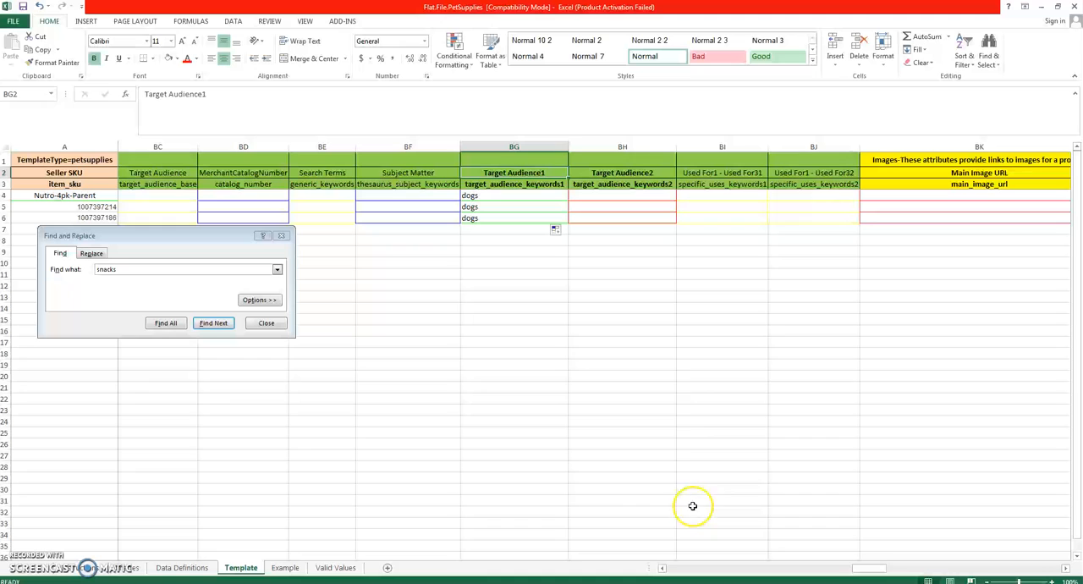
# - Check the Parent/Child parentage and Nutro-4pk-Parent parent SKU entries across rows 4–6
pyautogui.hscroll(3)
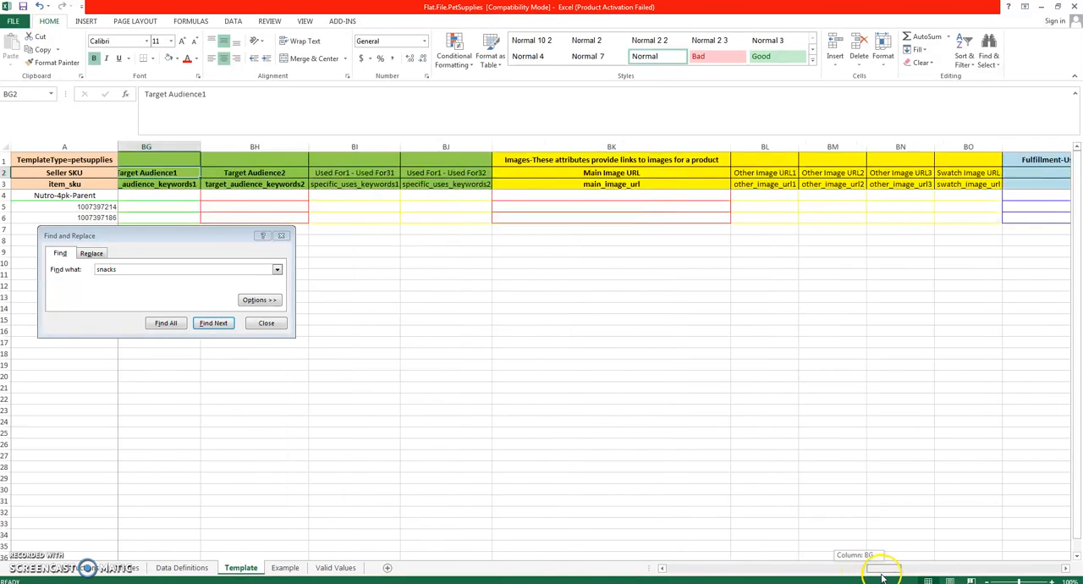
pyautogui.hscroll(3)
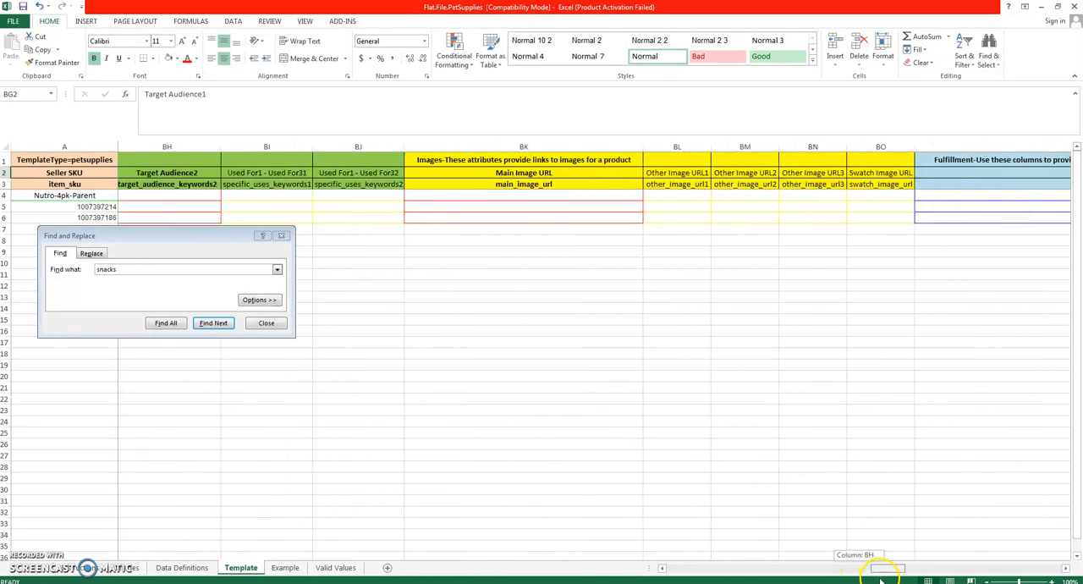
pyautogui.hscroll(3)
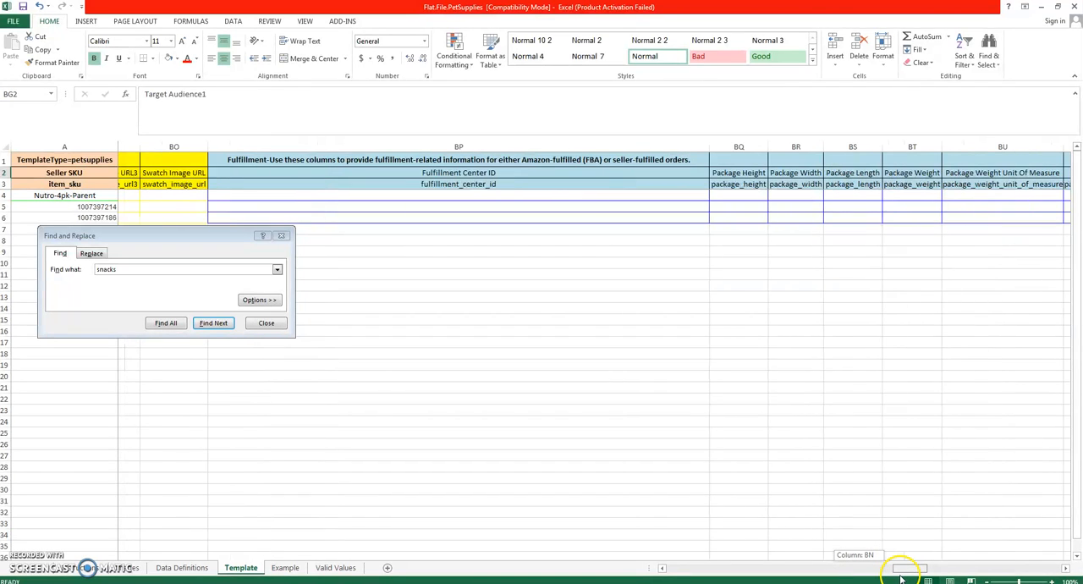
pyautogui.hscroll(3)
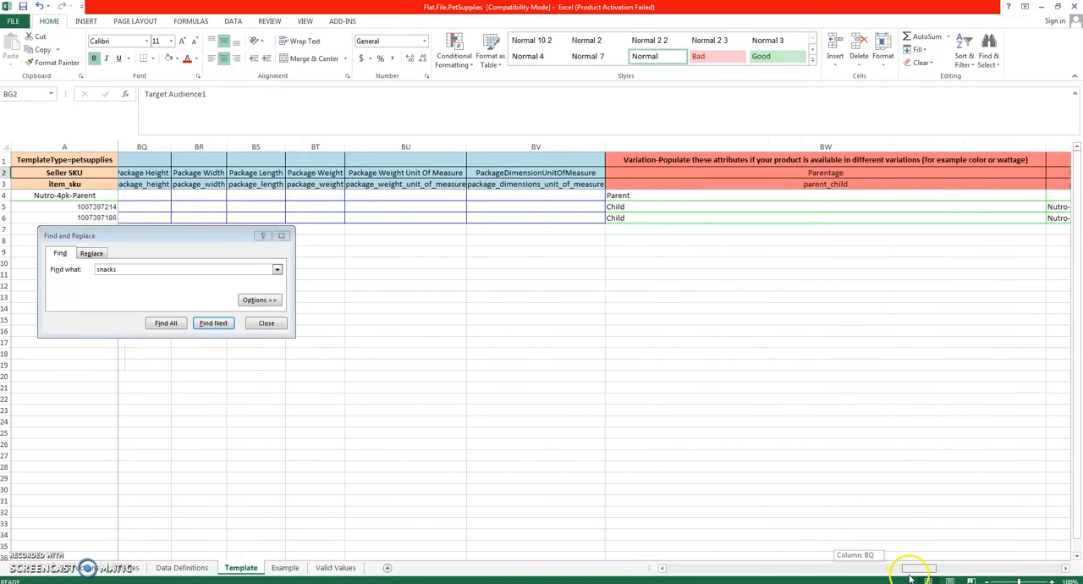
pyautogui.hscroll(3)
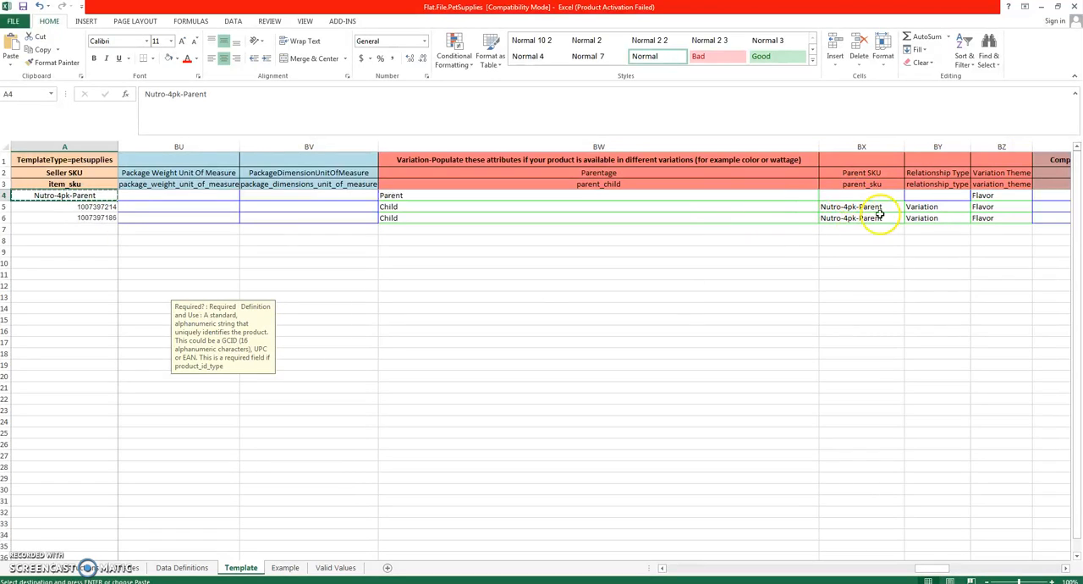
pyautogui.click(851, 207)
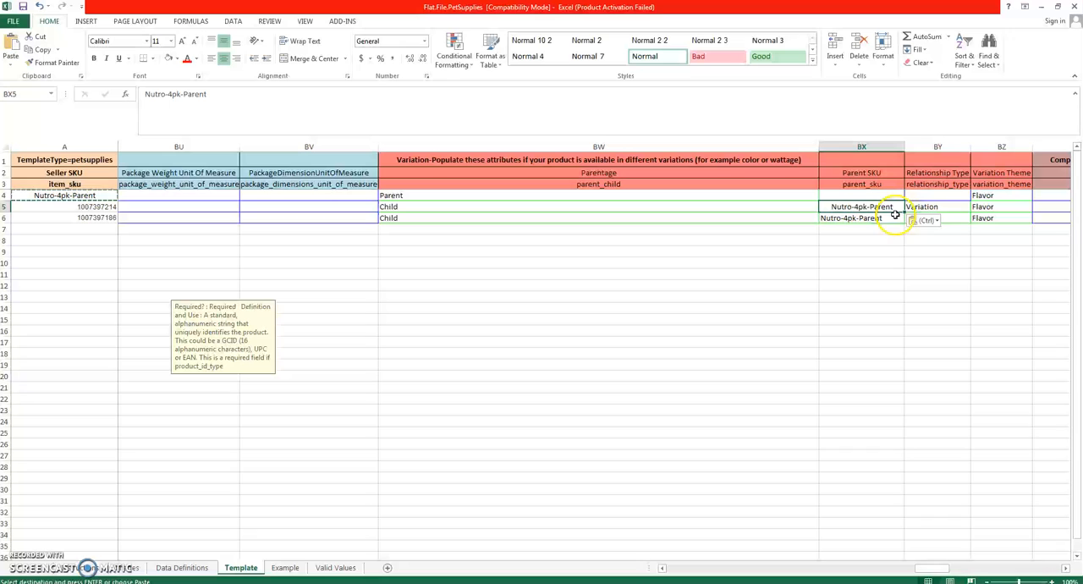
pyautogui.click(861, 217)
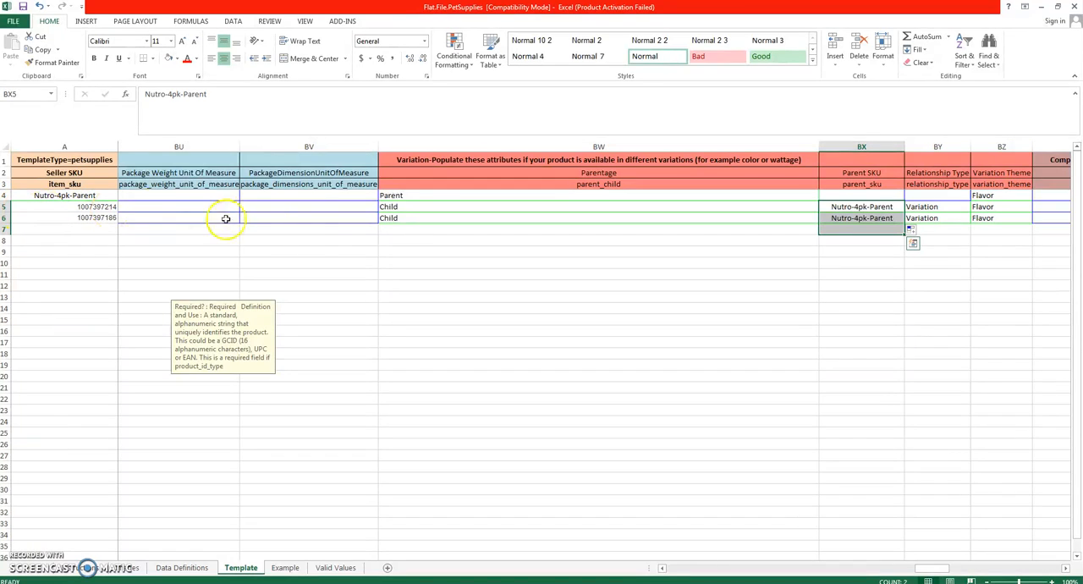
pyautogui.click(598, 183)
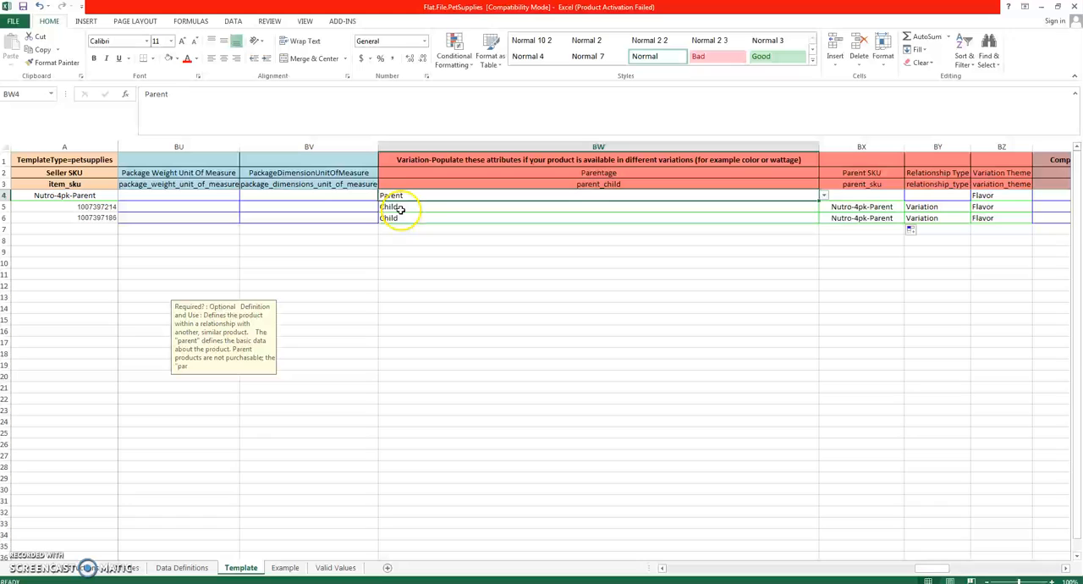
pyautogui.click(598, 206)
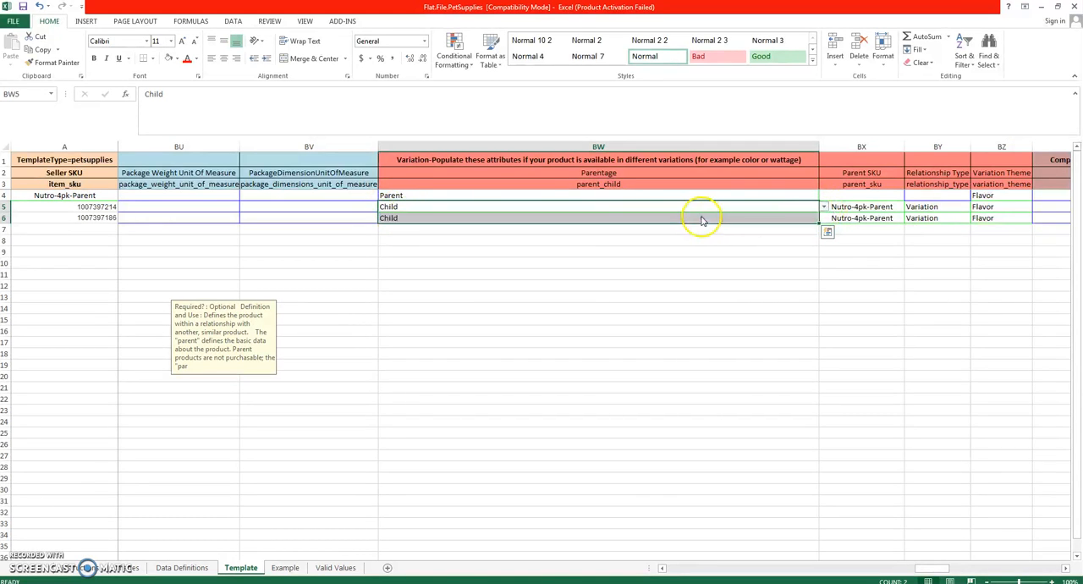
pyautogui.click(598, 252)
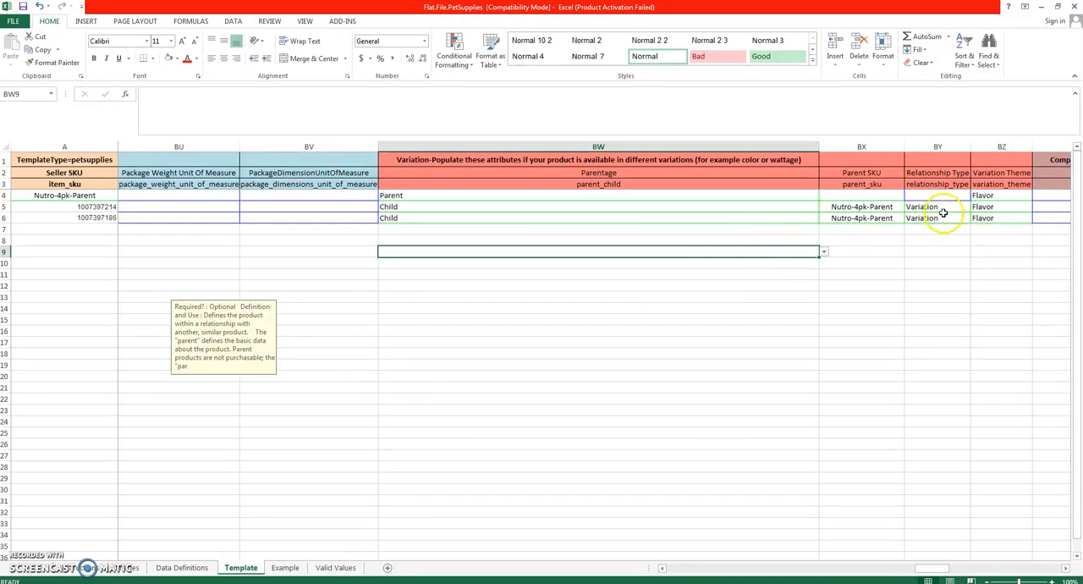
# - Set Flavor as the variation theme and confirm the children's Variation relationship
pyautogui.click(931, 206)
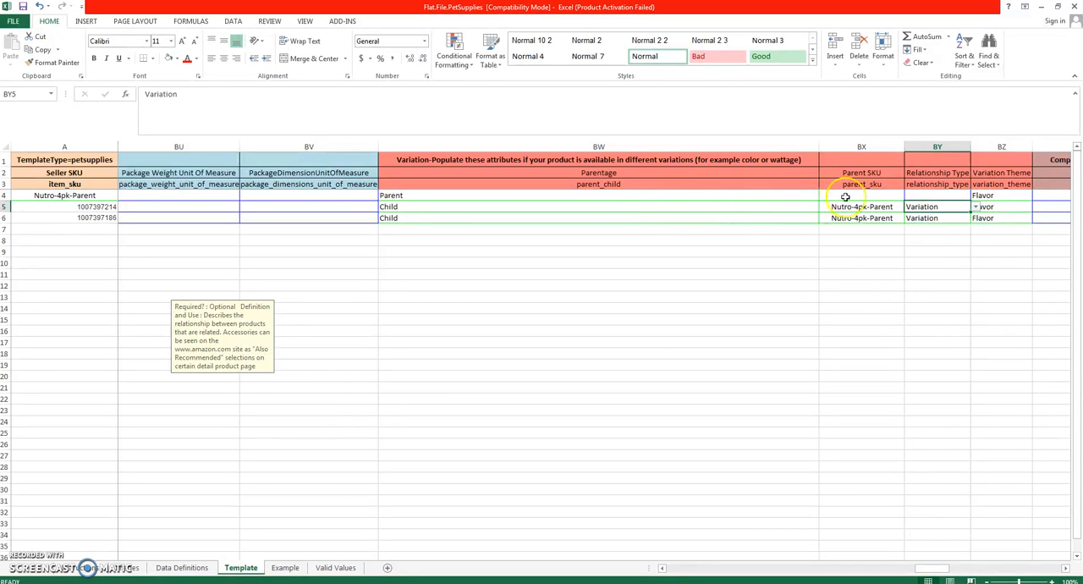
pyautogui.click(937, 229)
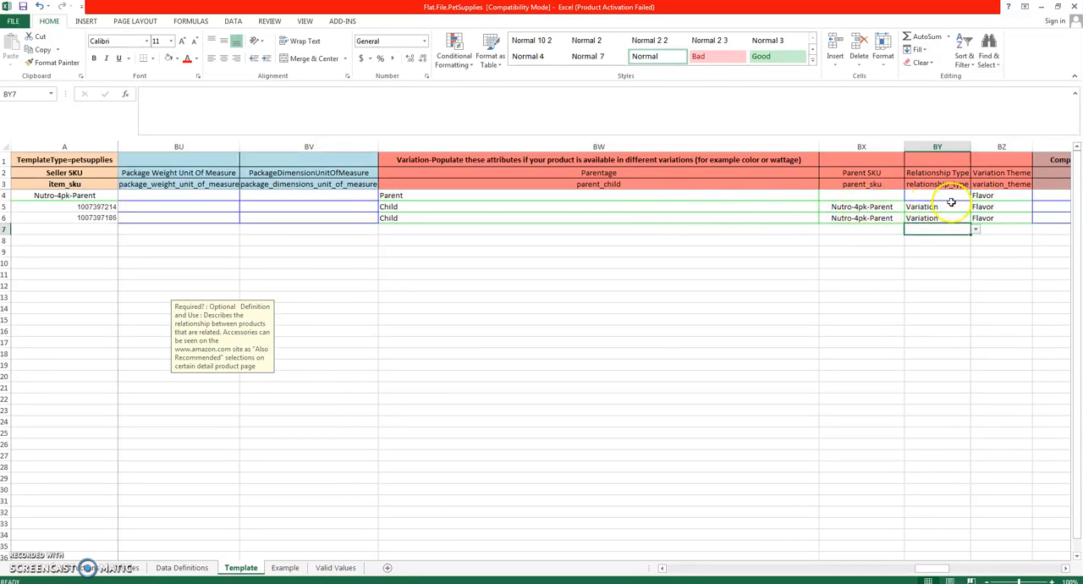
pyautogui.click(1002, 195)
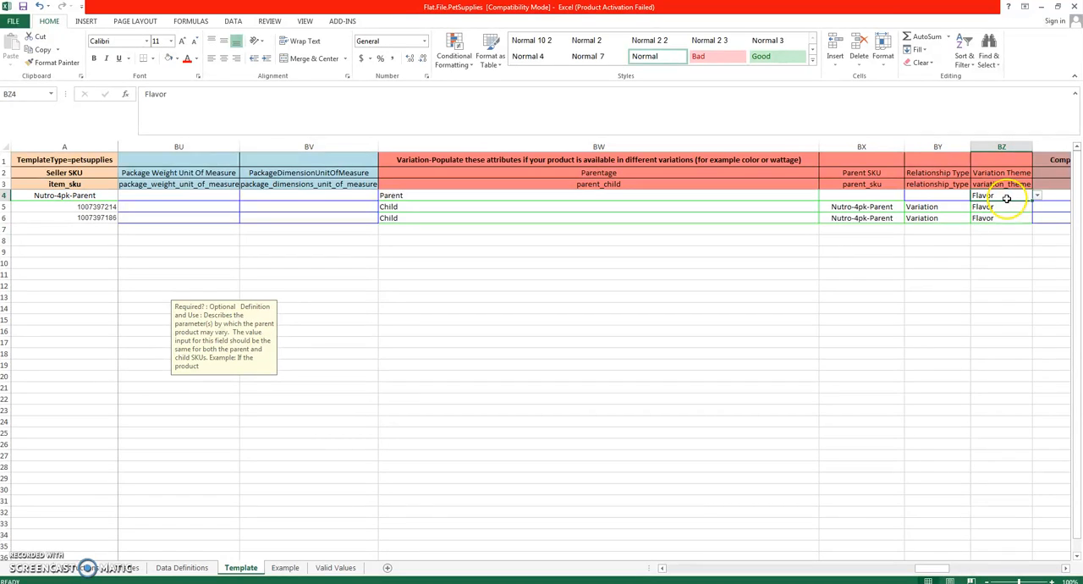
pyautogui.click(1037, 195)
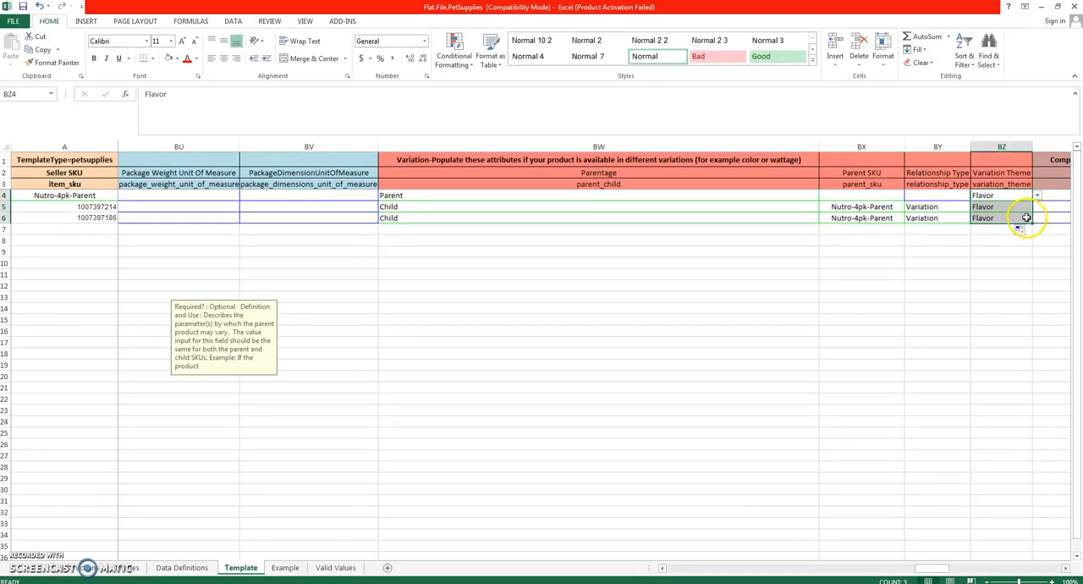
pyautogui.click(1001, 195)
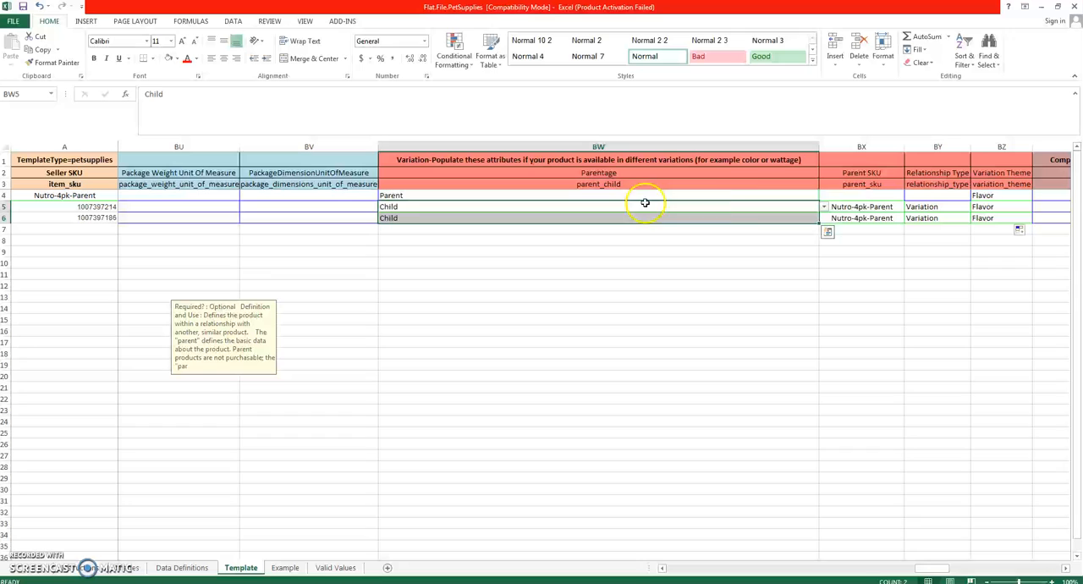
pyautogui.click(861, 194)
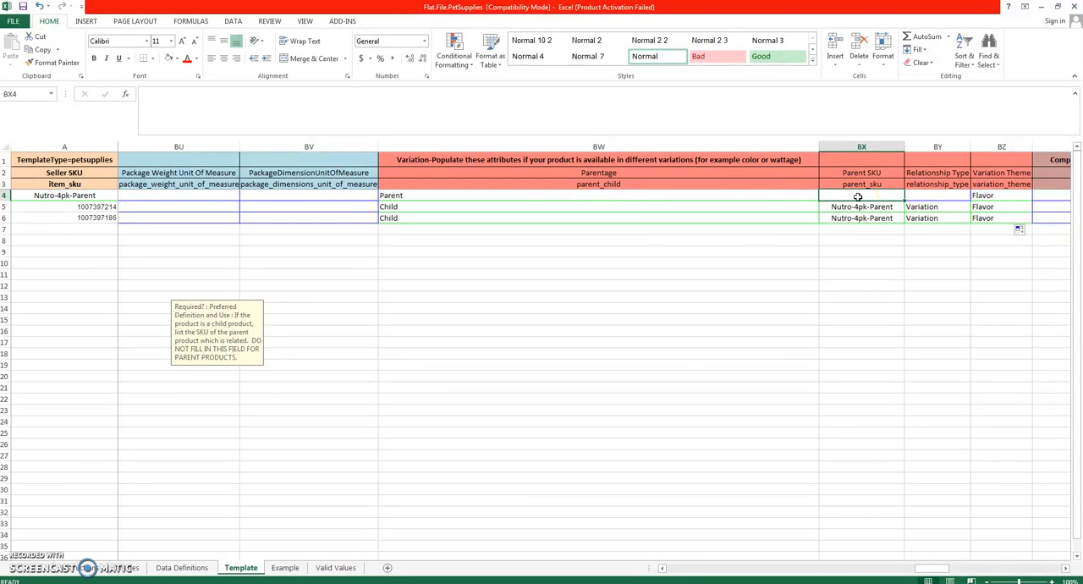
pyautogui.click(65, 195)
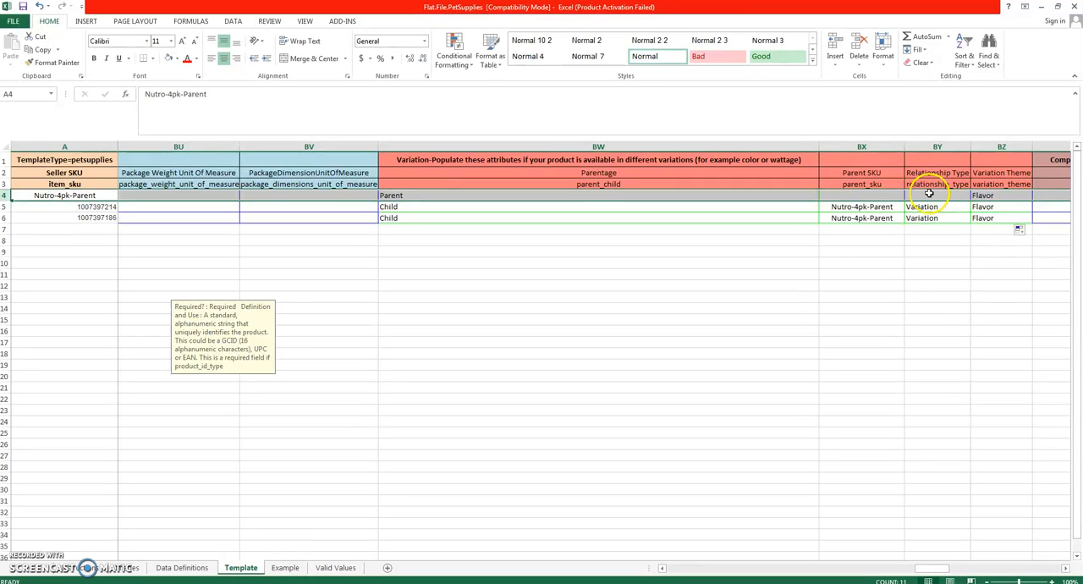
pyautogui.click(937, 195)
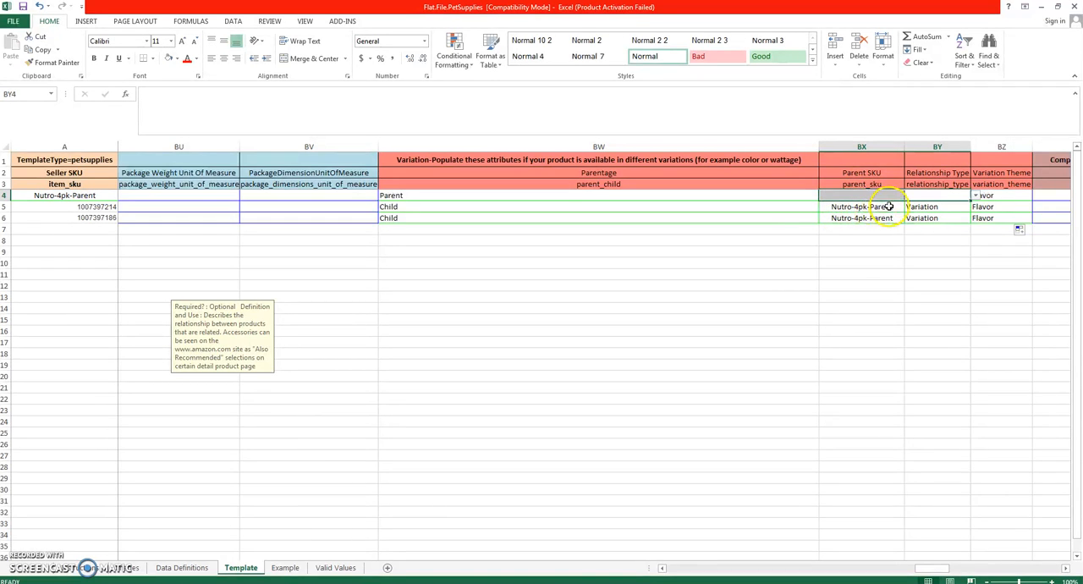
pyautogui.click(1001, 183)
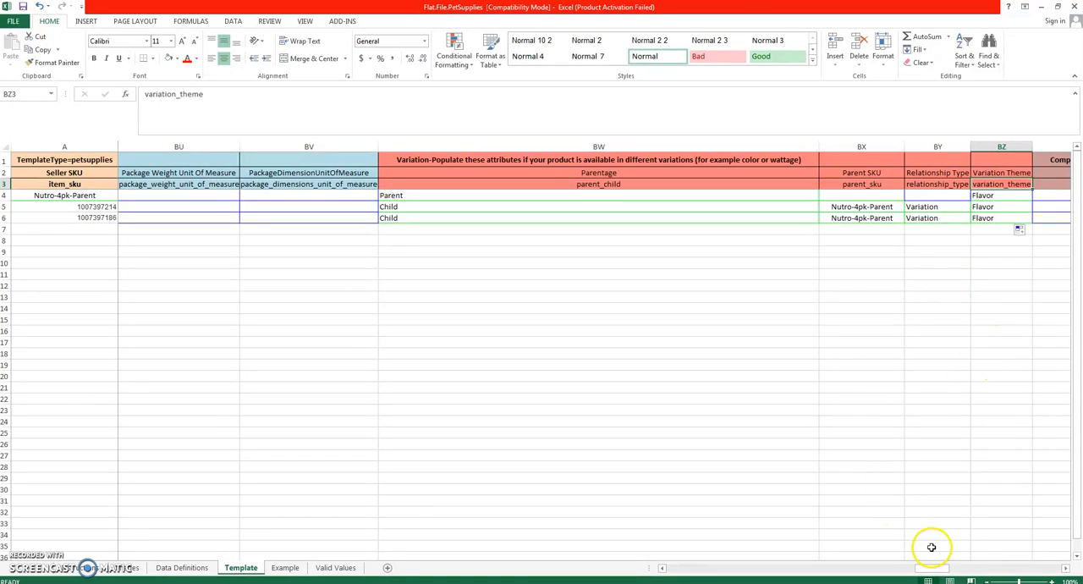
pyautogui.hscroll(3)
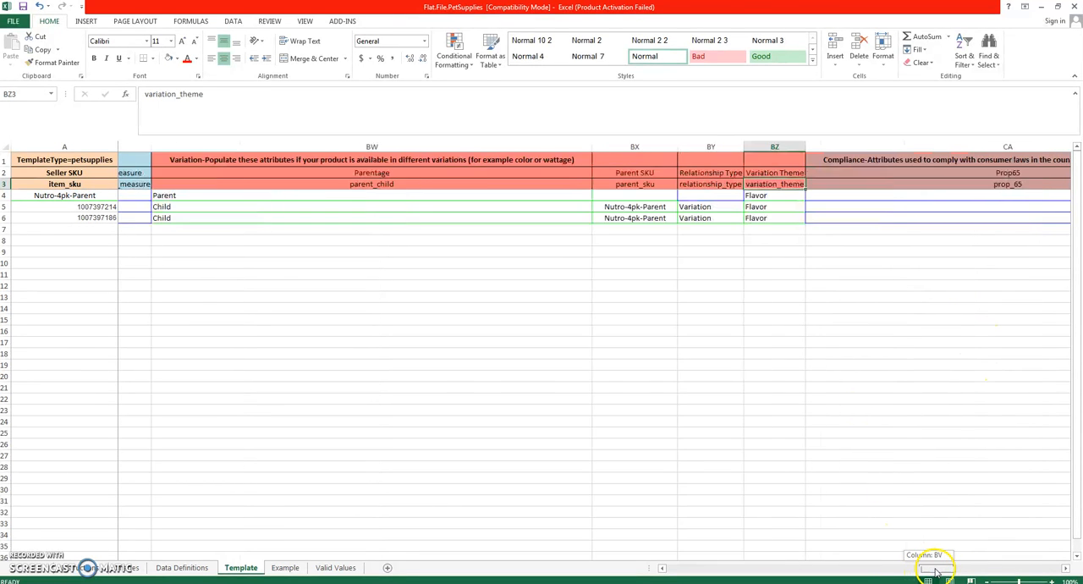
pyautogui.hscroll(3)
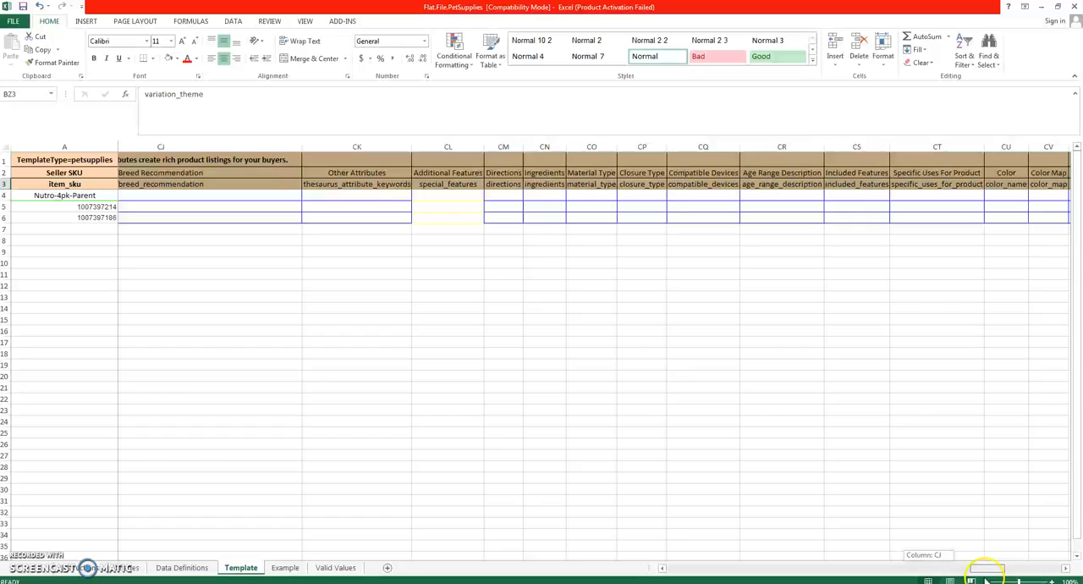
pyautogui.hscroll(3)
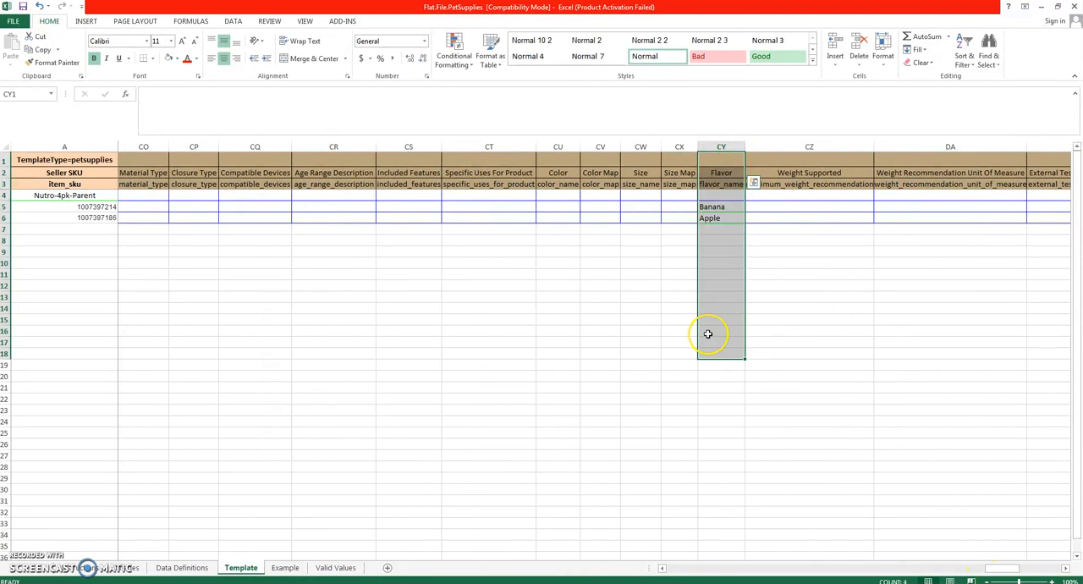
pyautogui.click(711, 206)
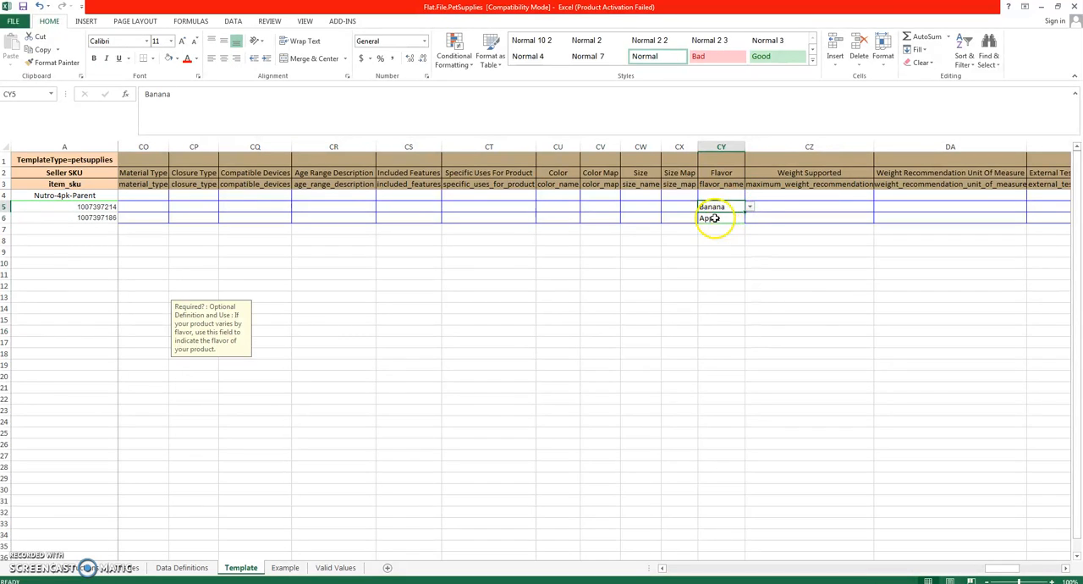
pyautogui.click(721, 217)
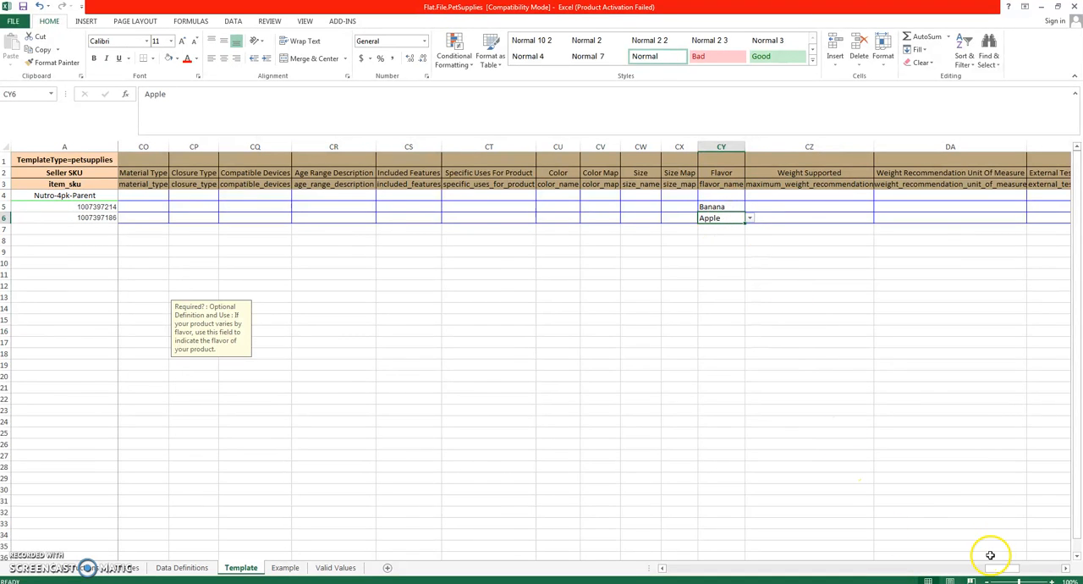
pyautogui.hscroll(3)
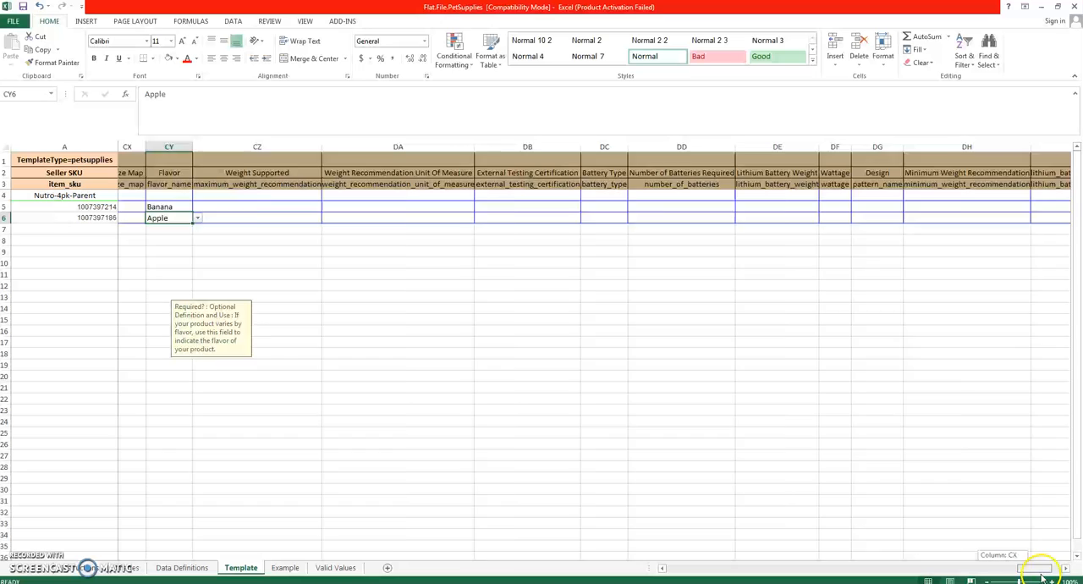
pyautogui.hscroll(3)
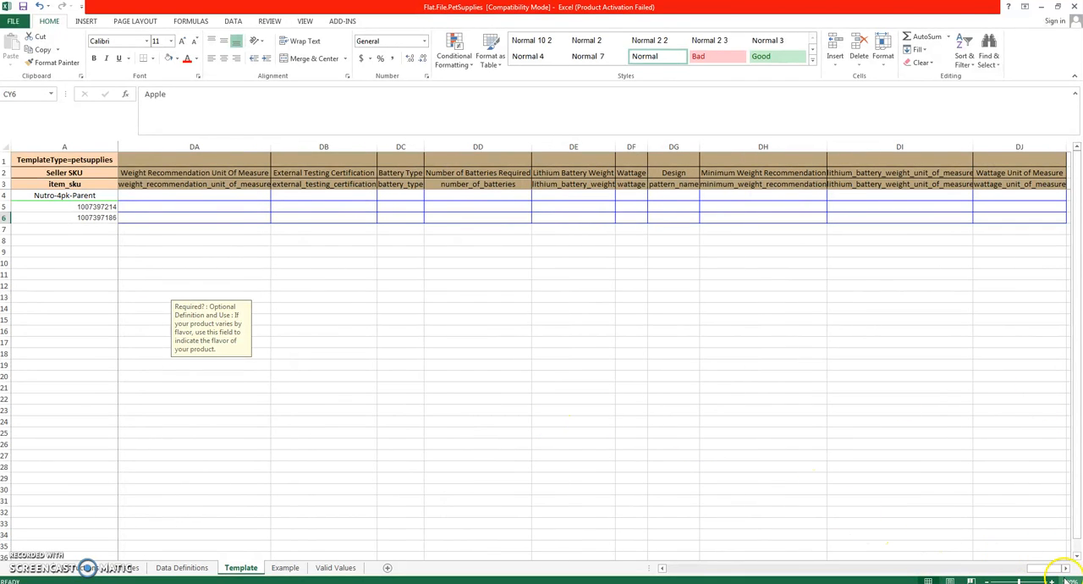
pyautogui.hscroll(-3)
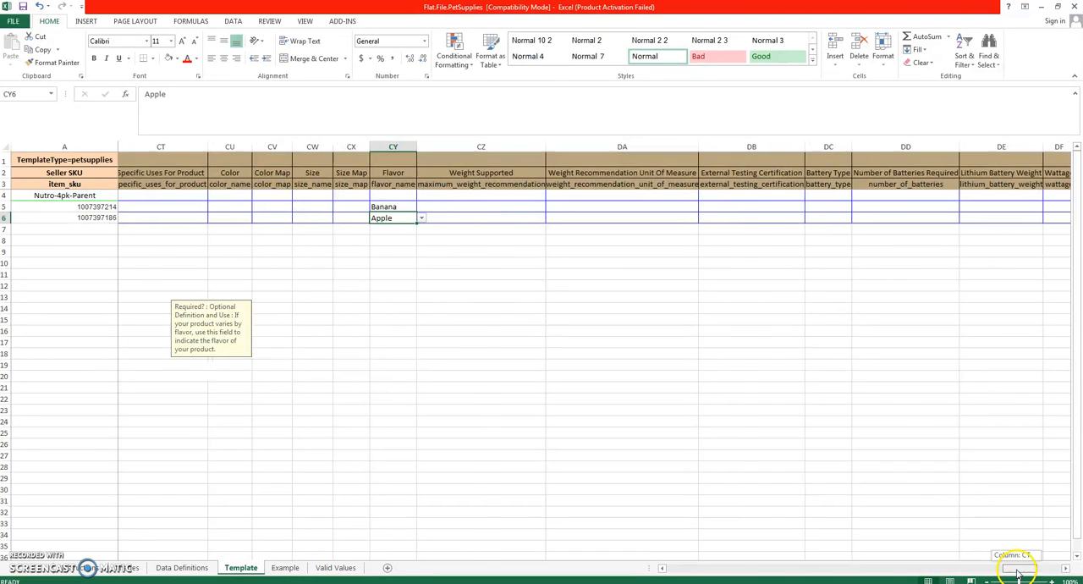
pyautogui.hscroll(-3)
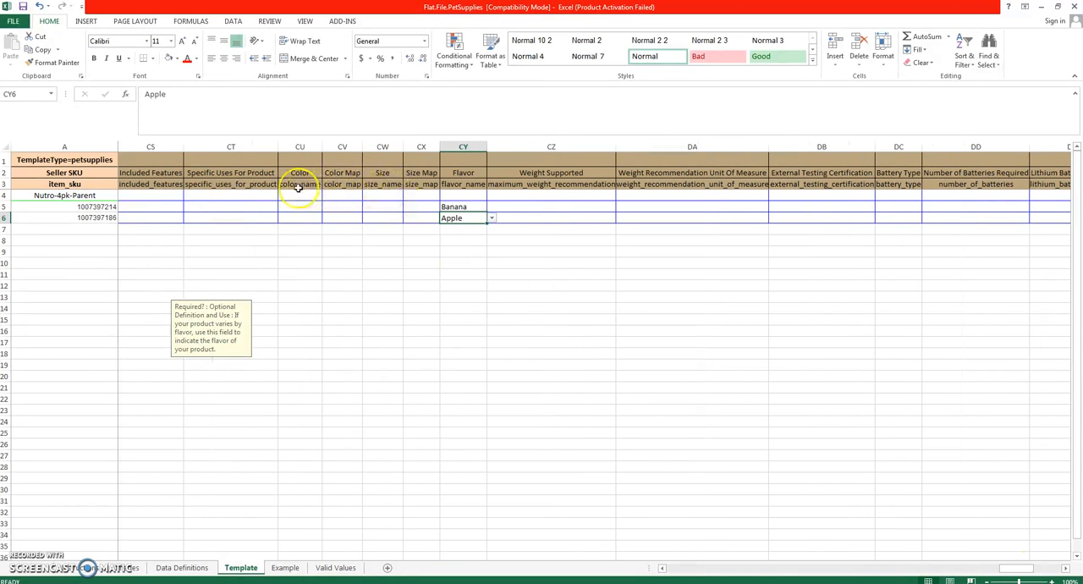
pyautogui.click(382, 195)
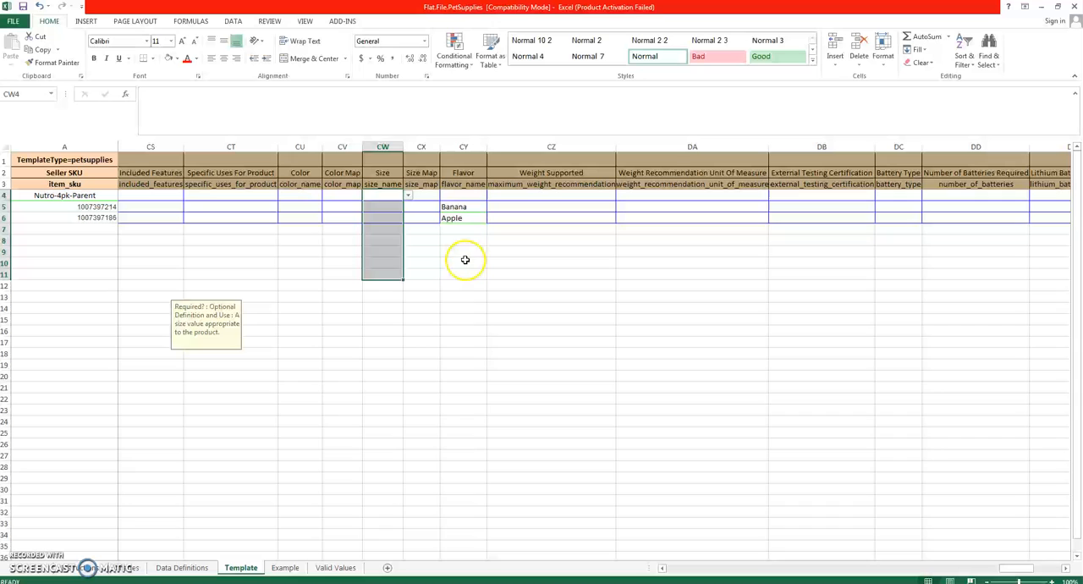
pyautogui.click(821, 398)
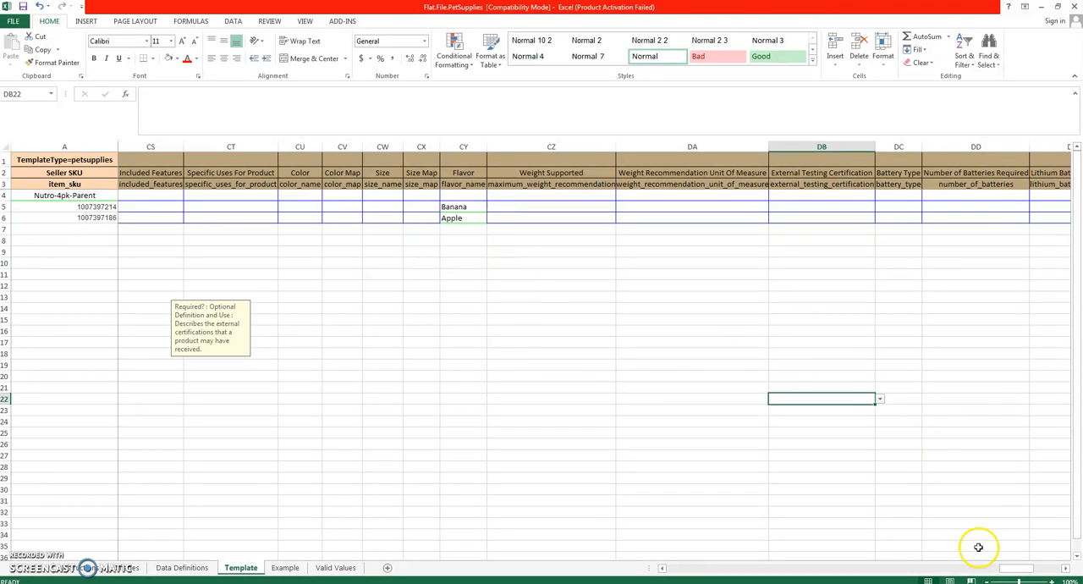
pyautogui.hscroll(3)
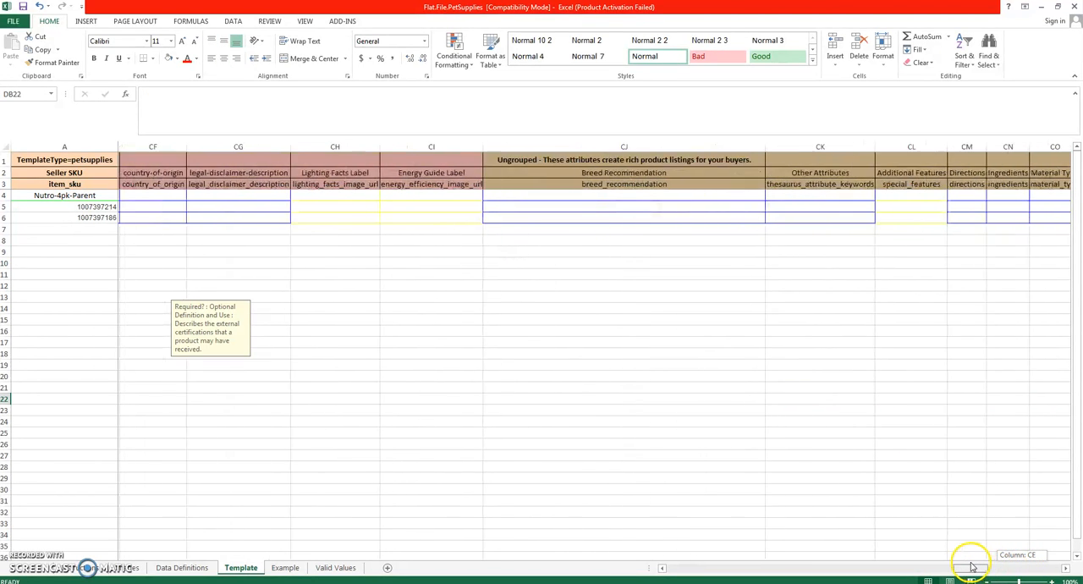
pyautogui.hscroll(-3)
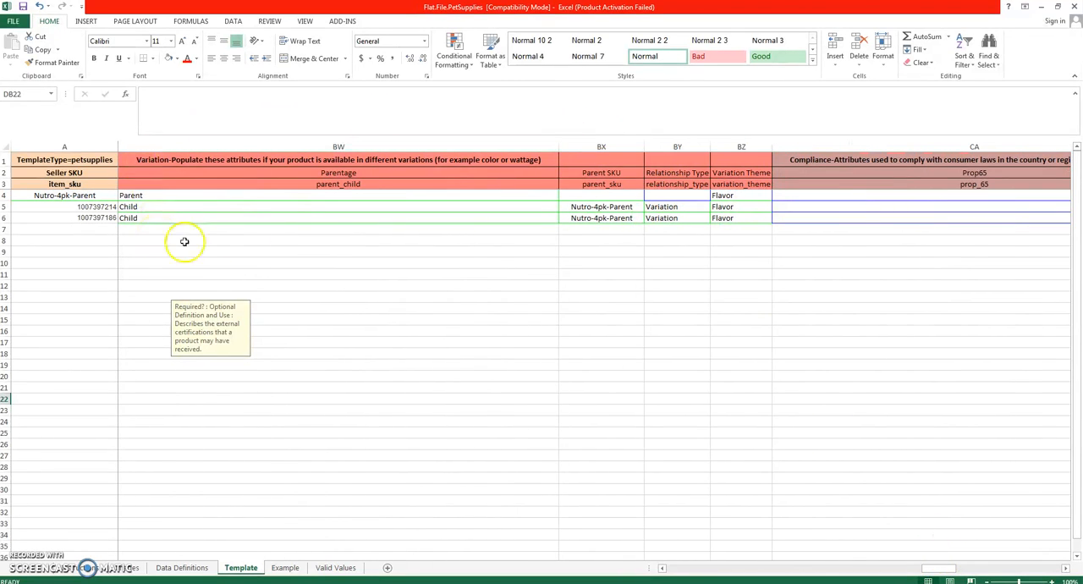
pyautogui.moveTo(601, 210)
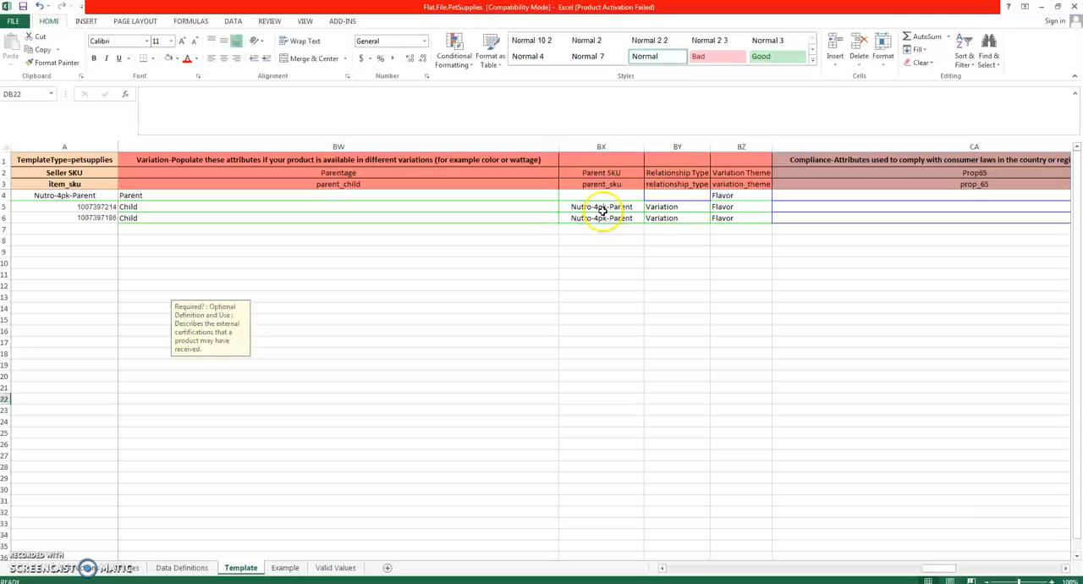
pyautogui.click(602, 207)
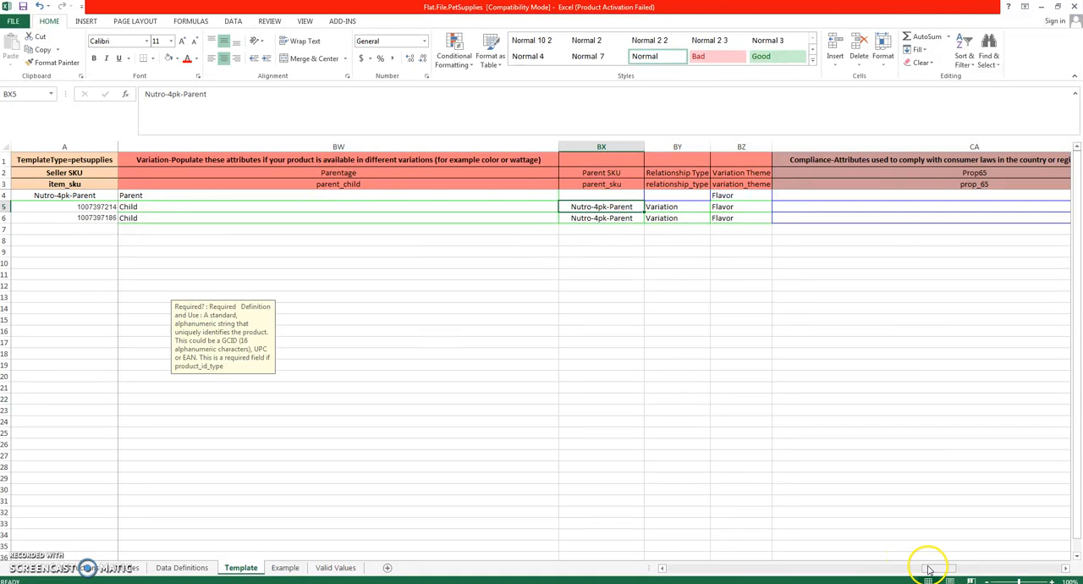
pyautogui.hscroll(-3)
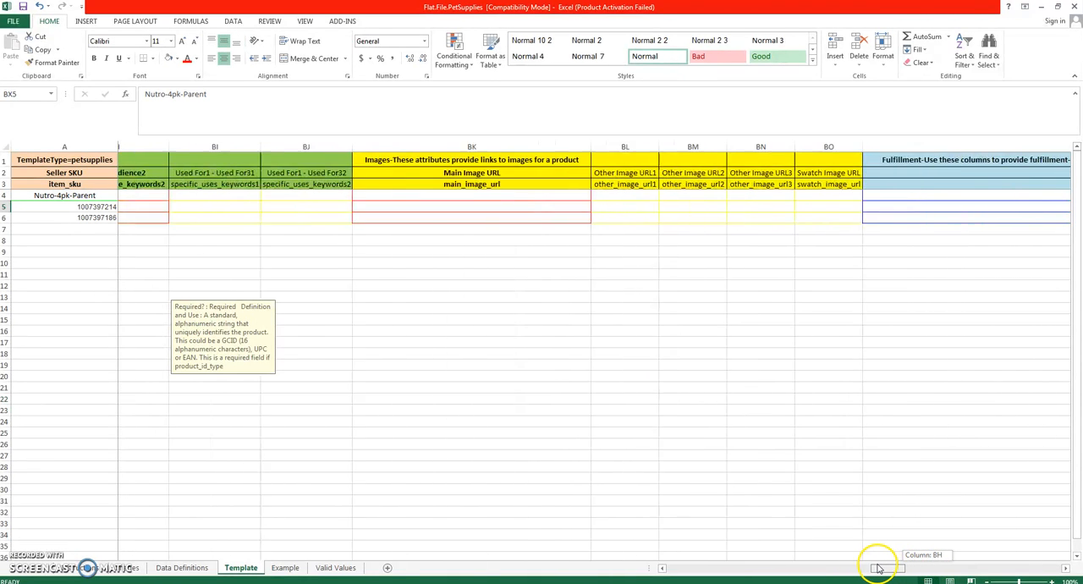
pyautogui.hscroll(-3)
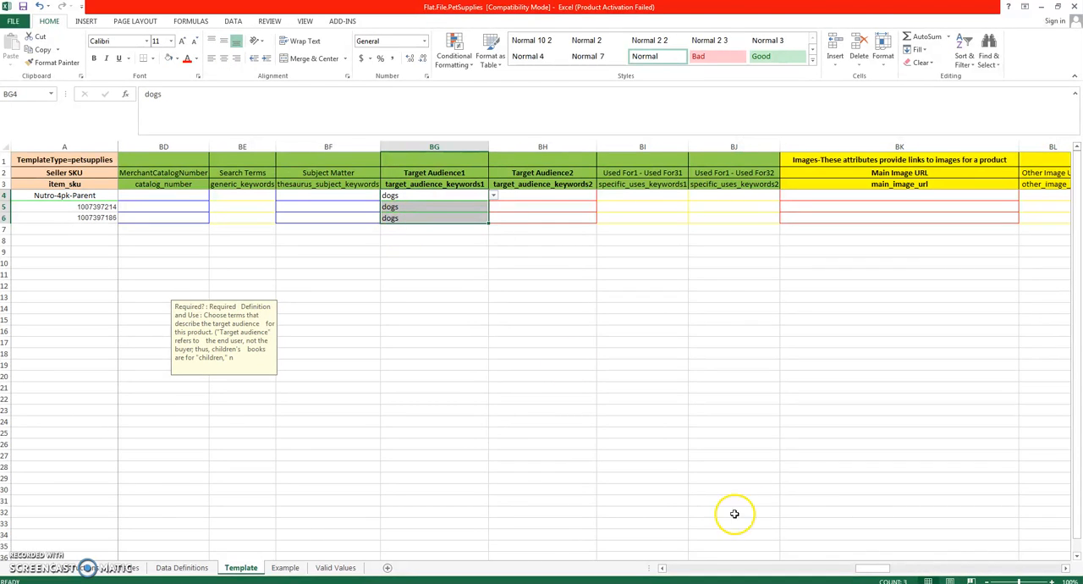
pyautogui.hscroll(3)
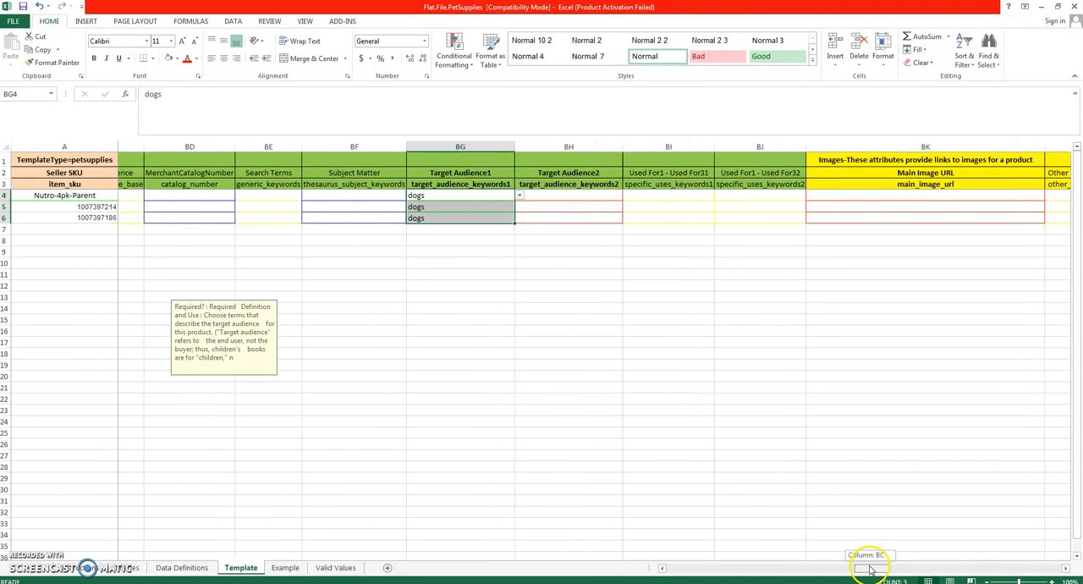
pyautogui.hscroll(3)
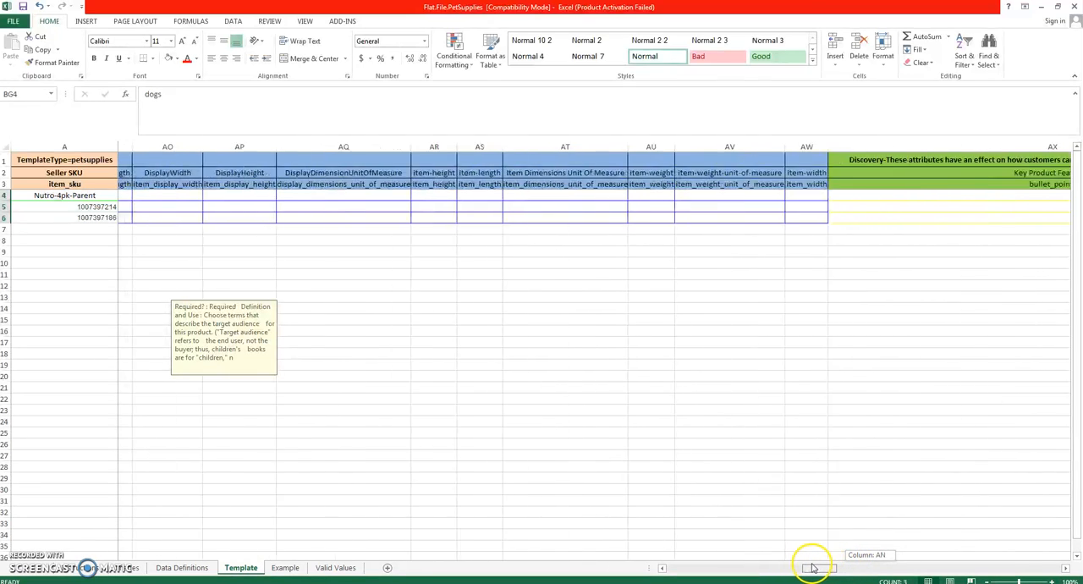
pyautogui.hscroll(-3)
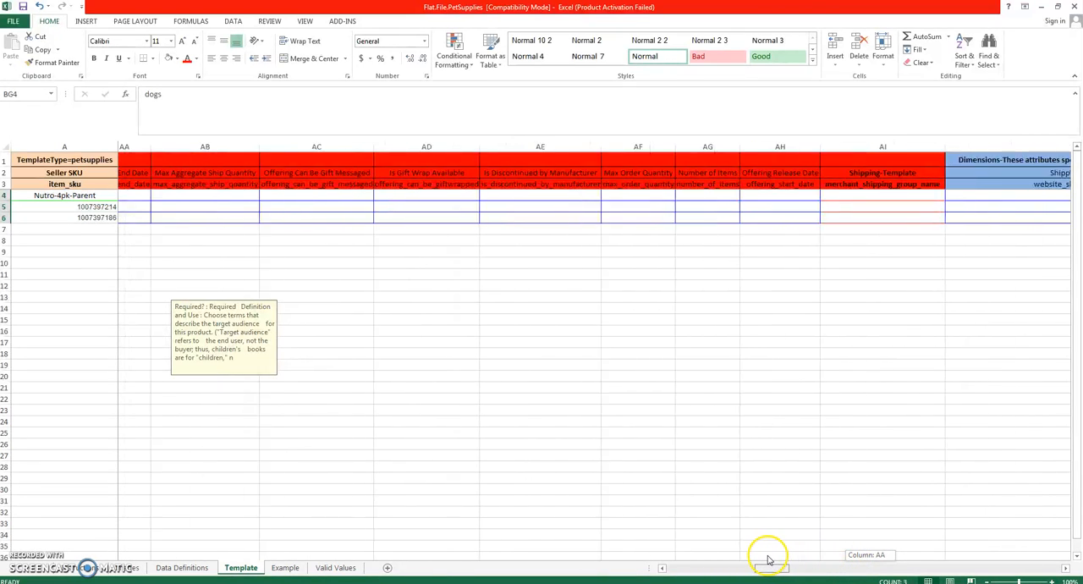
pyautogui.hscroll(-3)
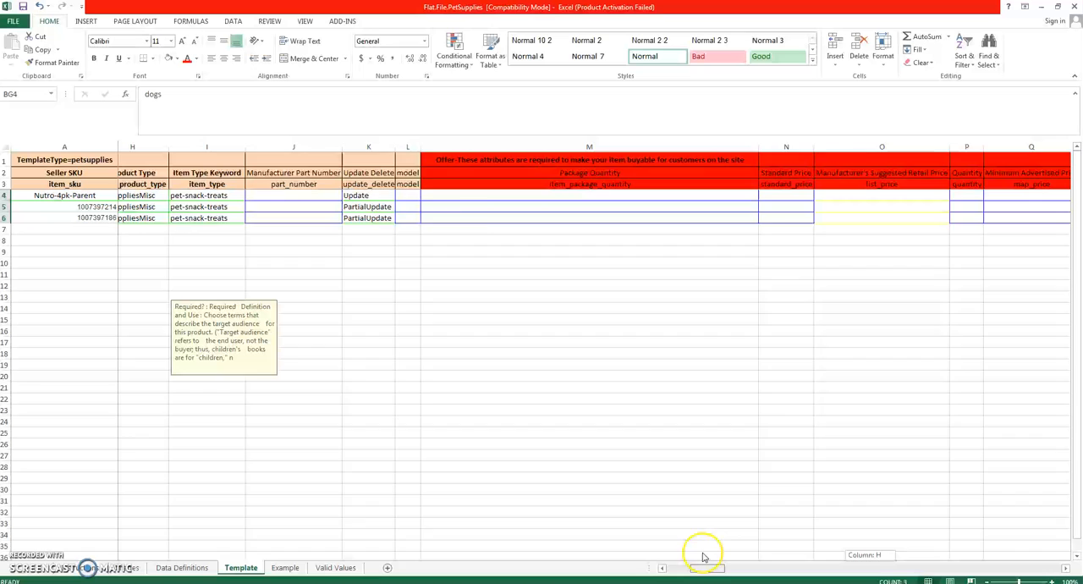
pyautogui.hscroll(-3)
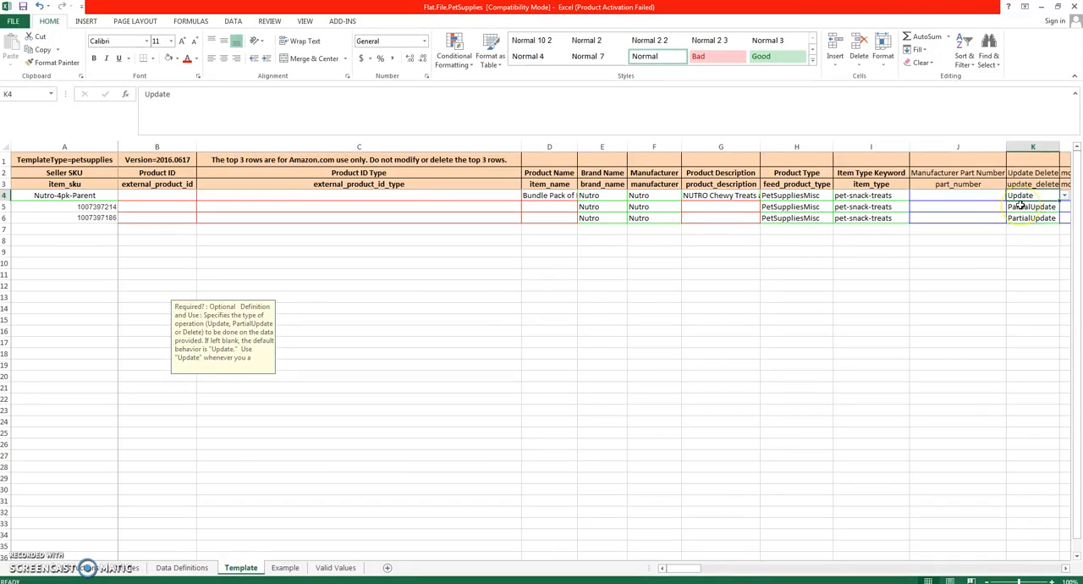
# - Review update operations, item type keyword, product type, name and description, then save
pyautogui.click(1033, 207)
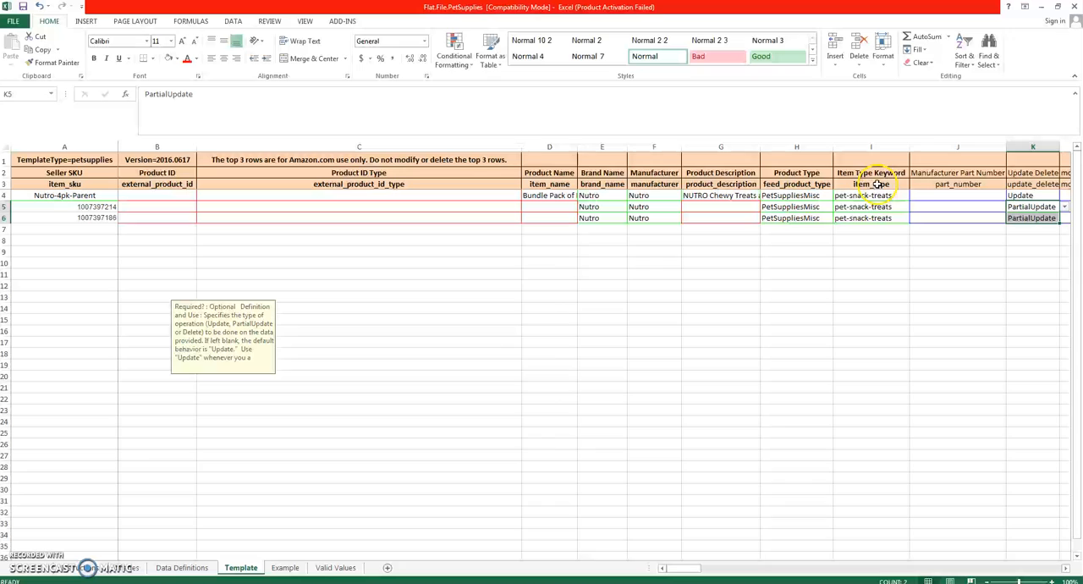
pyautogui.click(871, 173)
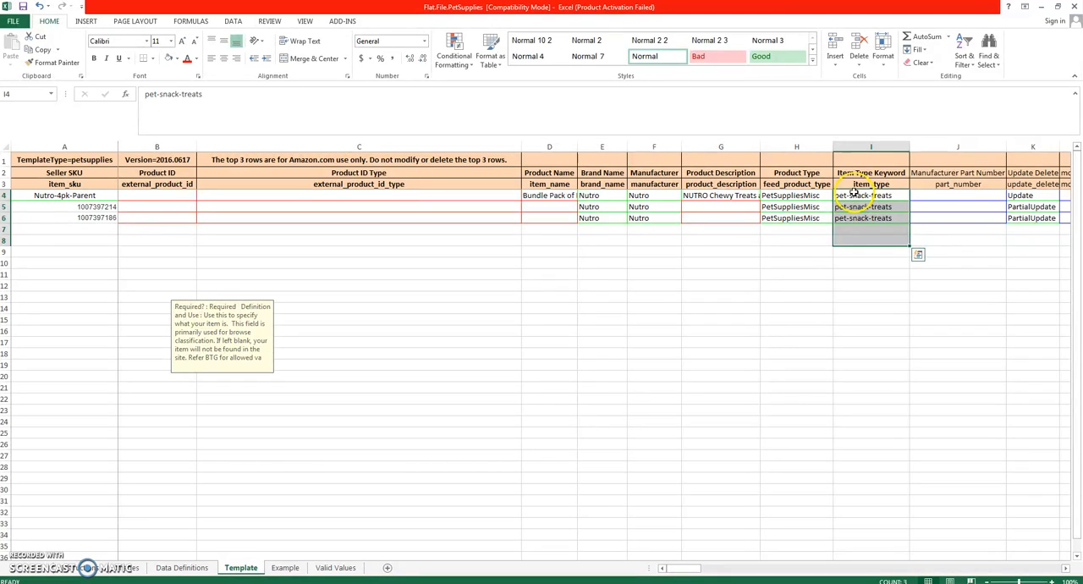
pyautogui.click(797, 195)
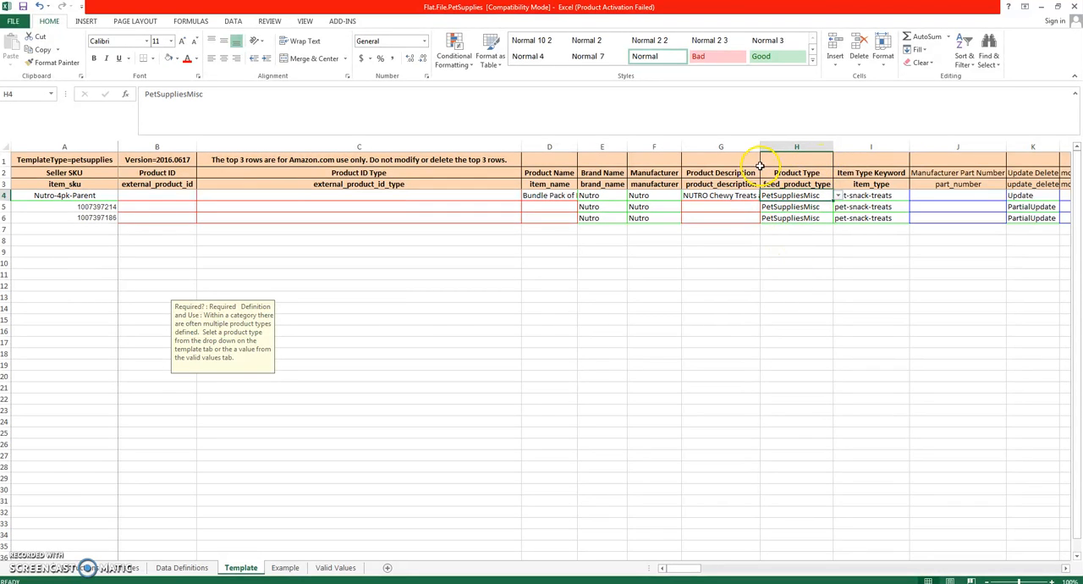
pyautogui.click(720, 195)
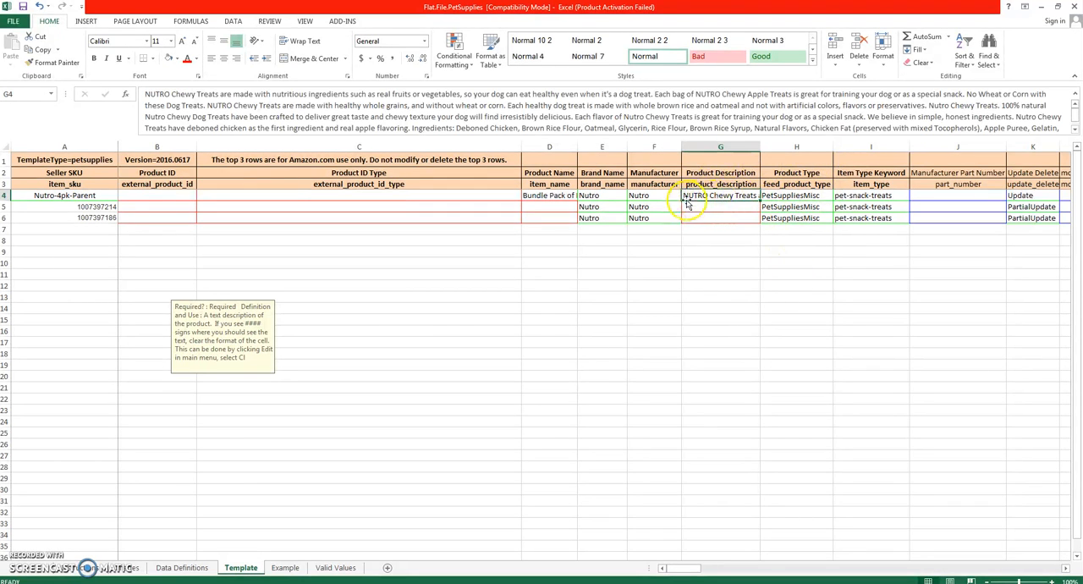
pyautogui.click(549, 195)
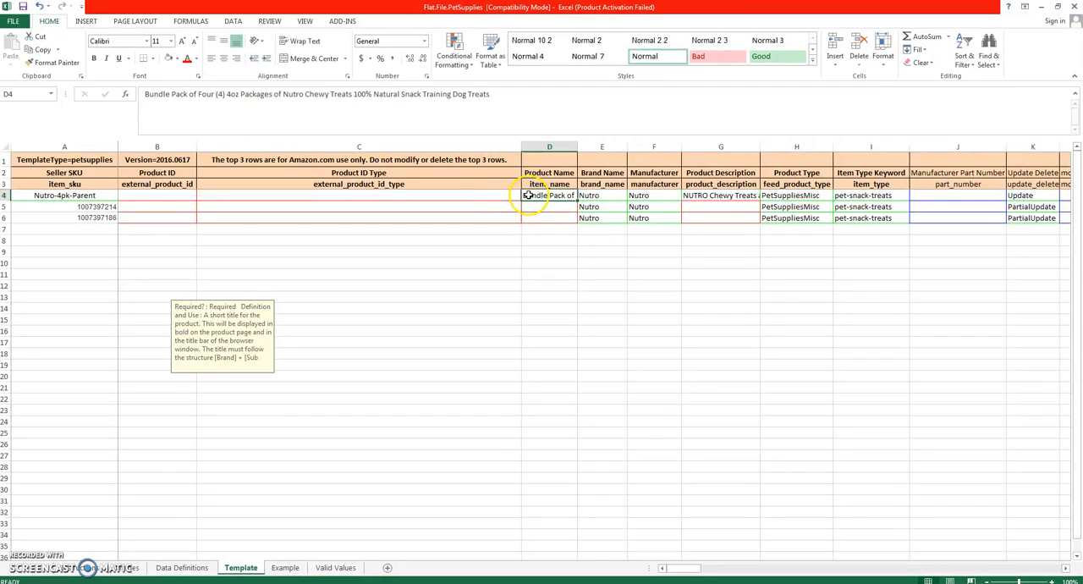
pyautogui.click(721, 195)
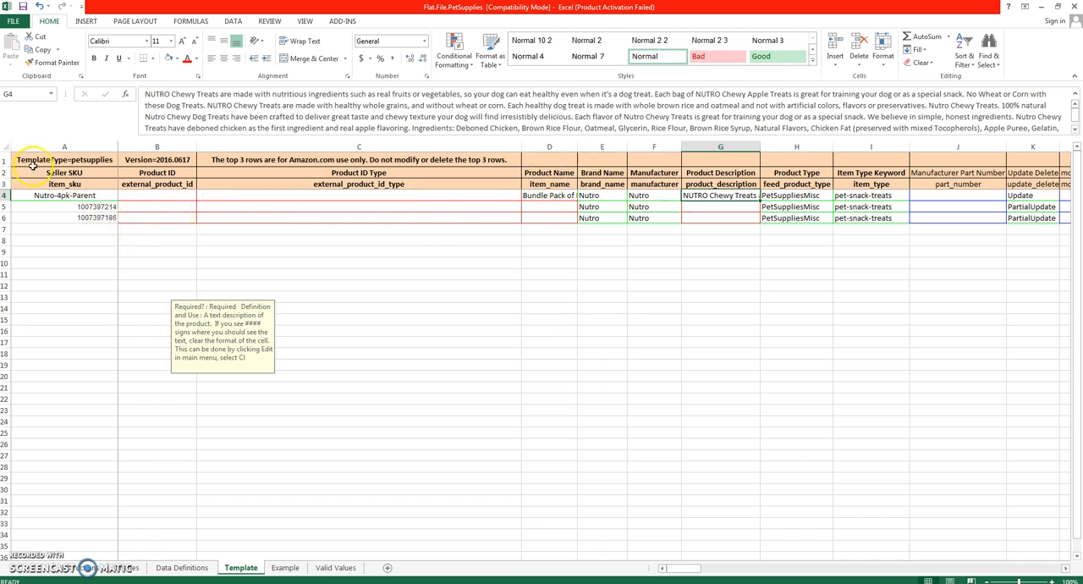
pyautogui.click(64, 195)
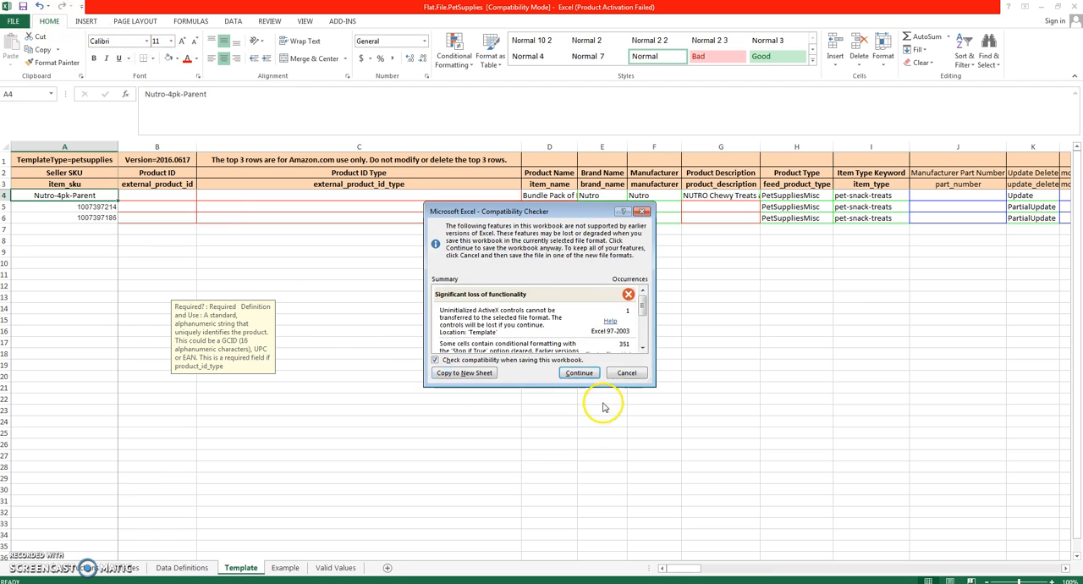
# - Save past the compatibility warnings and return to the Seller Central browser window
pyautogui.click(578, 372)
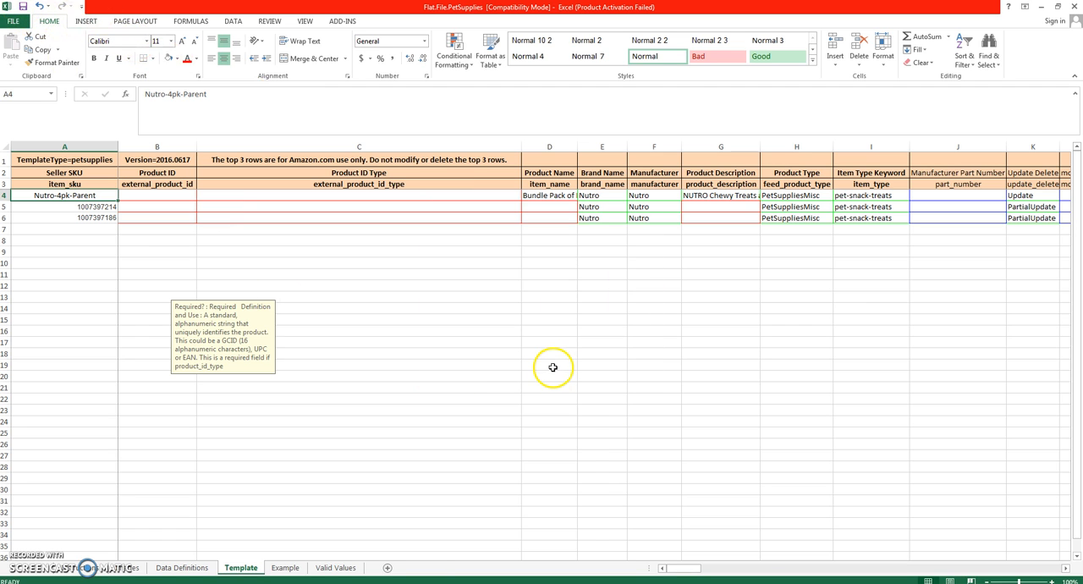
pyautogui.moveTo(552, 367)
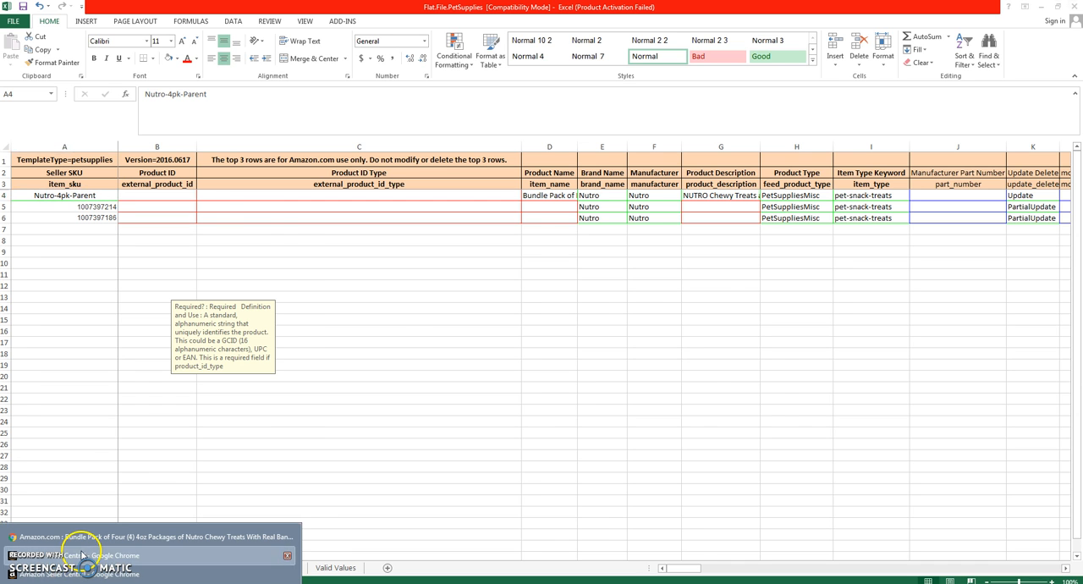
pyautogui.click(240, 567)
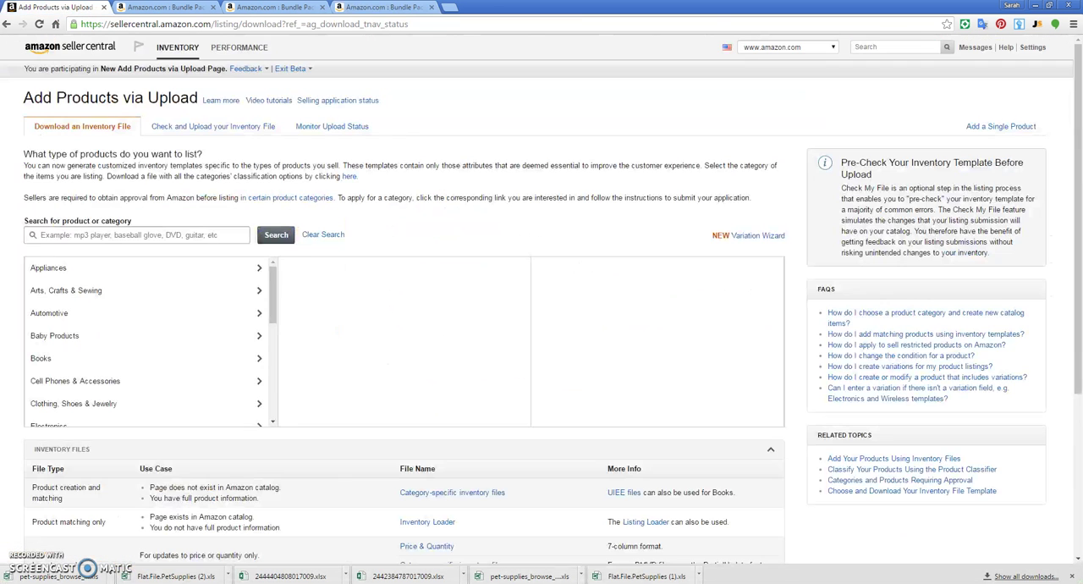
# - Upload Flat.File.PetSupplies from Downloads as an inventory file for non-media categories
pyautogui.click(177, 47)
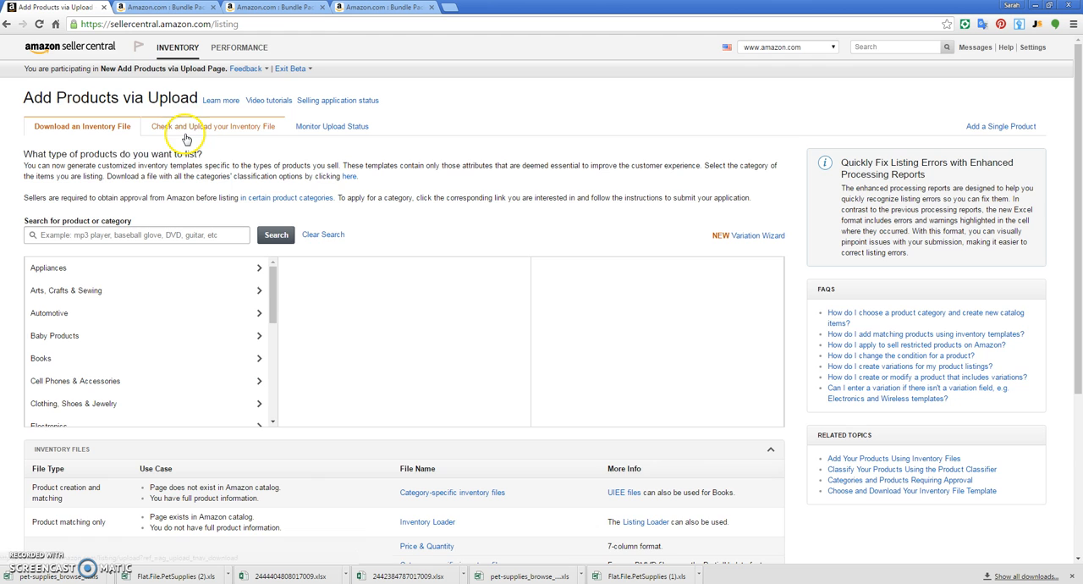
pyautogui.click(209, 126)
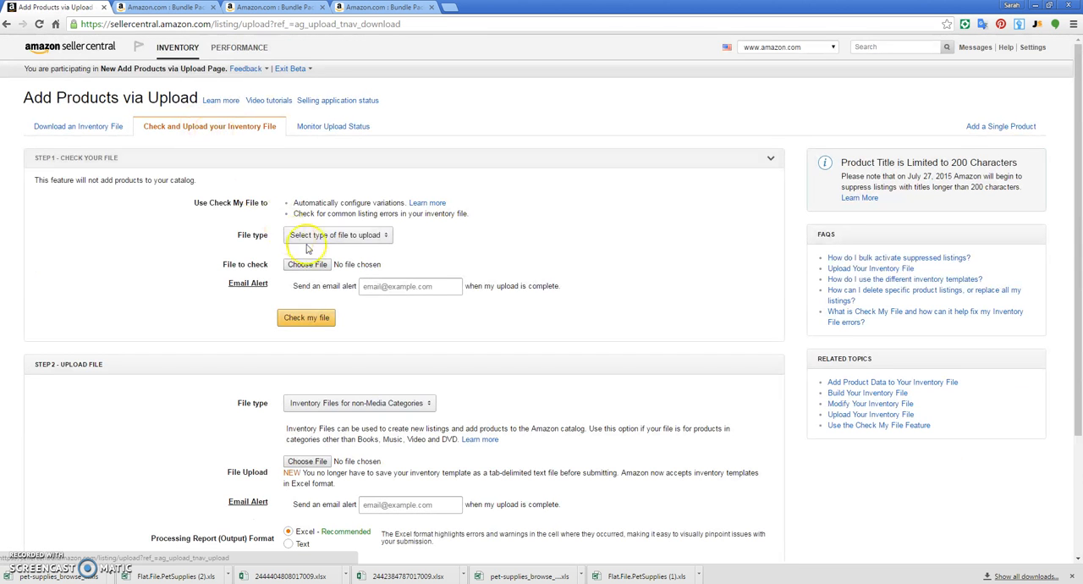
pyautogui.click(358, 348)
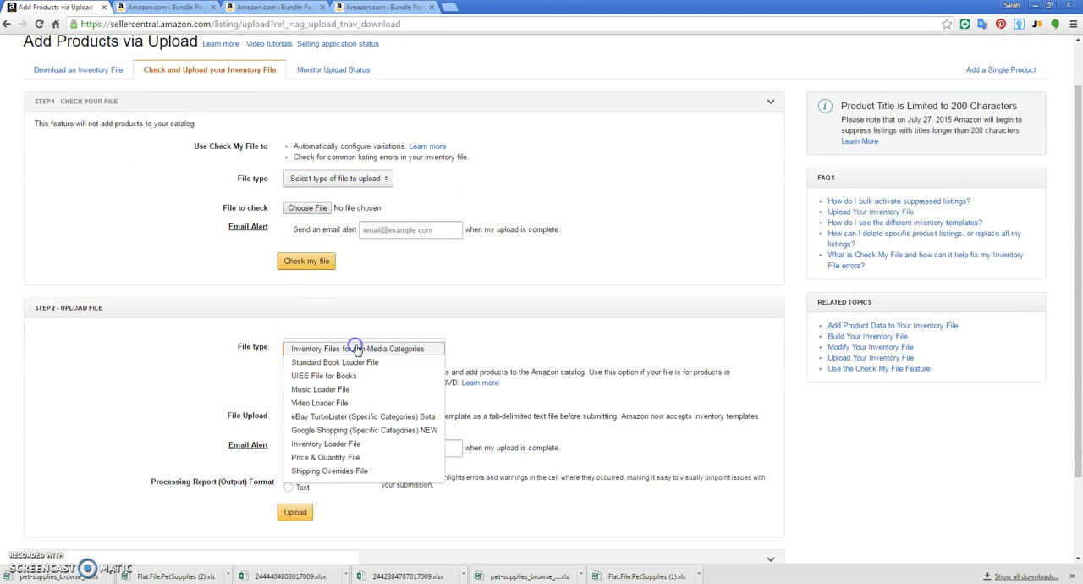
pyautogui.click(364, 347)
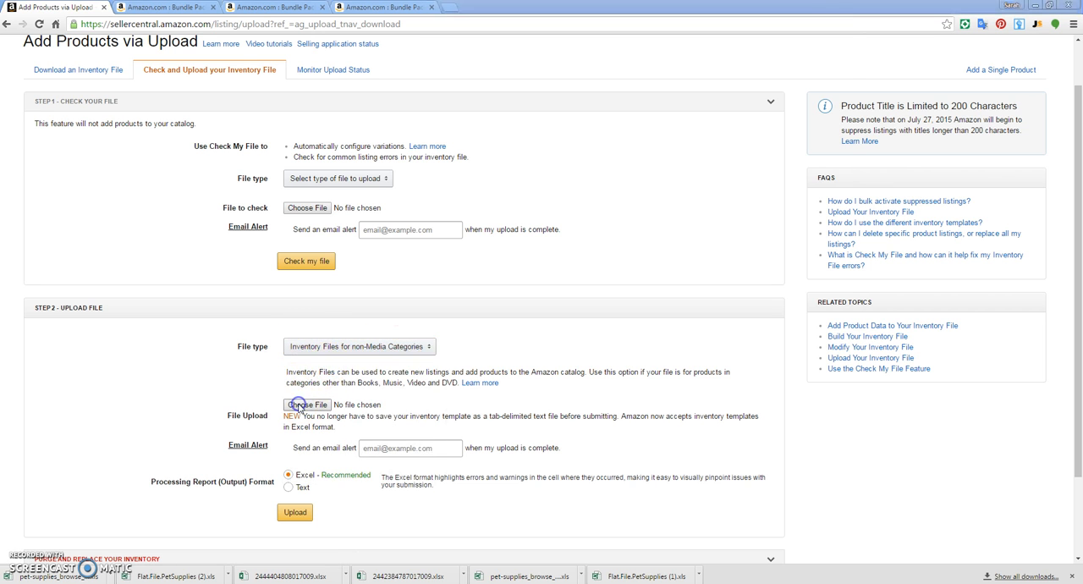
pyautogui.click(306, 404)
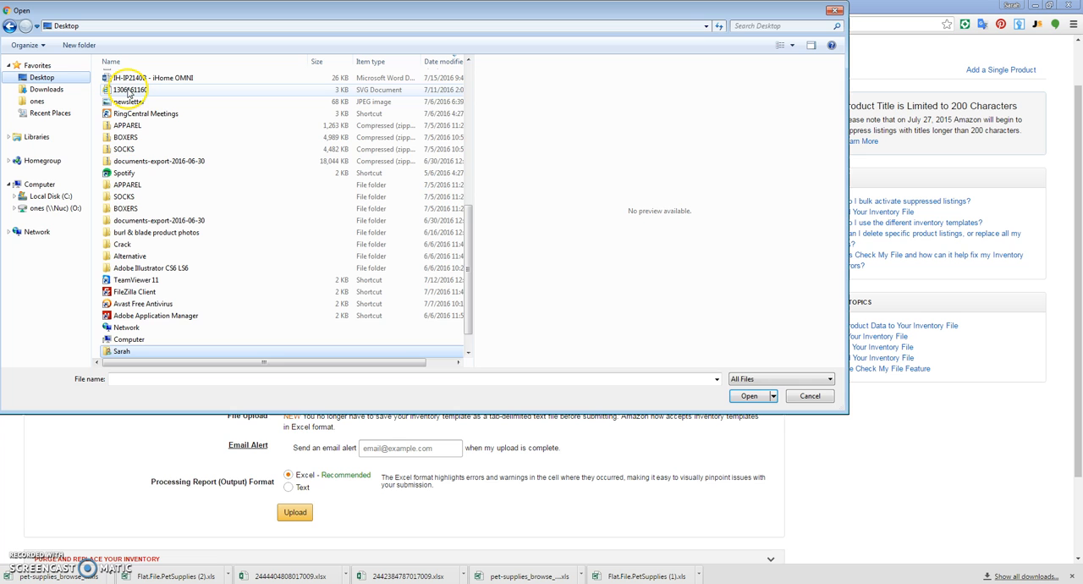
pyautogui.click(46, 89)
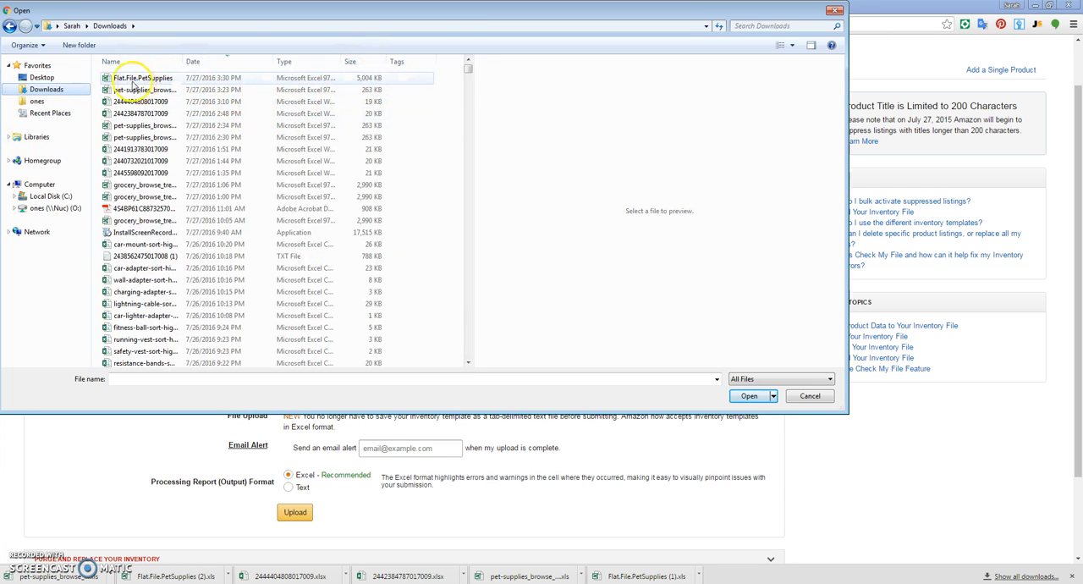
pyautogui.click(748, 396)
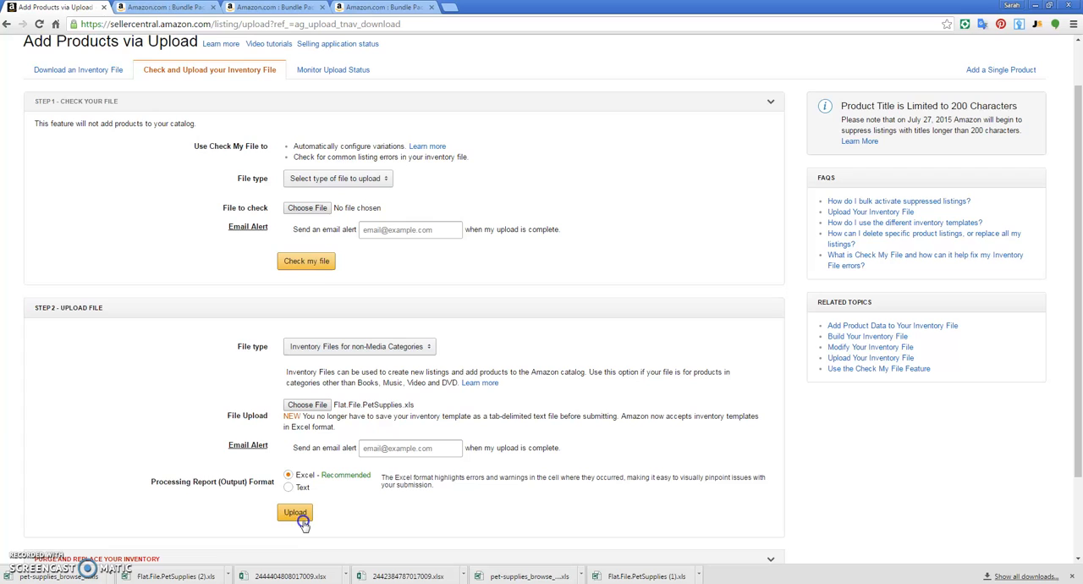
pyautogui.click(295, 512)
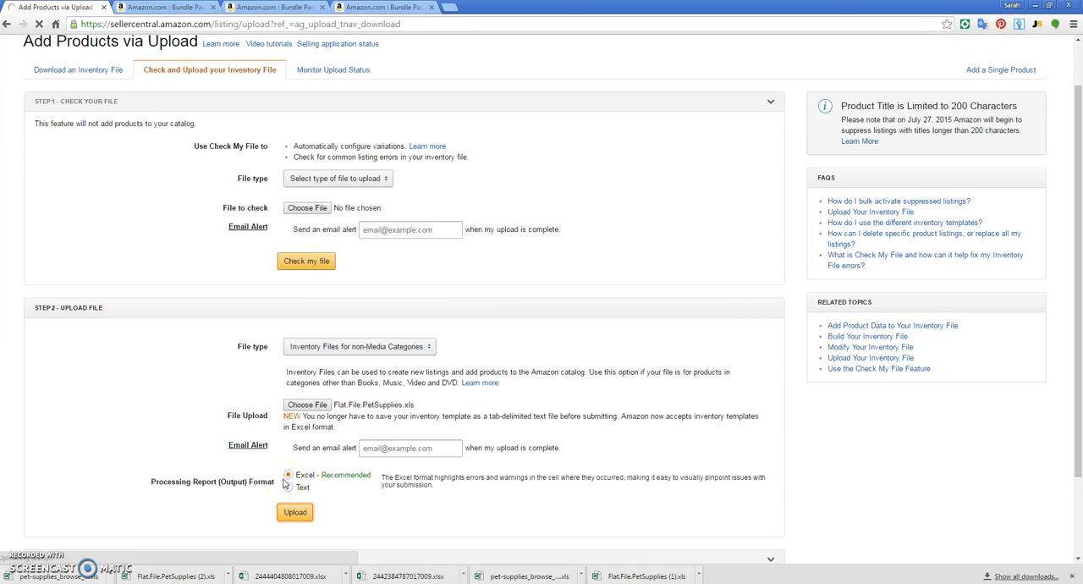
pyautogui.moveTo(283, 459)
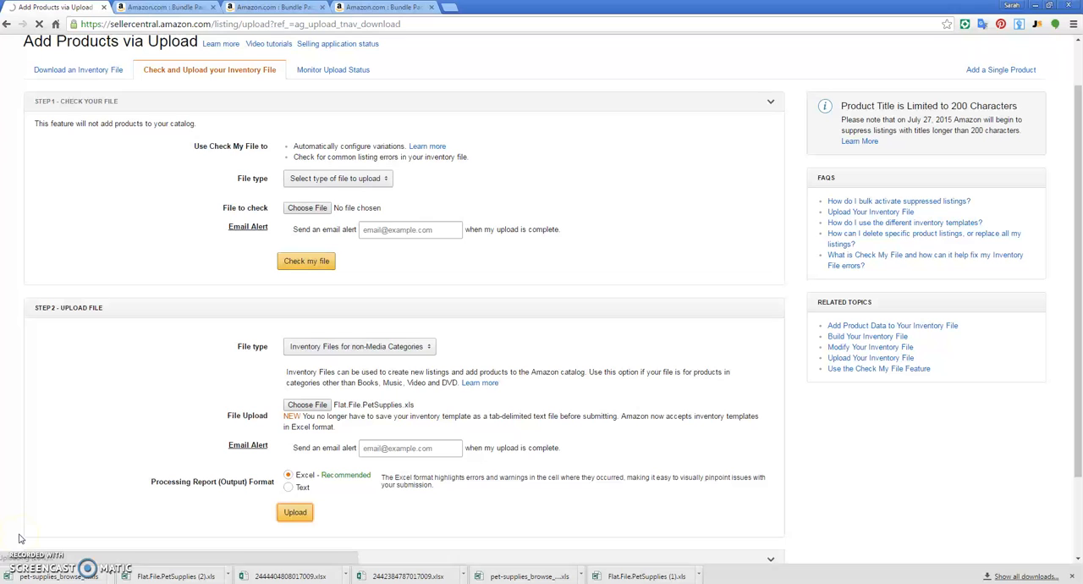
pyautogui.click(294, 512)
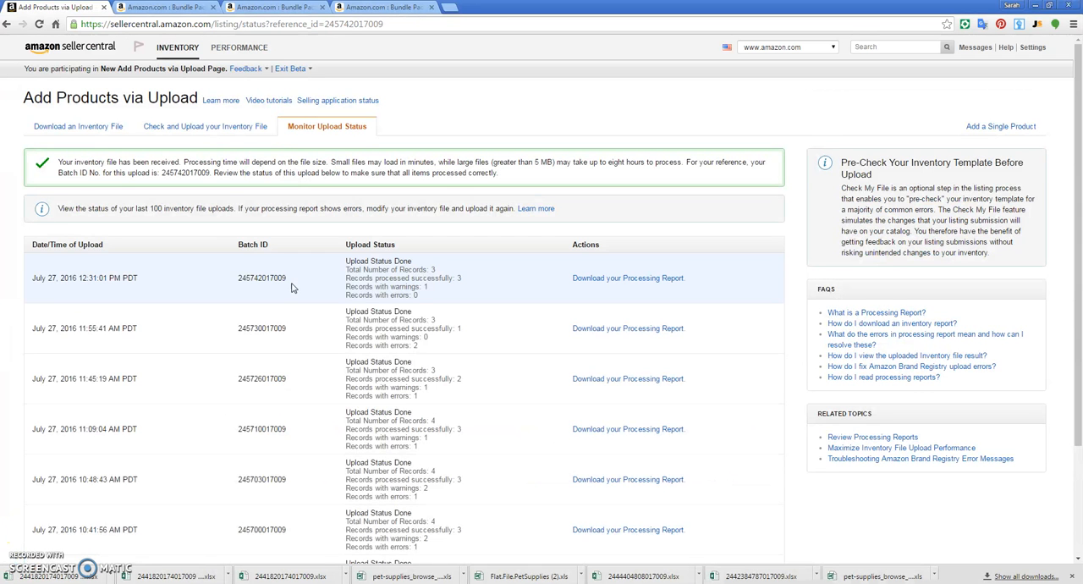
pyautogui.moveTo(89, 277)
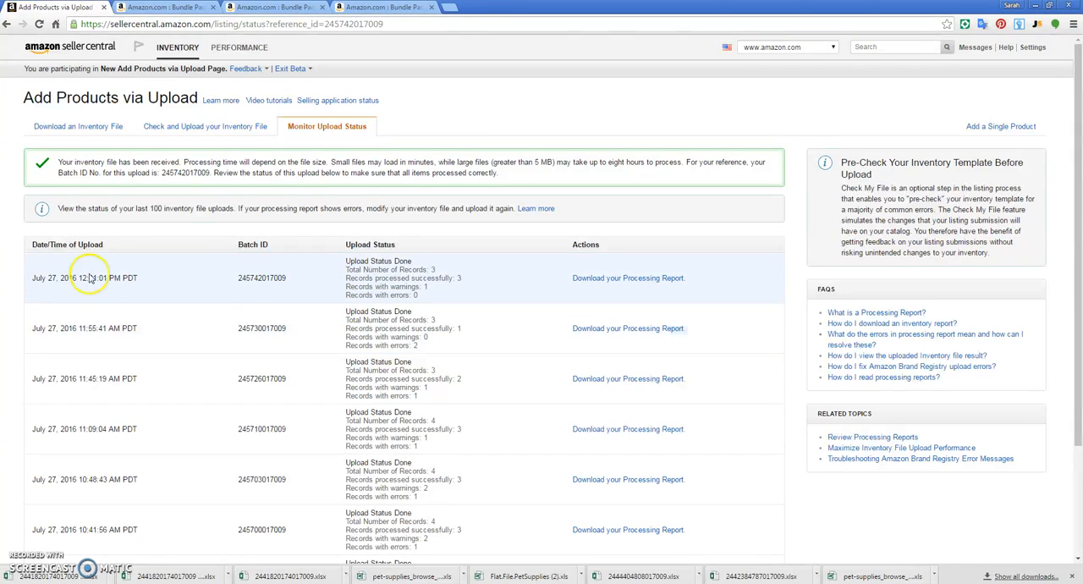
# - Open the latest batch's processing report in Excel and return to the upload status list
pyautogui.doubleClick(378, 265)
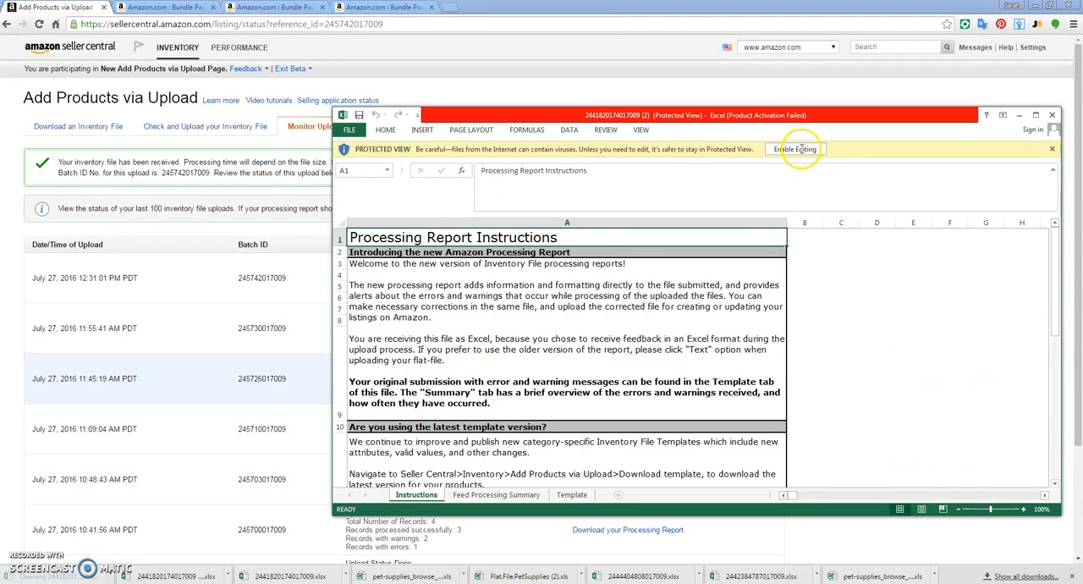
pyautogui.moveTo(785, 236)
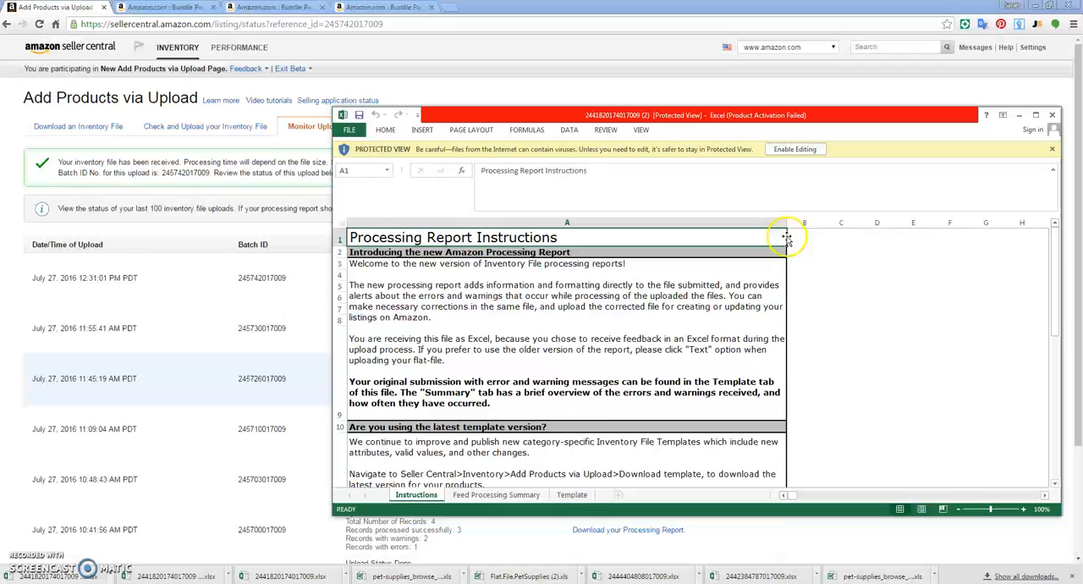
pyautogui.click(794, 149)
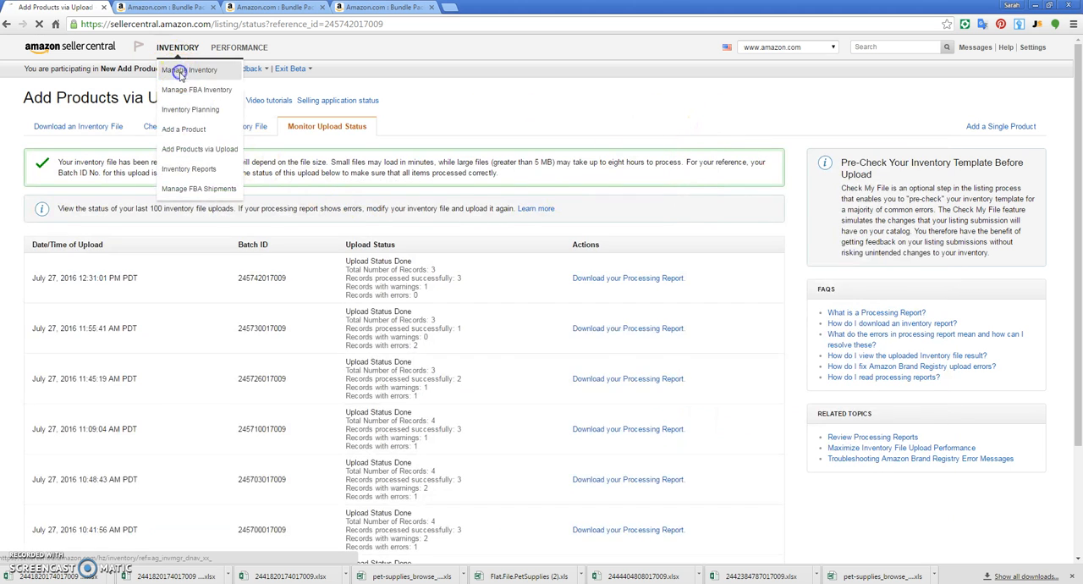
# - Open Manage Inventory to find the Nutro-4pk-Parent row showing Variations (2)
pyautogui.click(190, 70)
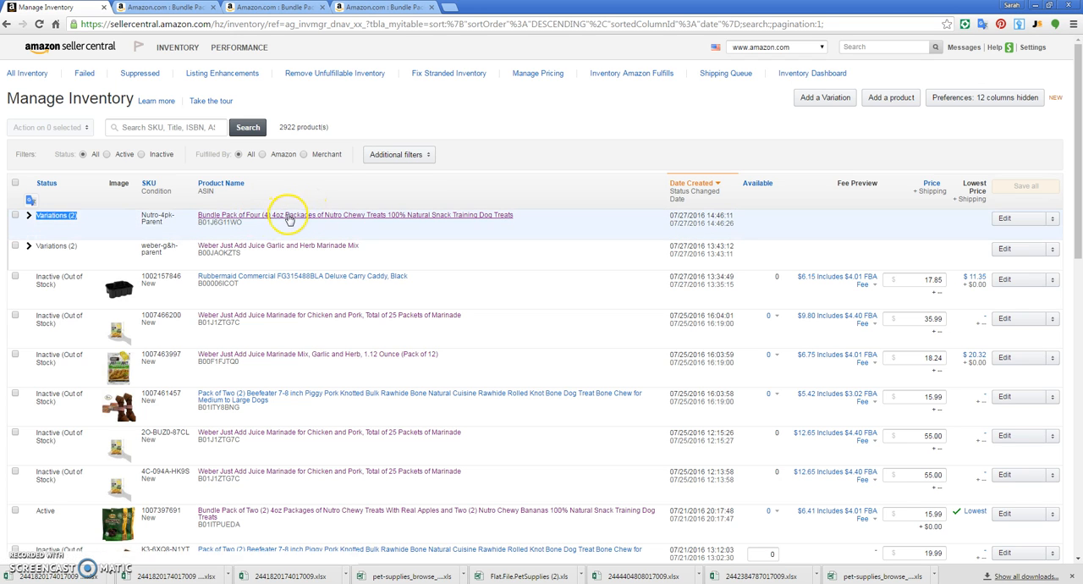
pyautogui.moveTo(292, 218)
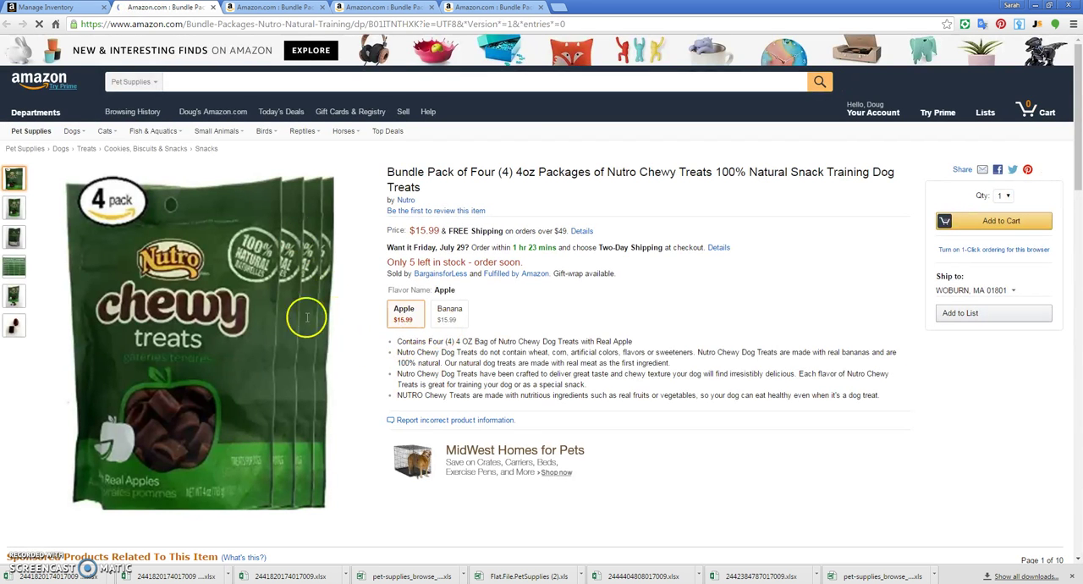
# - Select the Banana flavor variation and reload the banana listing page
pyautogui.click(449, 313)
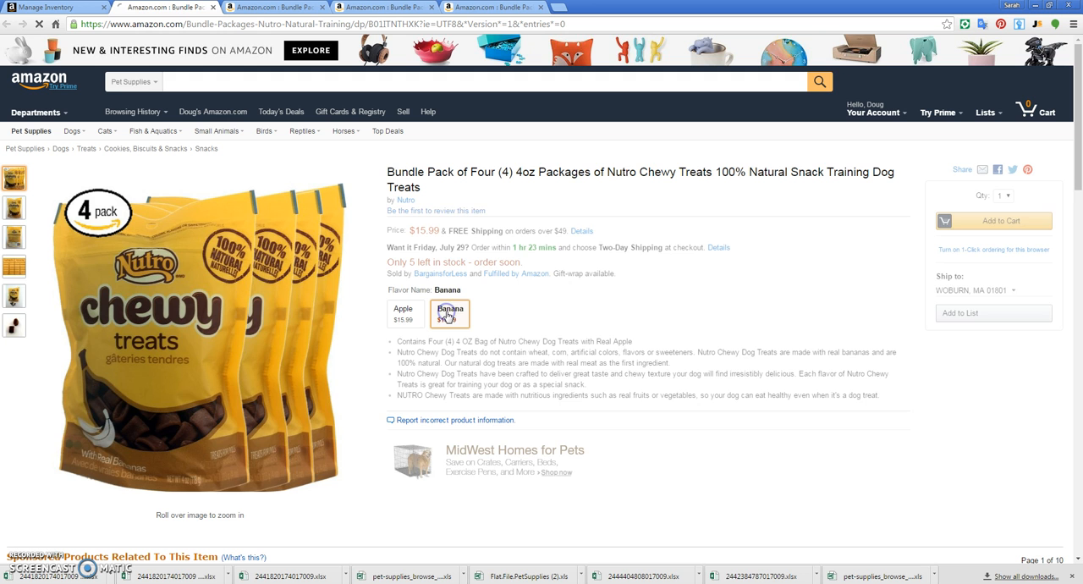
pyautogui.click(404, 313)
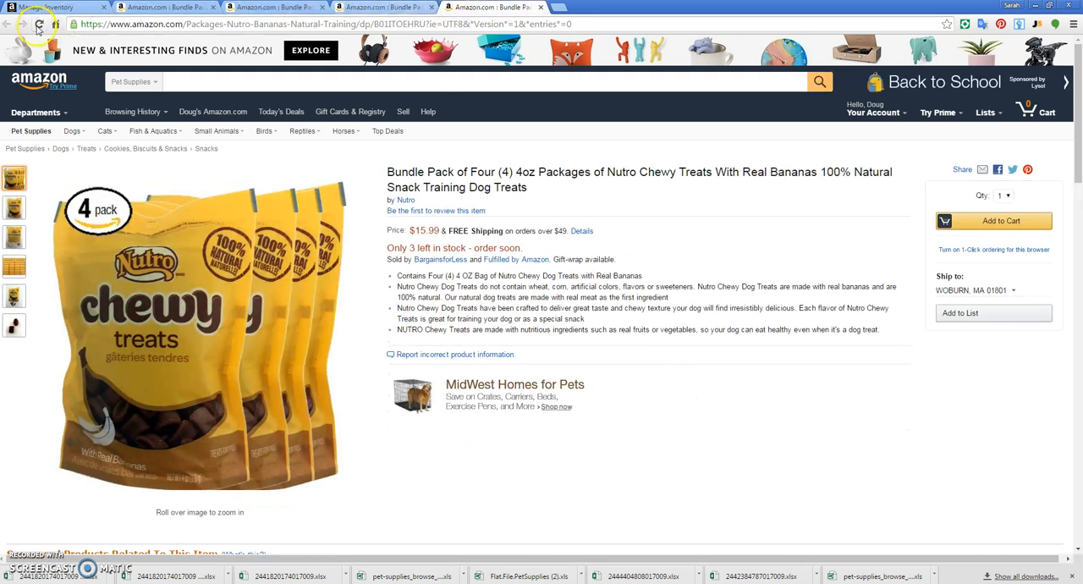
pyautogui.click(38, 24)
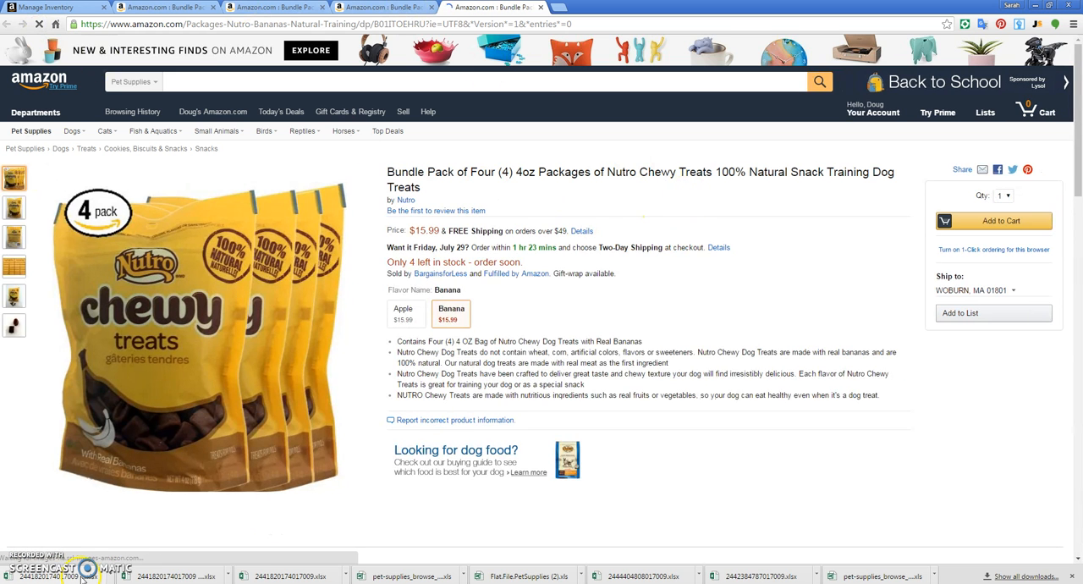
# - Open the downloaded report workbook, then close the empty Excel window
pyautogui.click(149, 577)
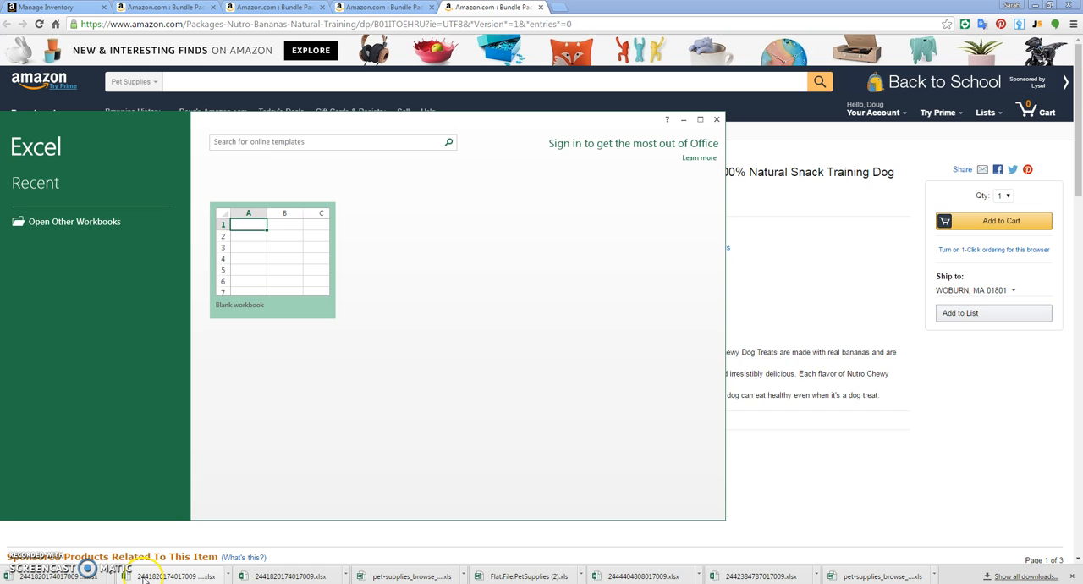
pyautogui.click(271, 262)
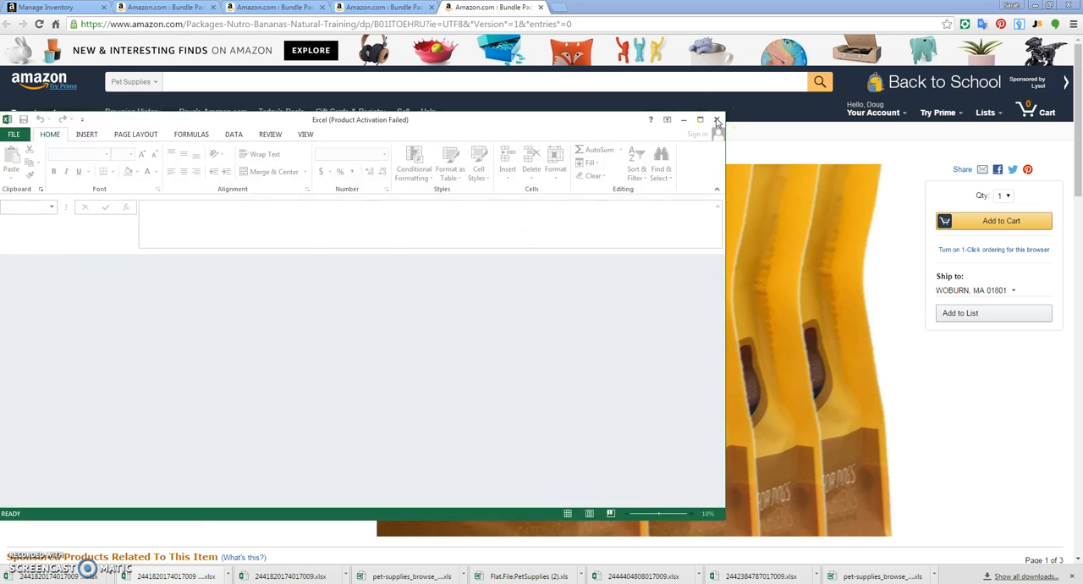
pyautogui.click(717, 120)
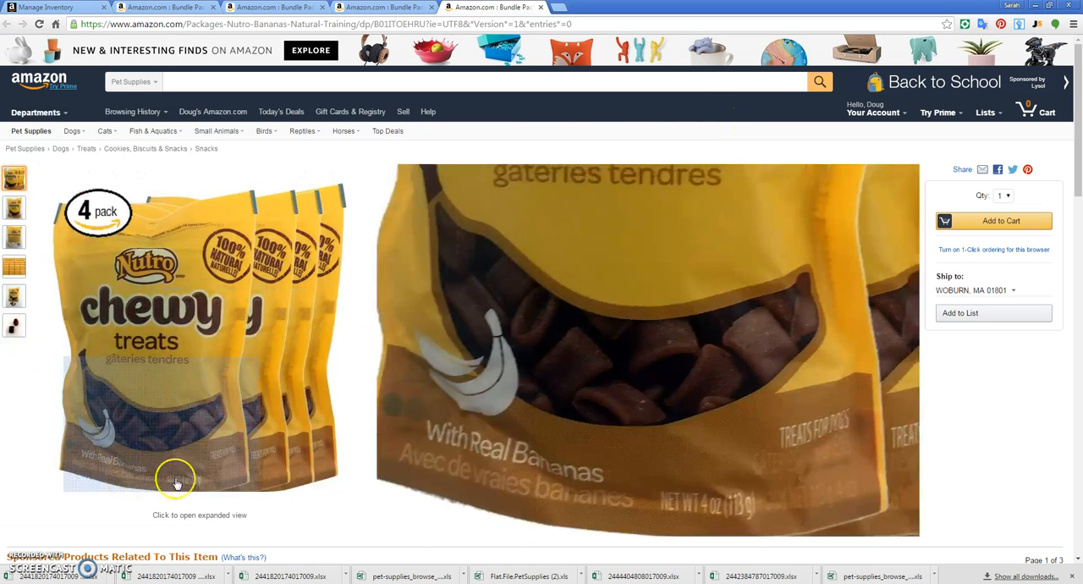